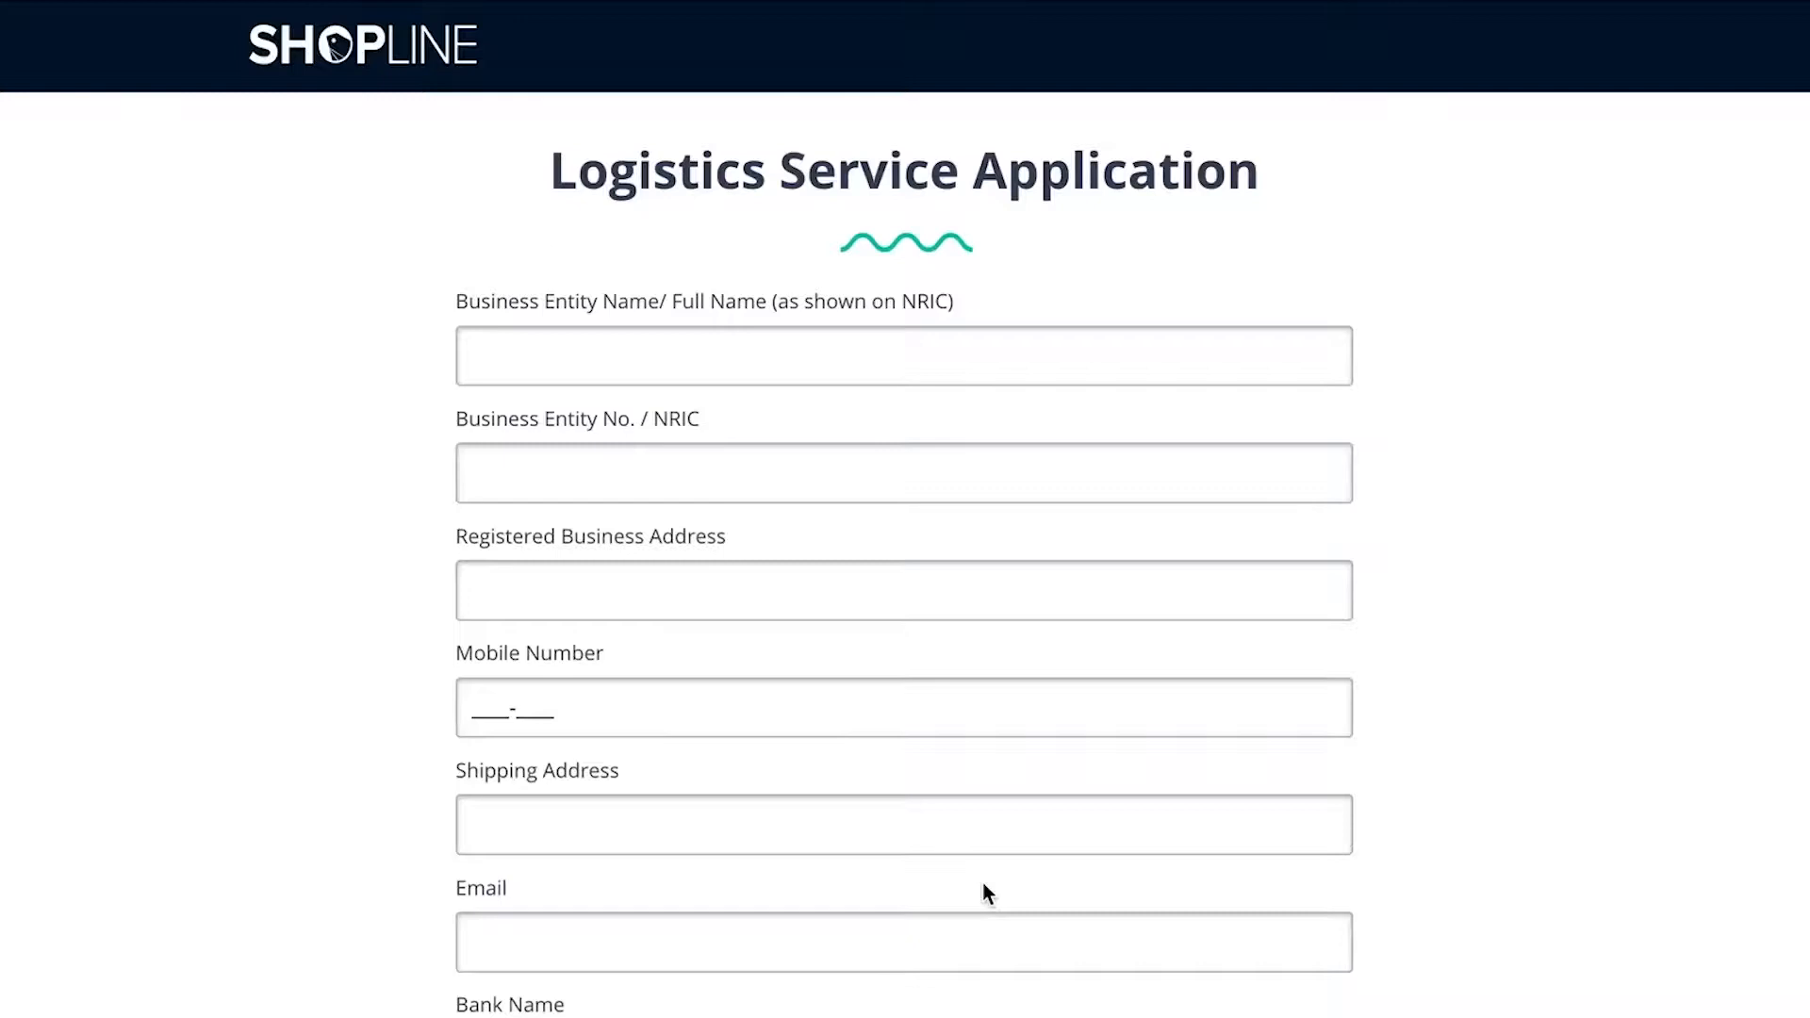
# Step: Submit the logistics application, publish the Others delivery option and start a new delivery option
pyautogui.scroll(-3)
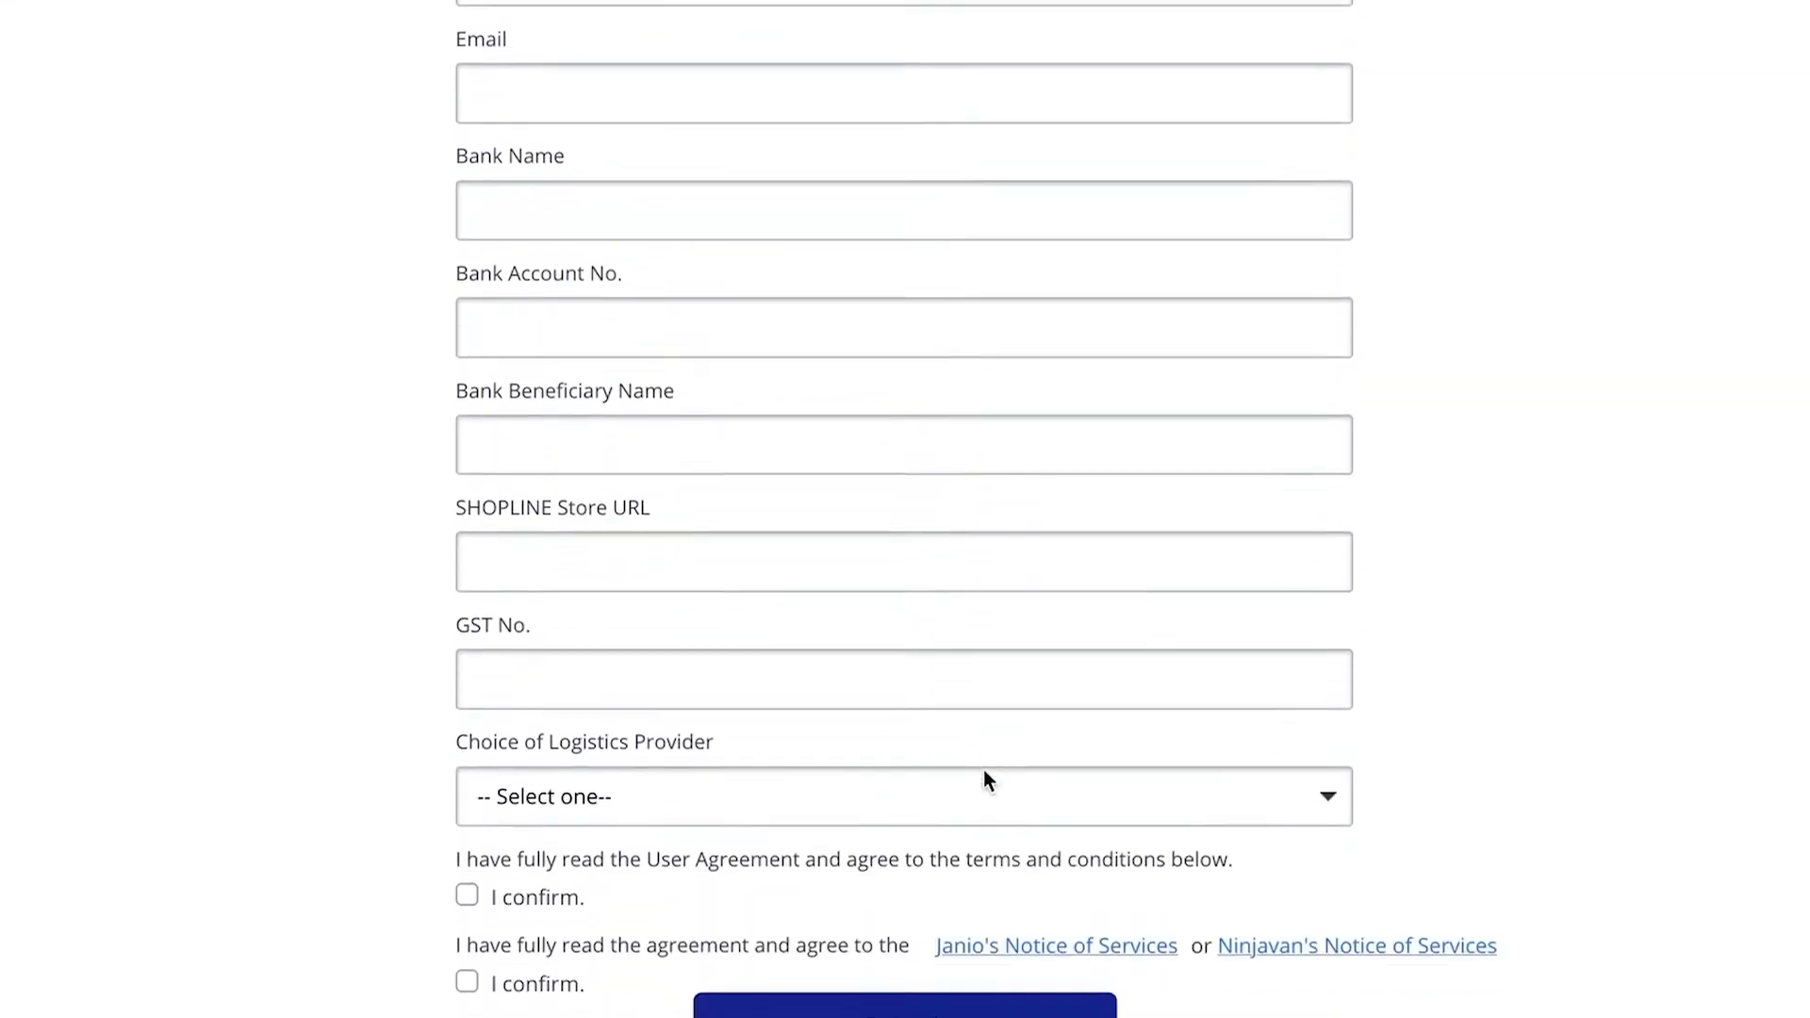
pyautogui.scroll(-3)
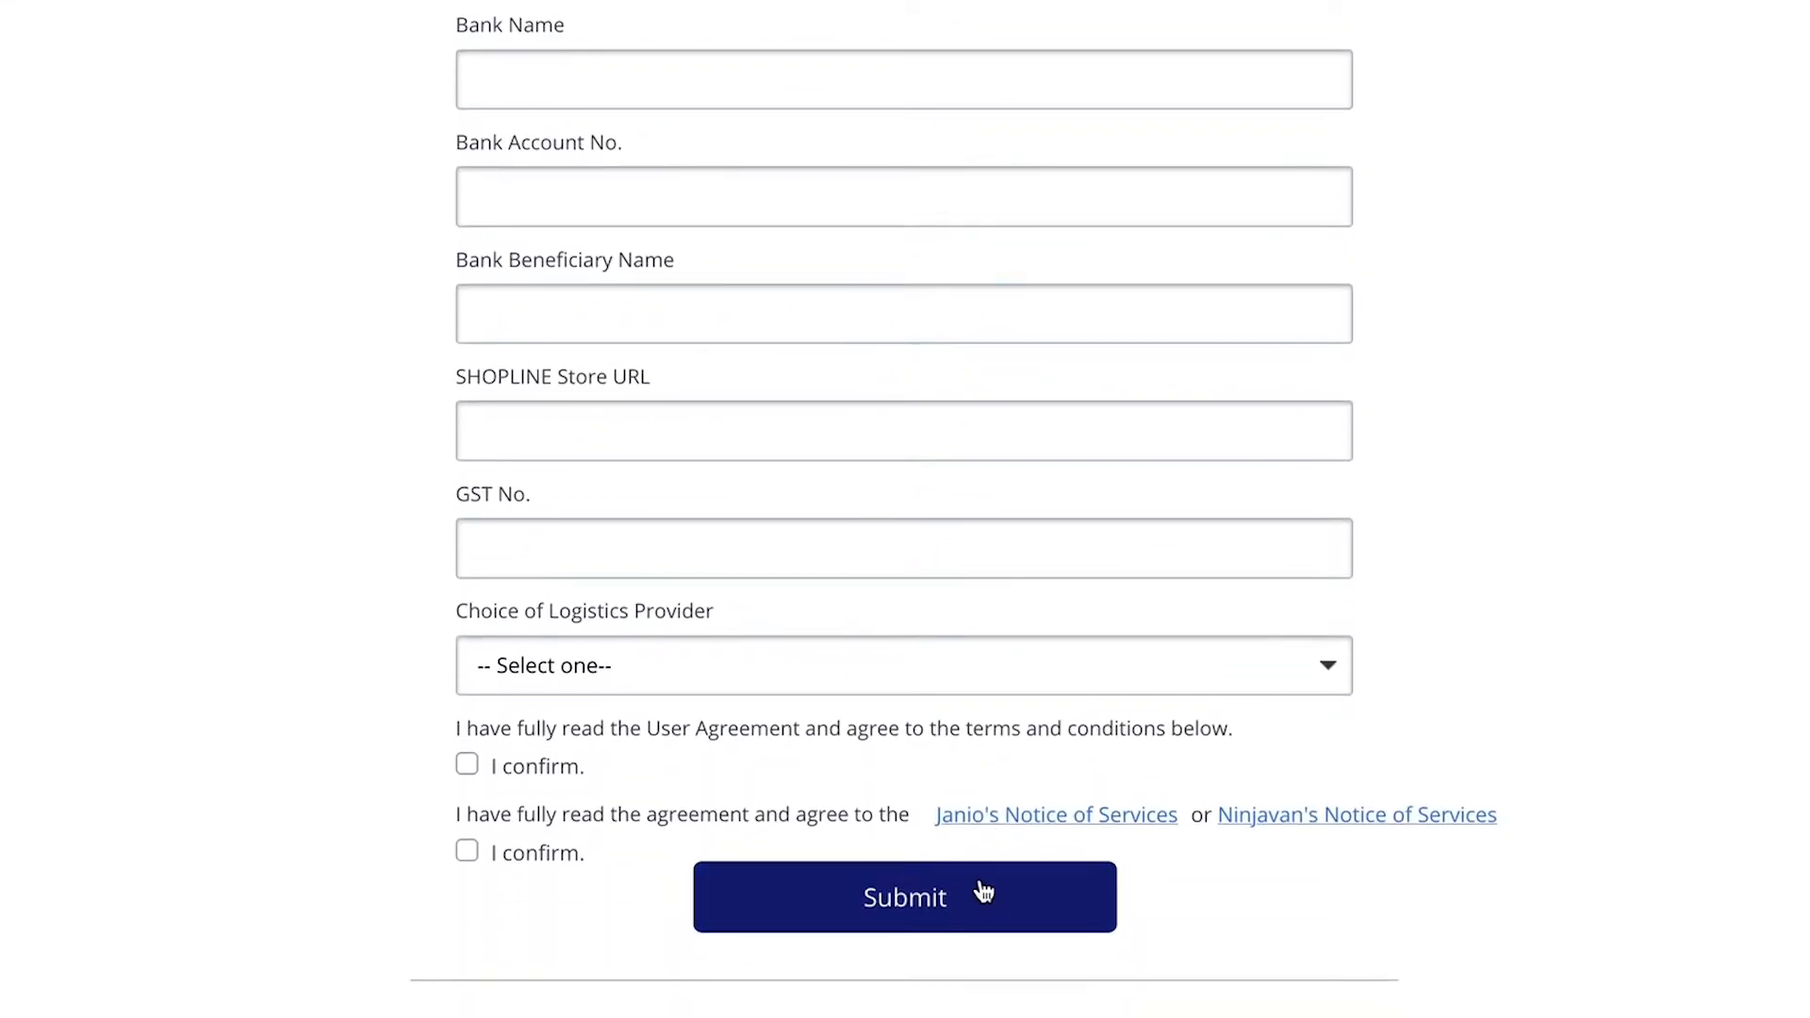
pyautogui.click(905, 897)
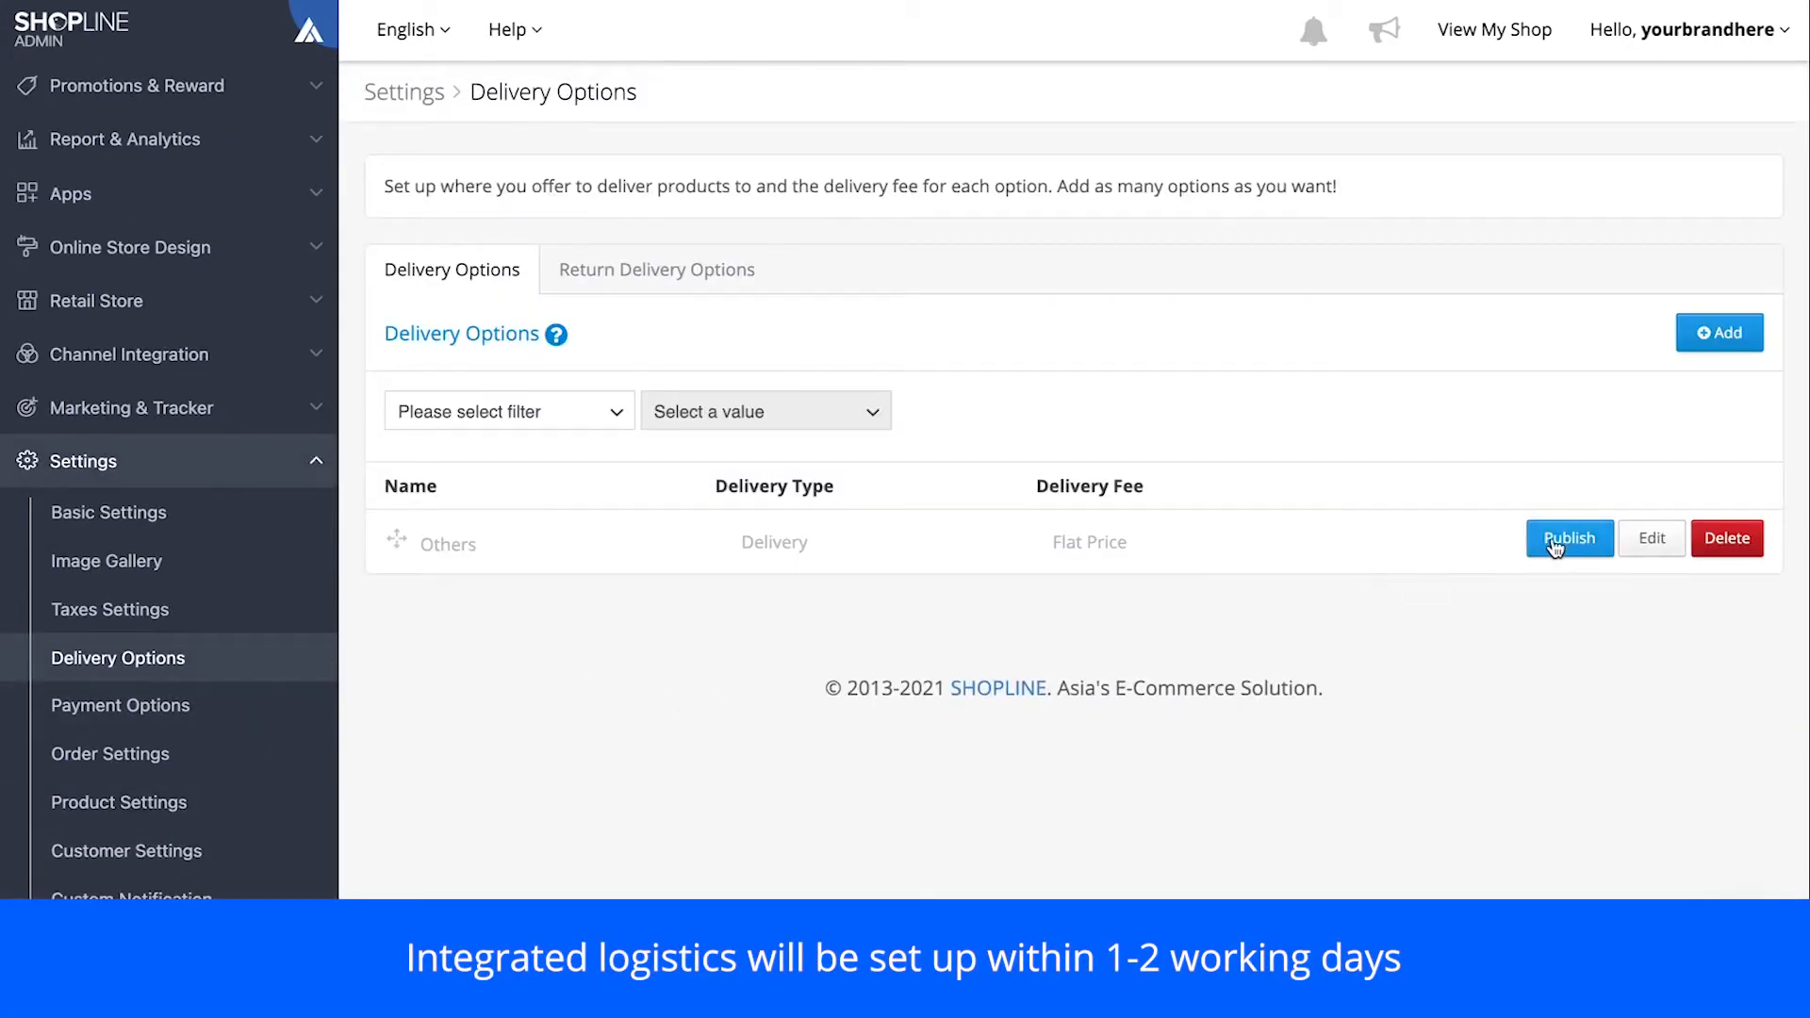
pyautogui.click(1568, 539)
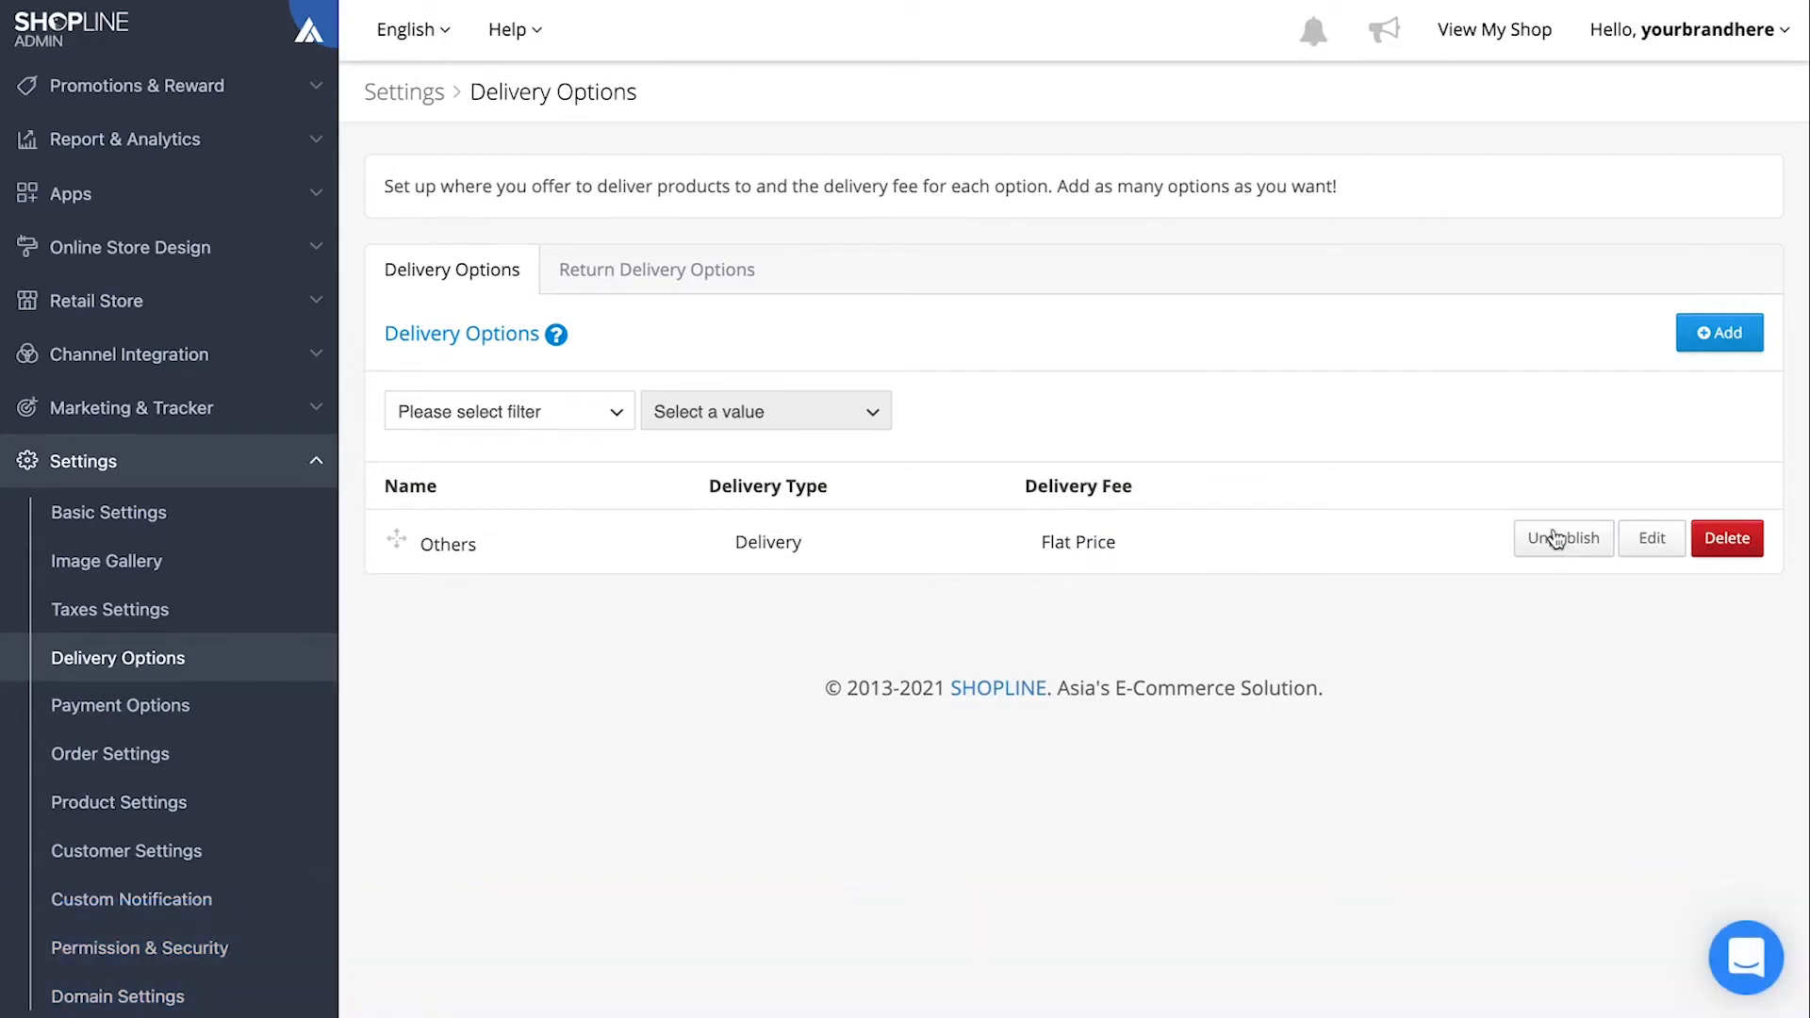
pyautogui.click(1719, 332)
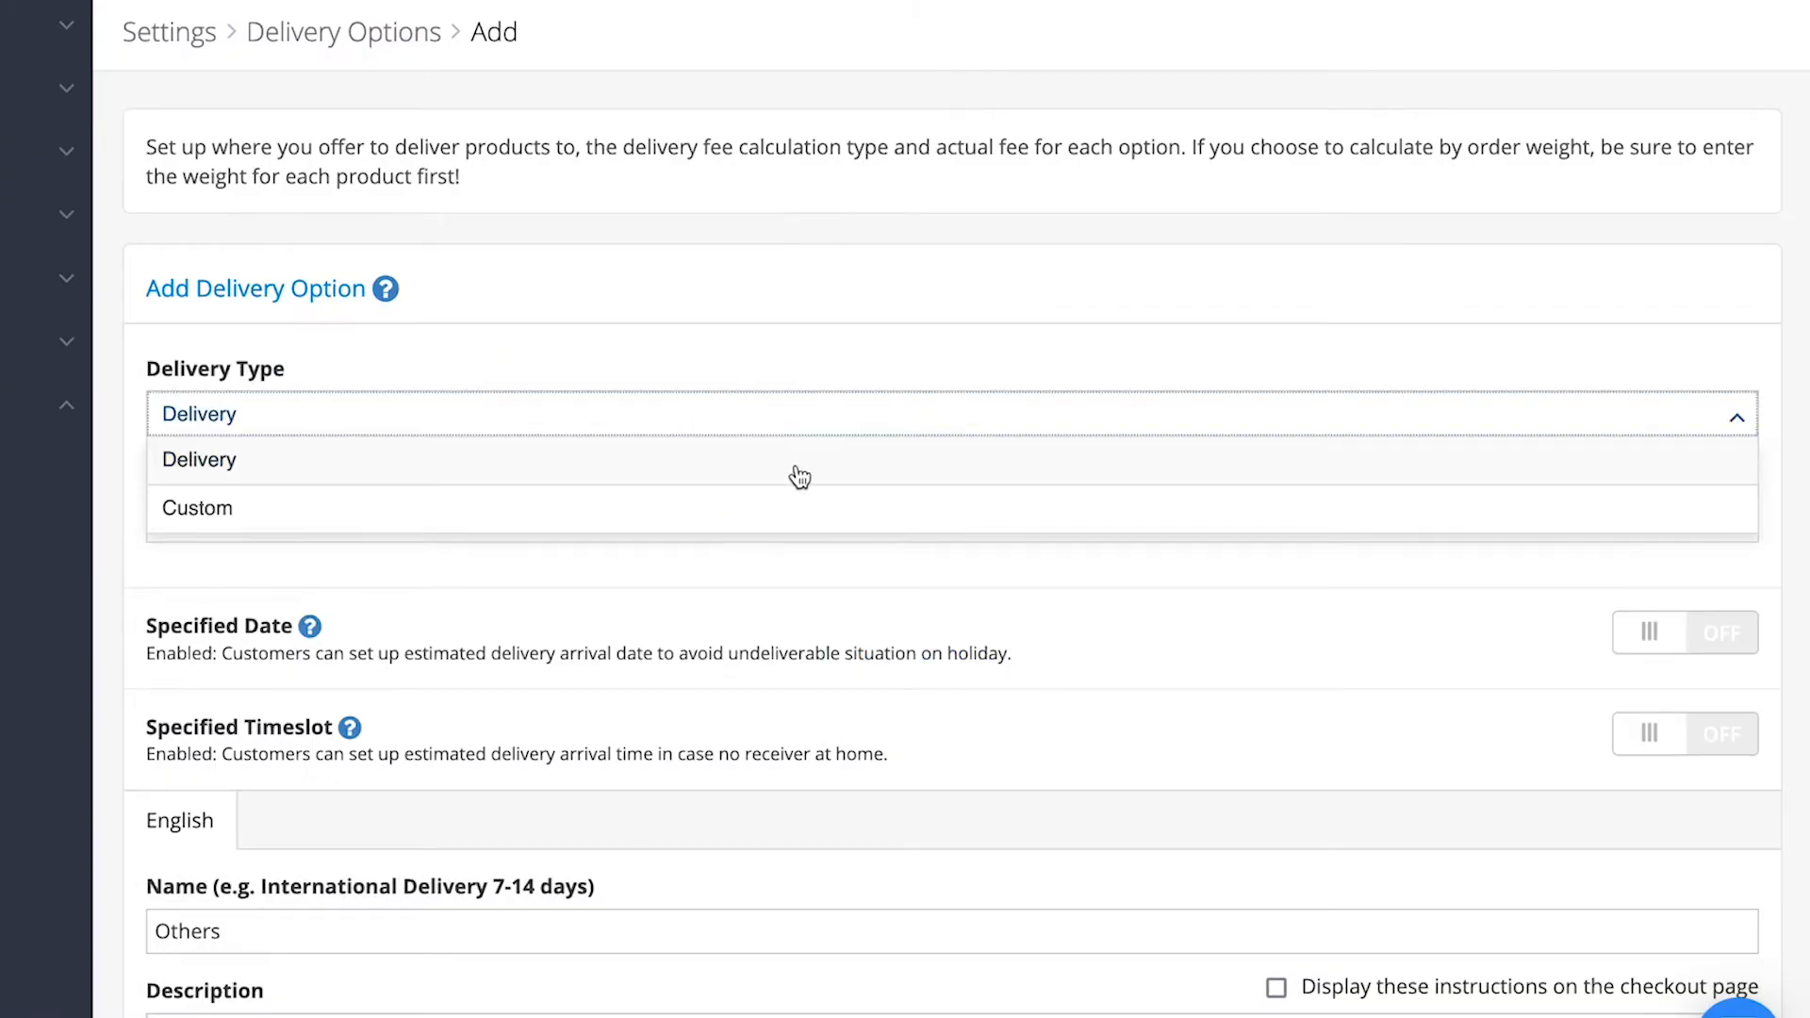
# Step: Choose Delivery type and enable Specified Date with a 3-day lead time and 3 selectable days
pyautogui.click(196, 509)
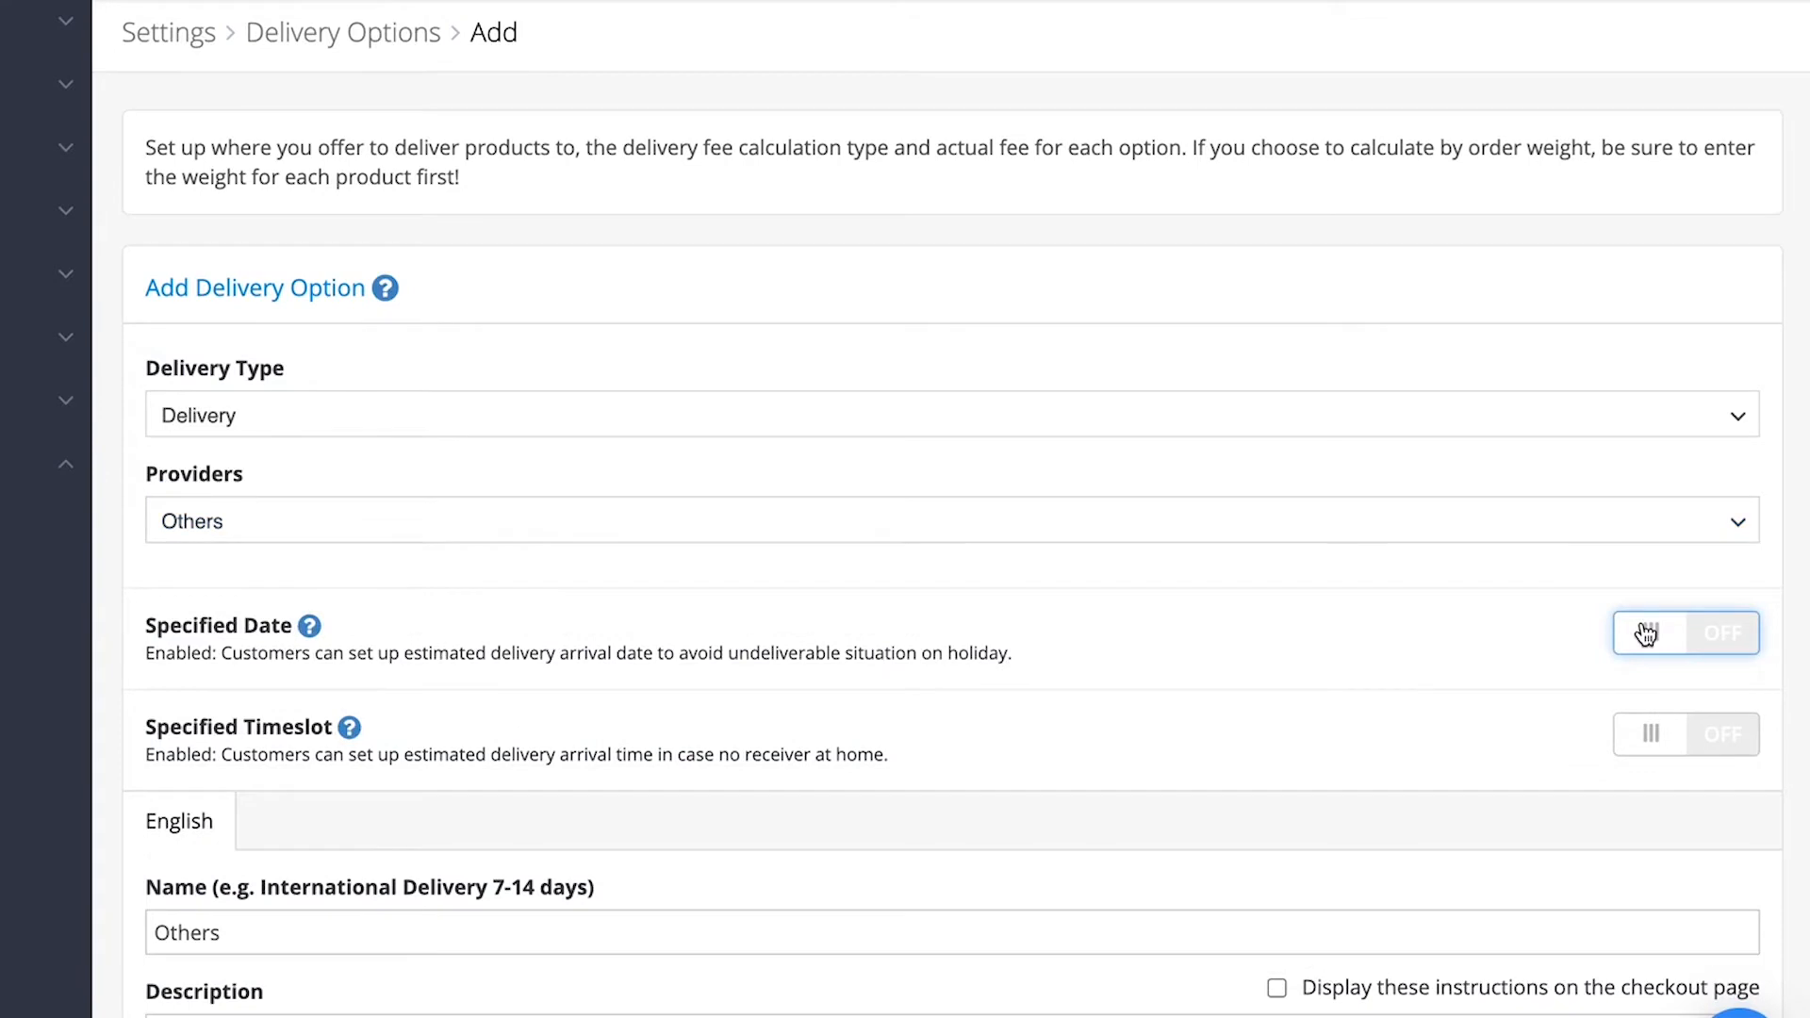
pyautogui.click(1685, 634)
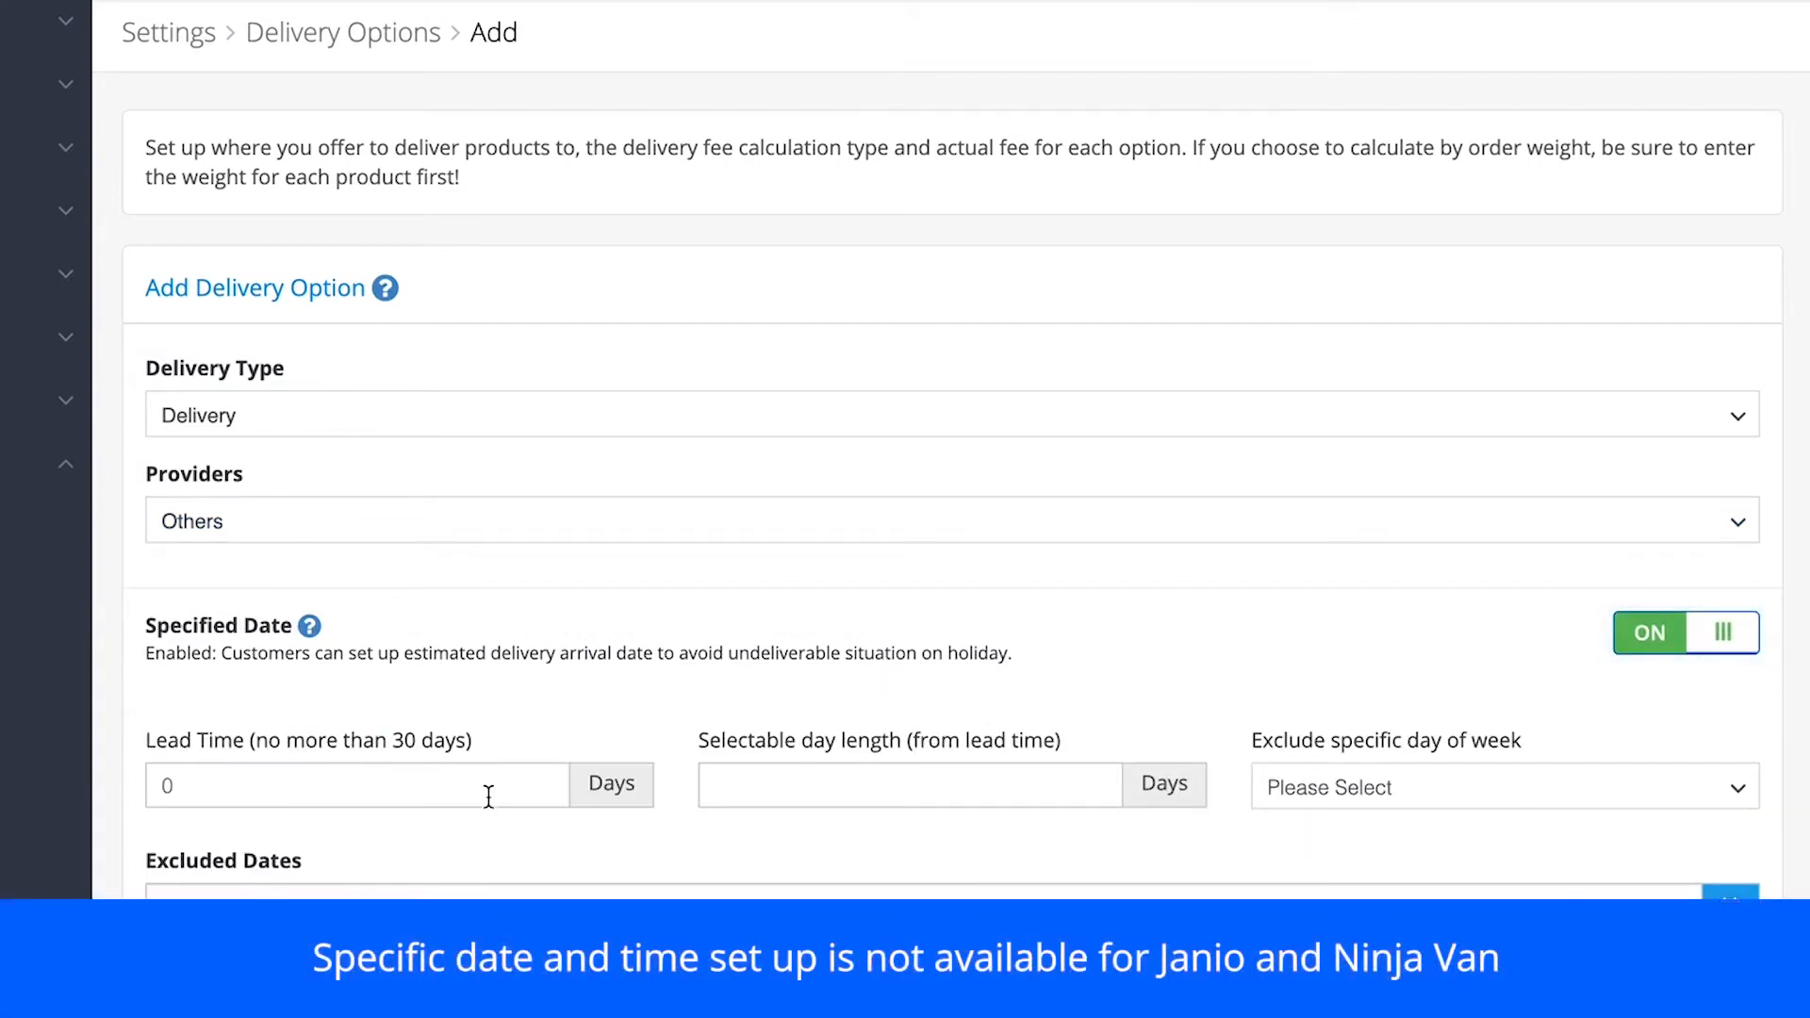
pyautogui.click(347, 786)
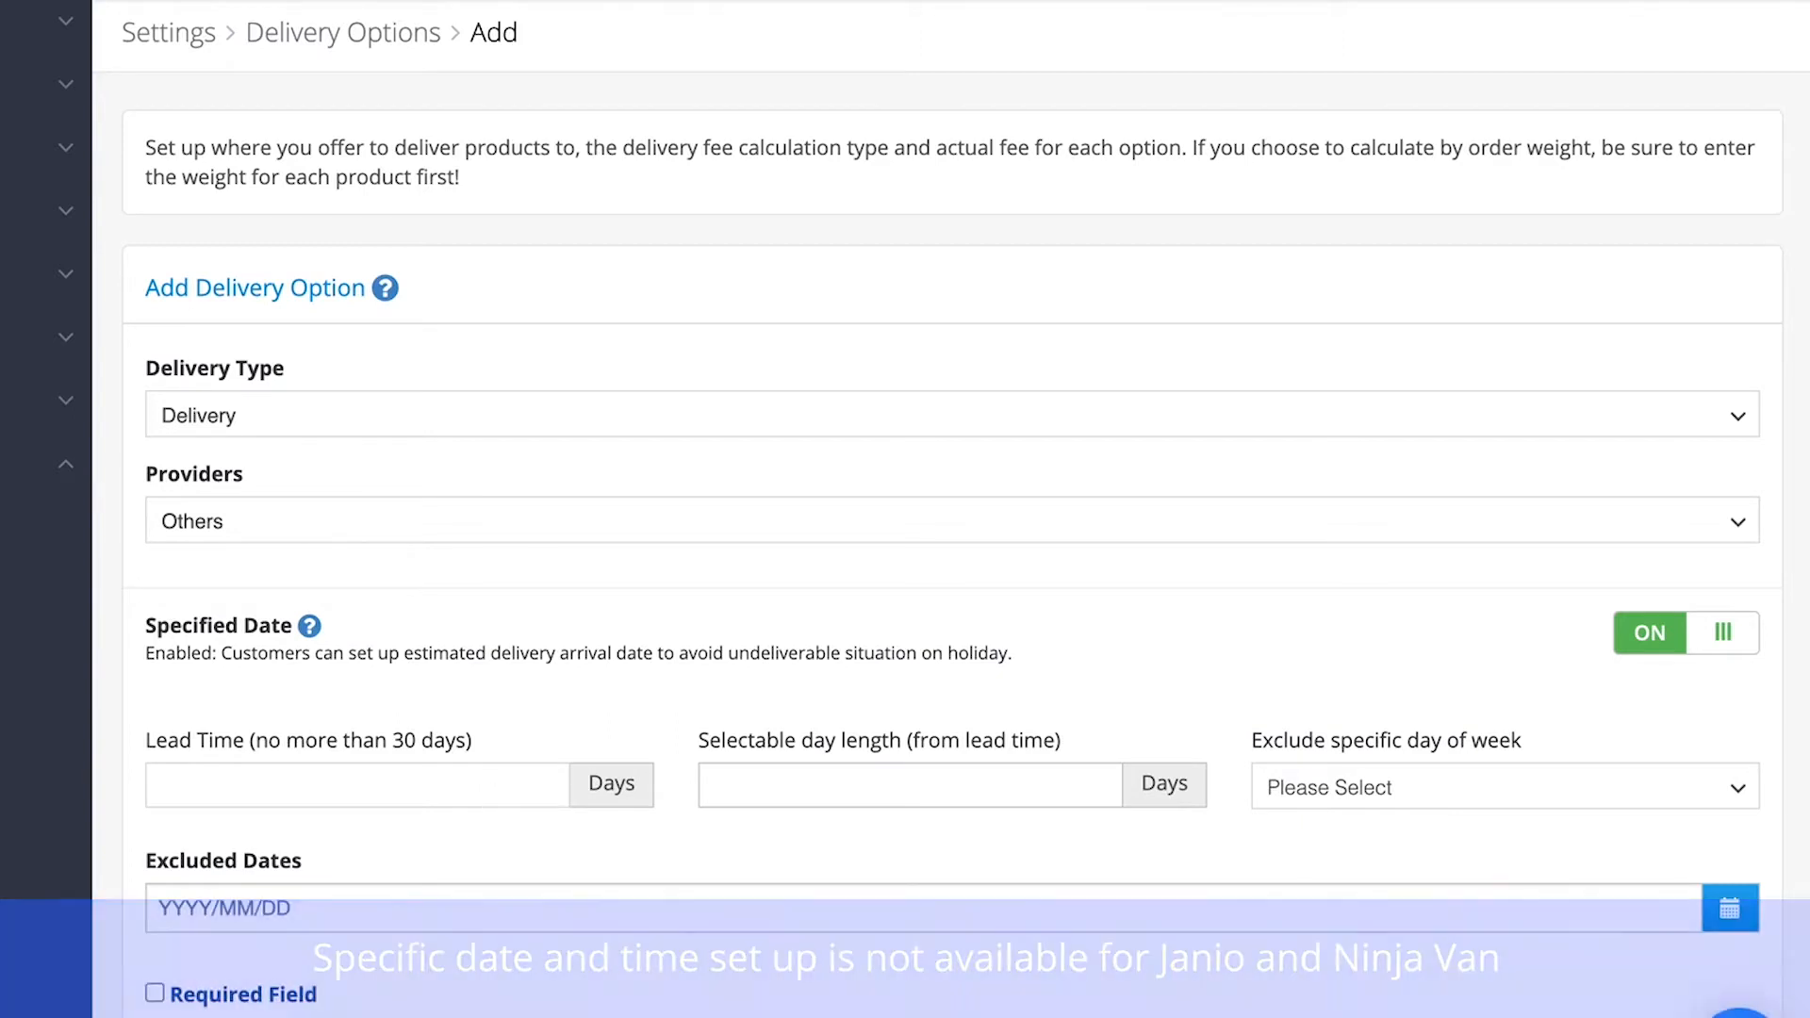
pyautogui.write('3')
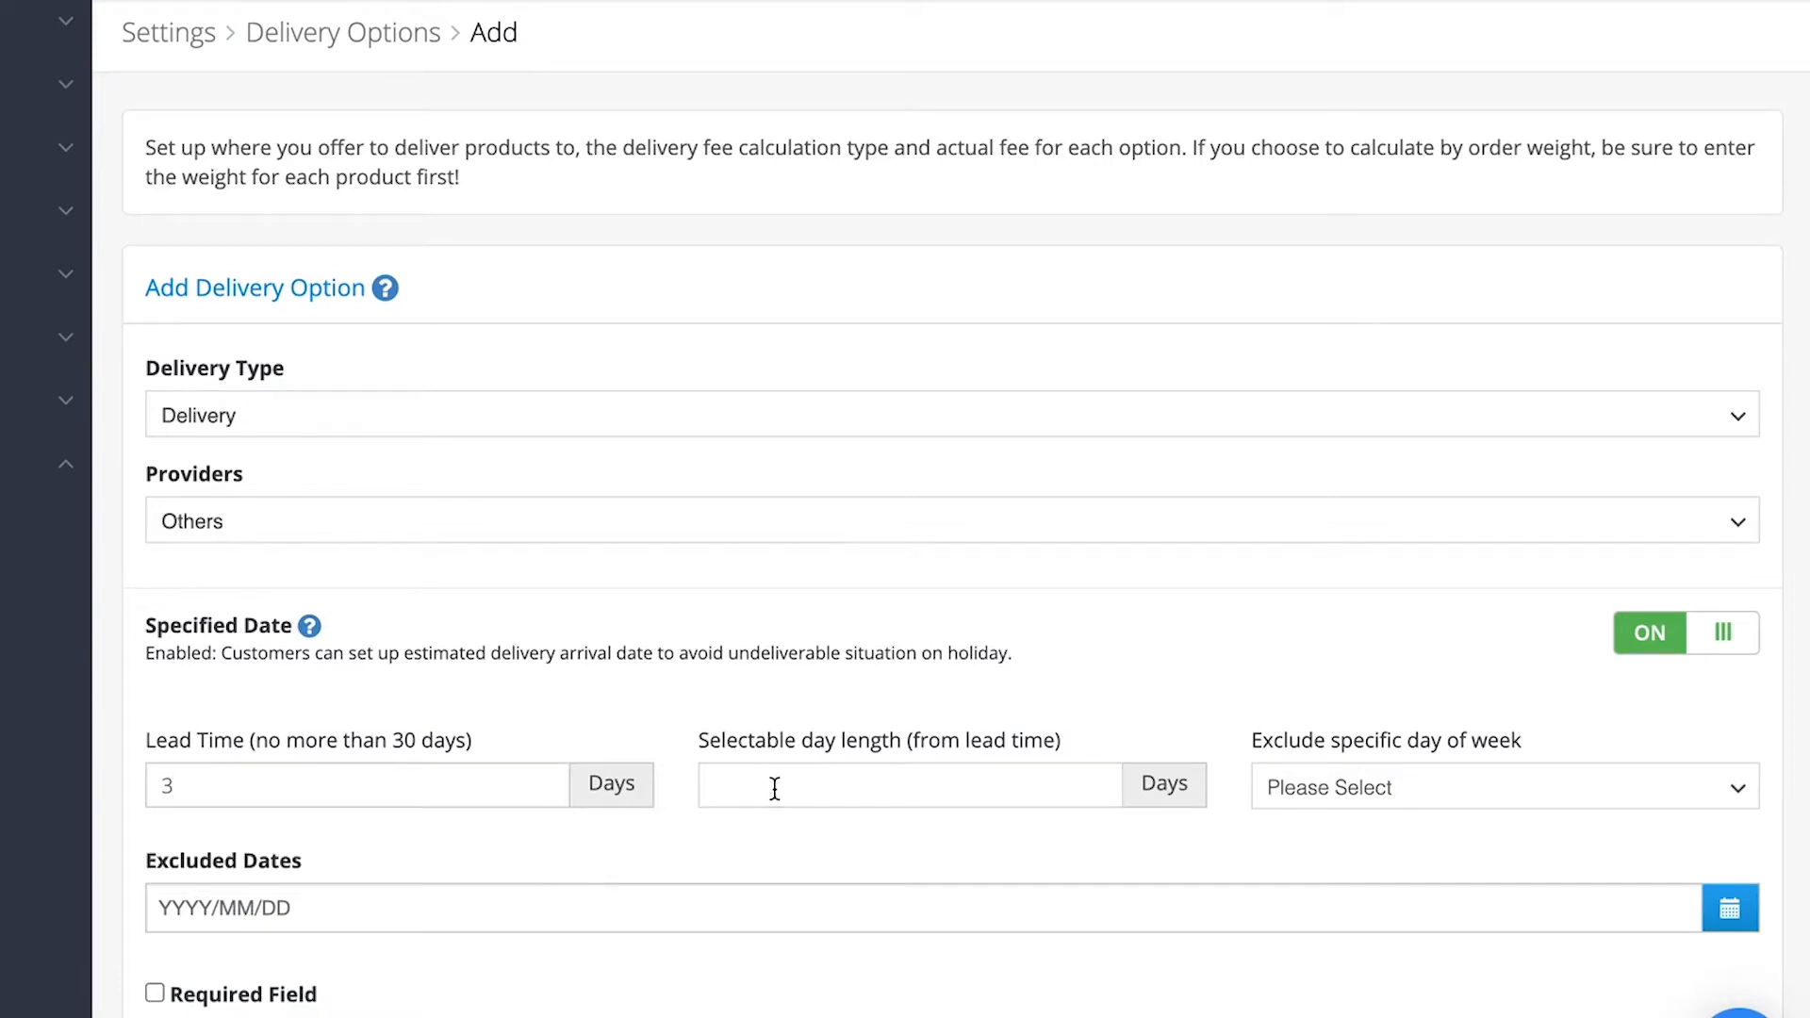
pyautogui.write('3')
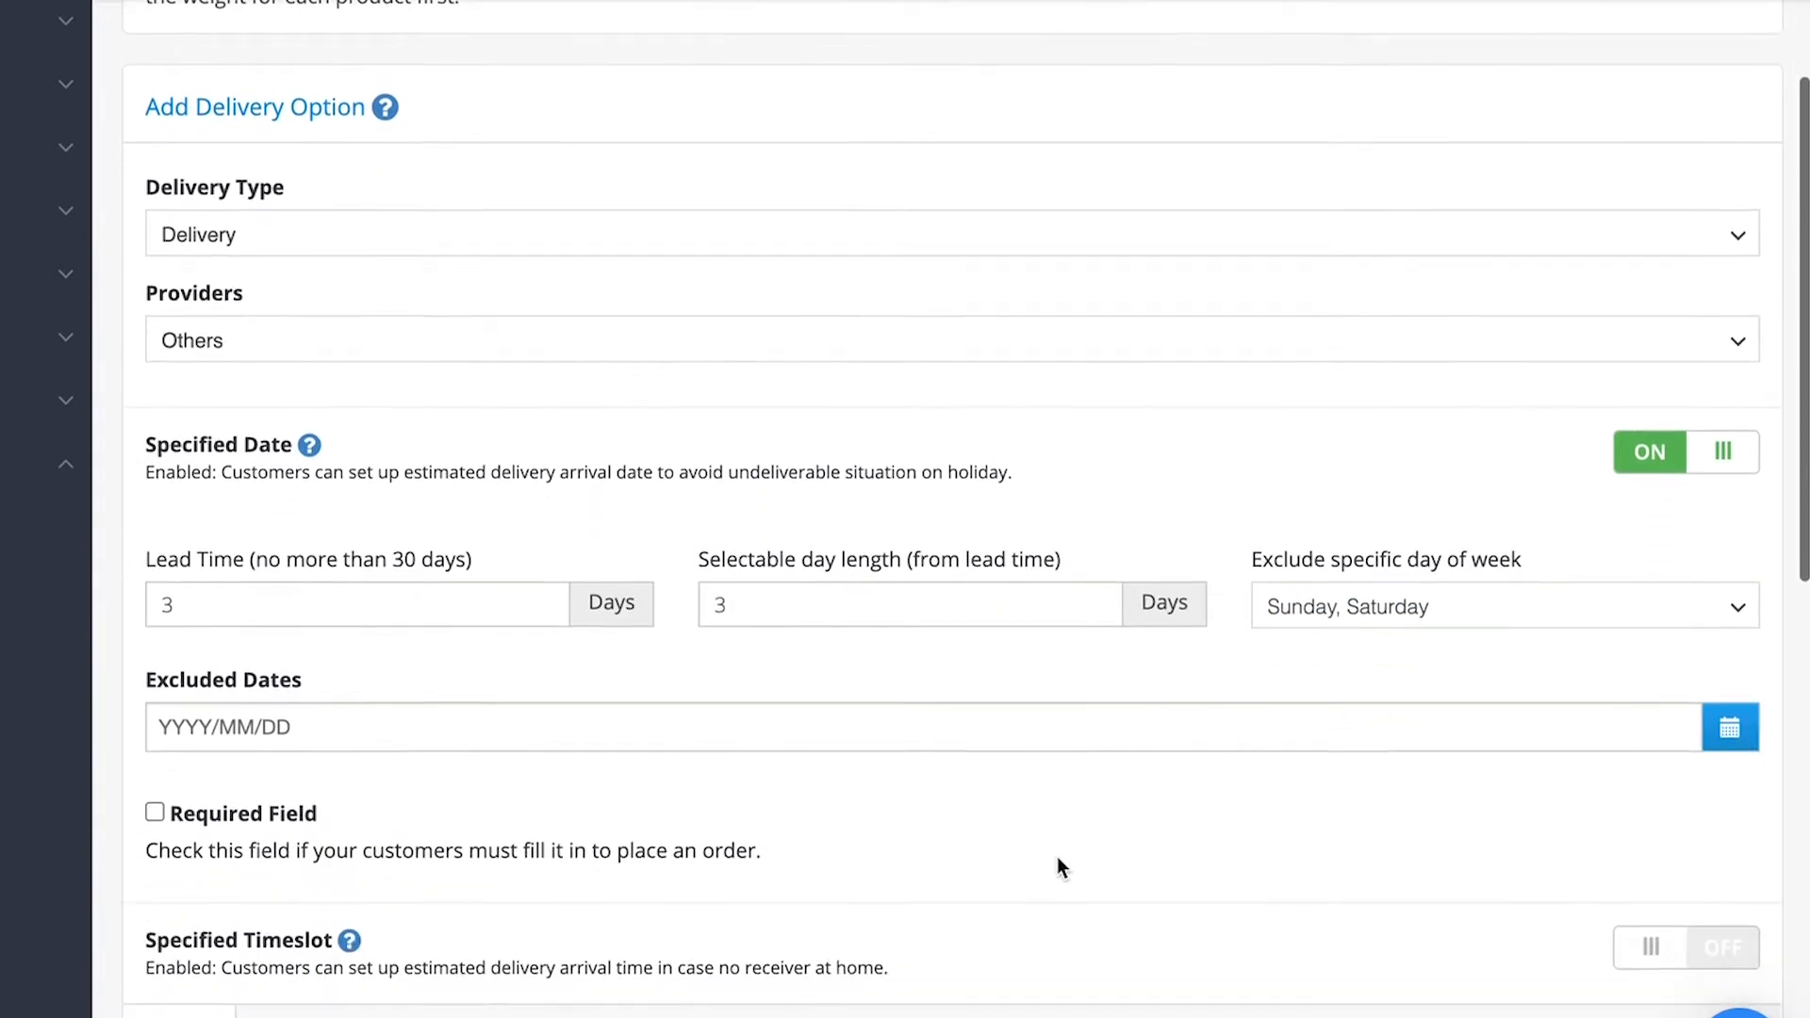
# Step: Make the delivery date a required field for ordering
pyautogui.scroll(-3)
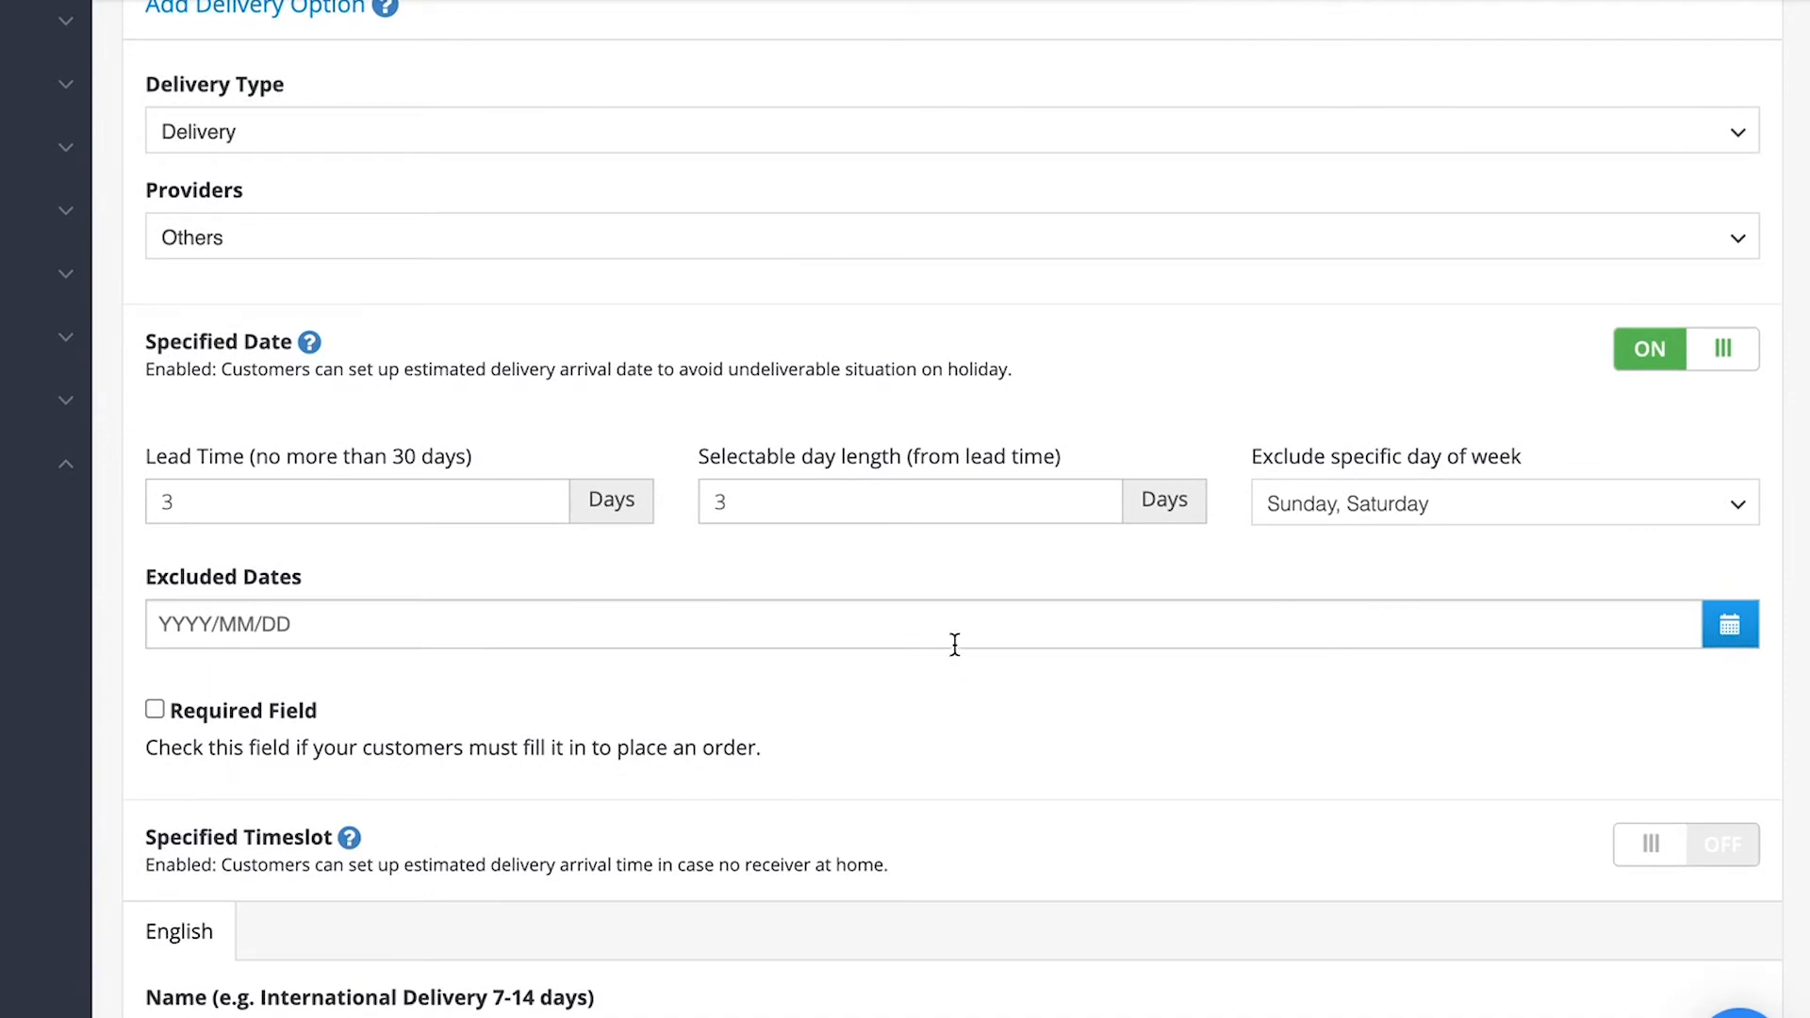
pyautogui.click(154, 709)
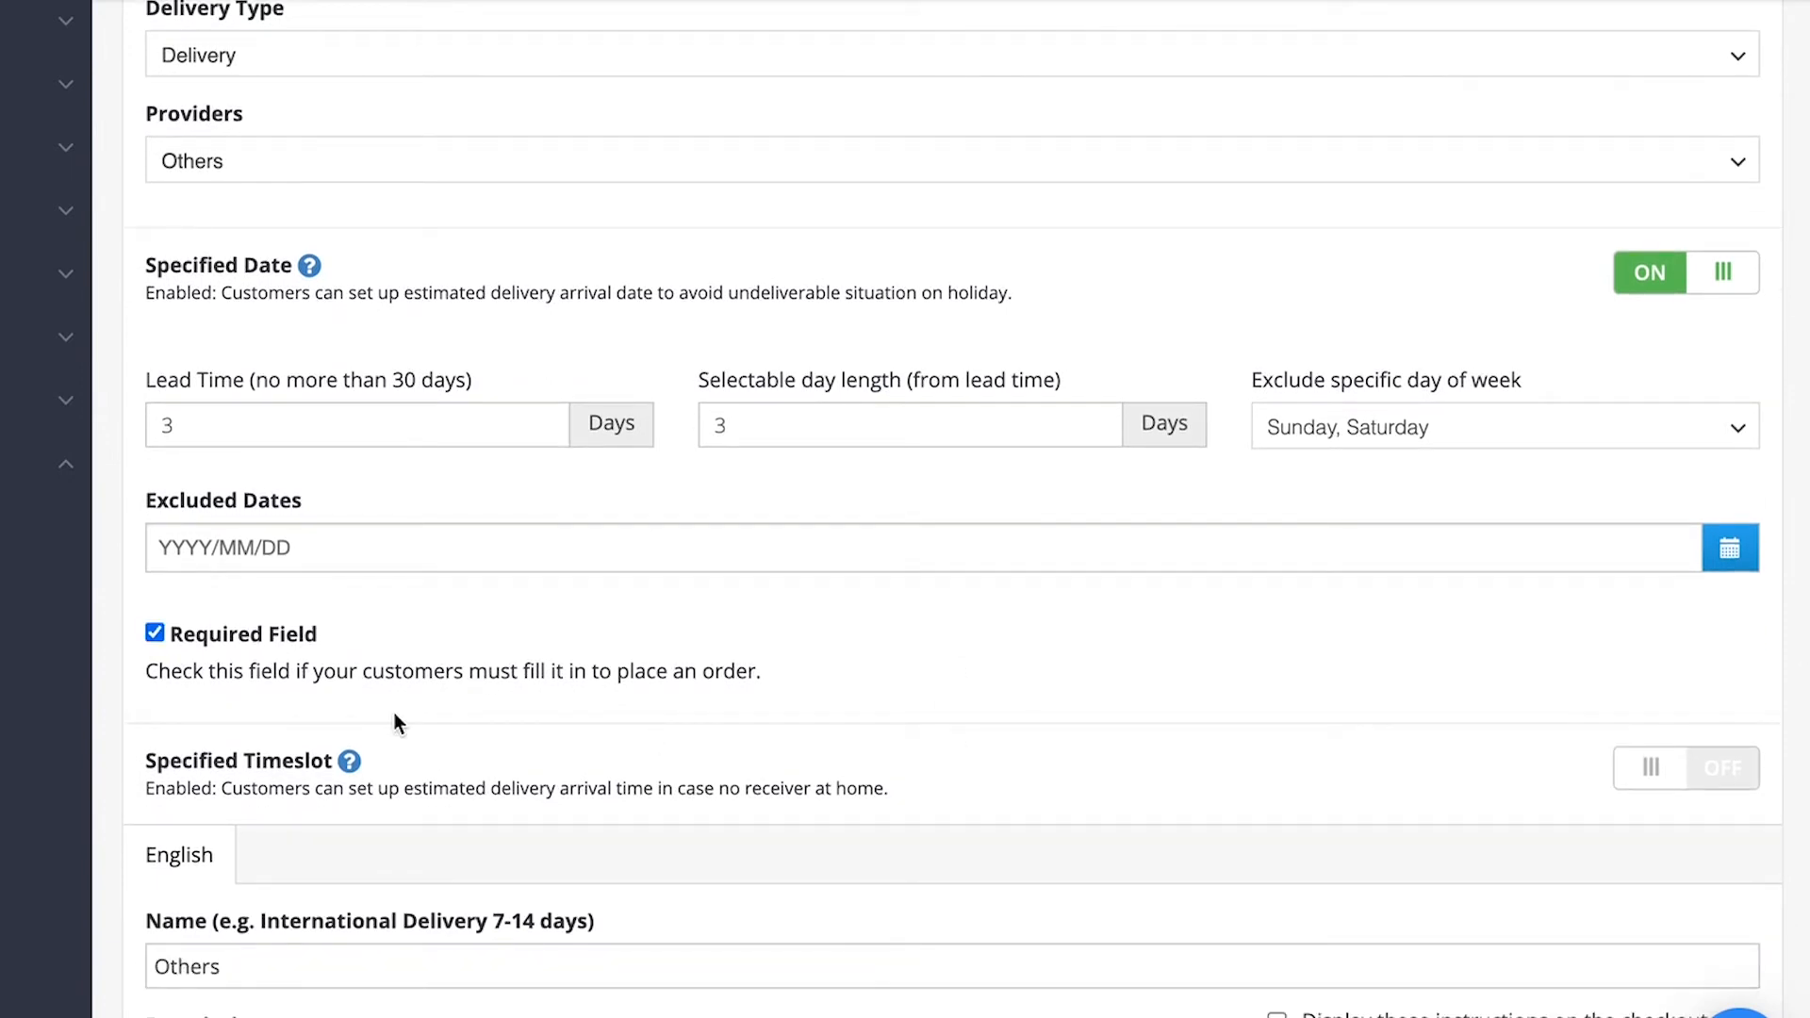
pyautogui.scroll(-3)
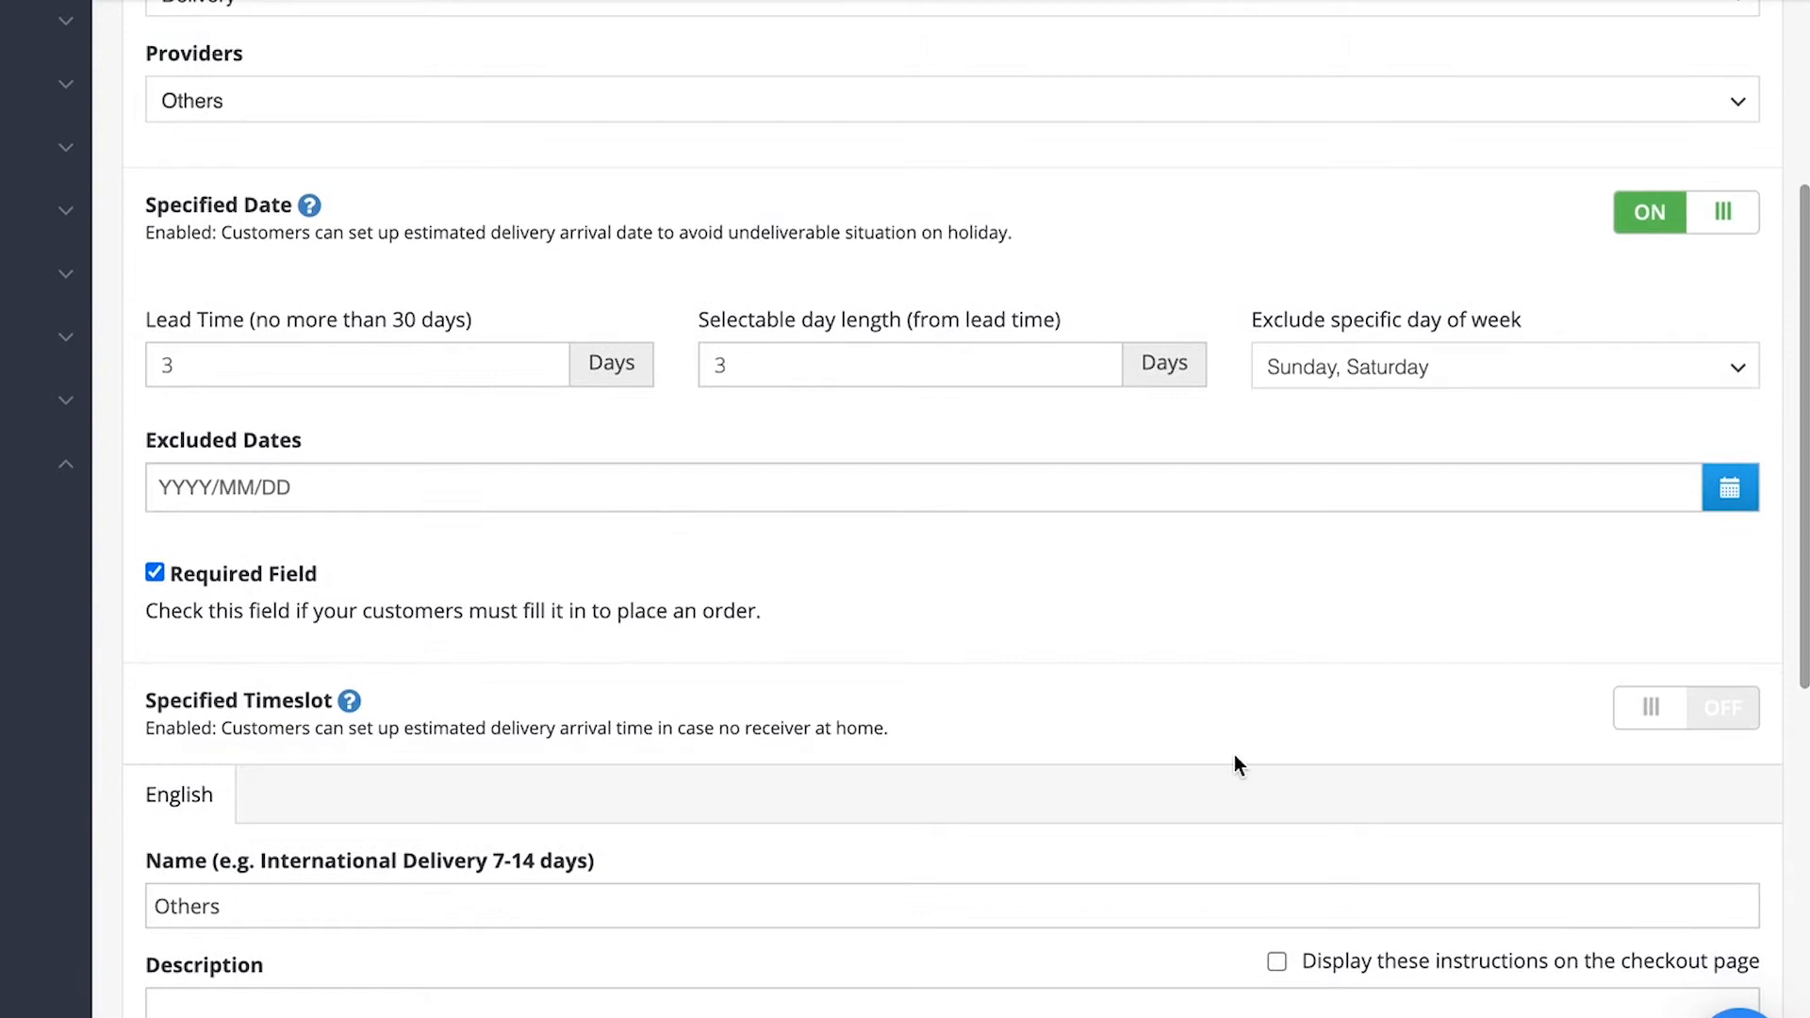
# Step: Turn on Specified Timeslot and name the option 'Local Delivery'
pyautogui.click(1686, 707)
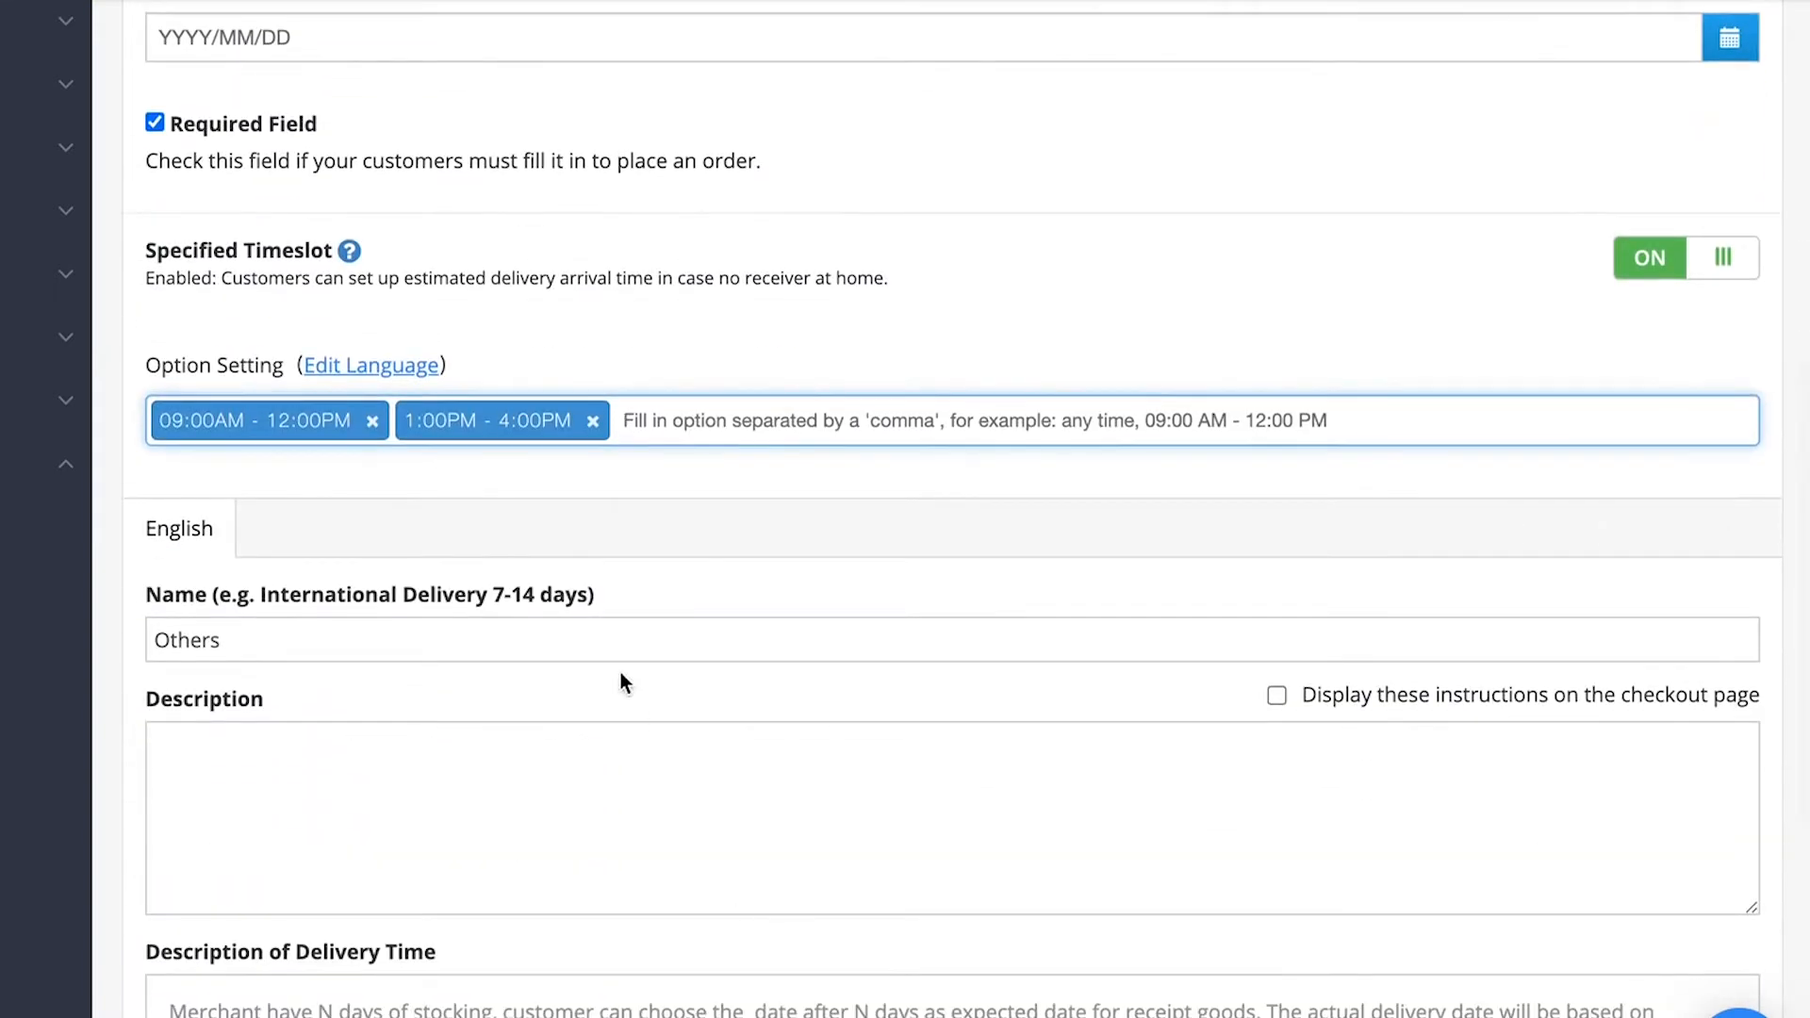
pyautogui.write('Local Delivery')
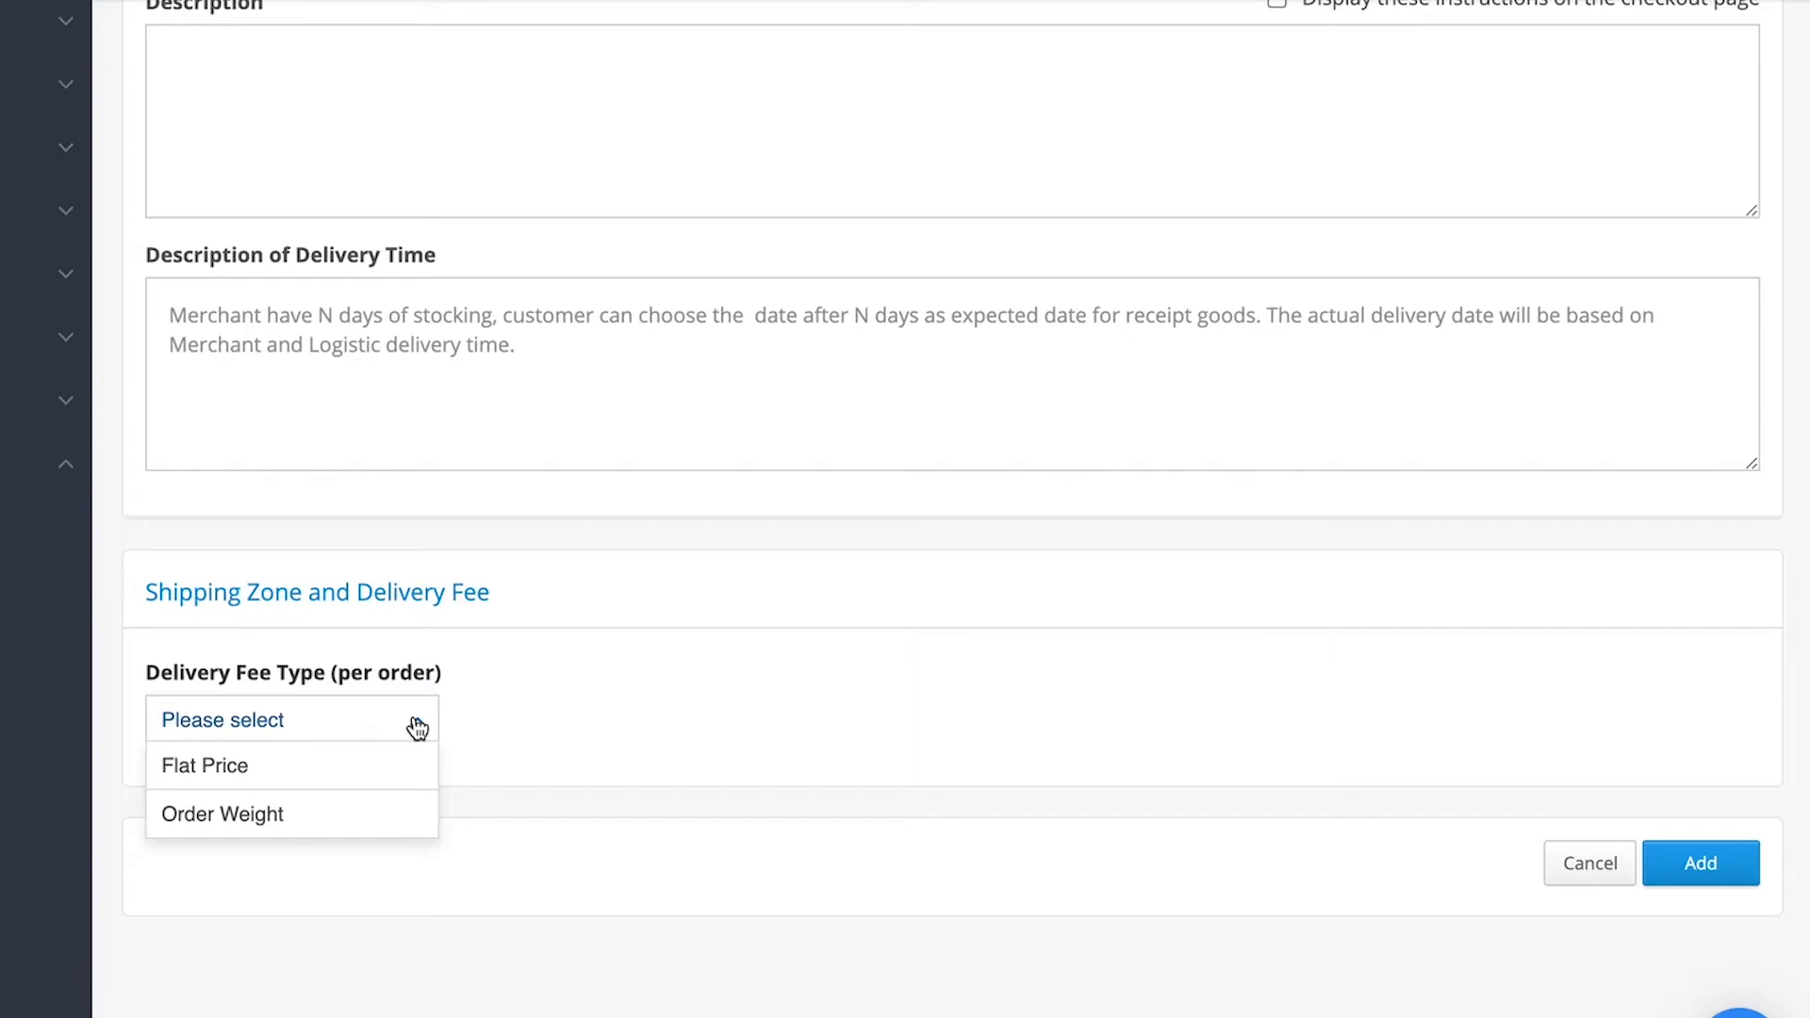
# Step: Charge a flat S$10 delivery fee with Singapore as the shipping zone
pyautogui.click(204, 765)
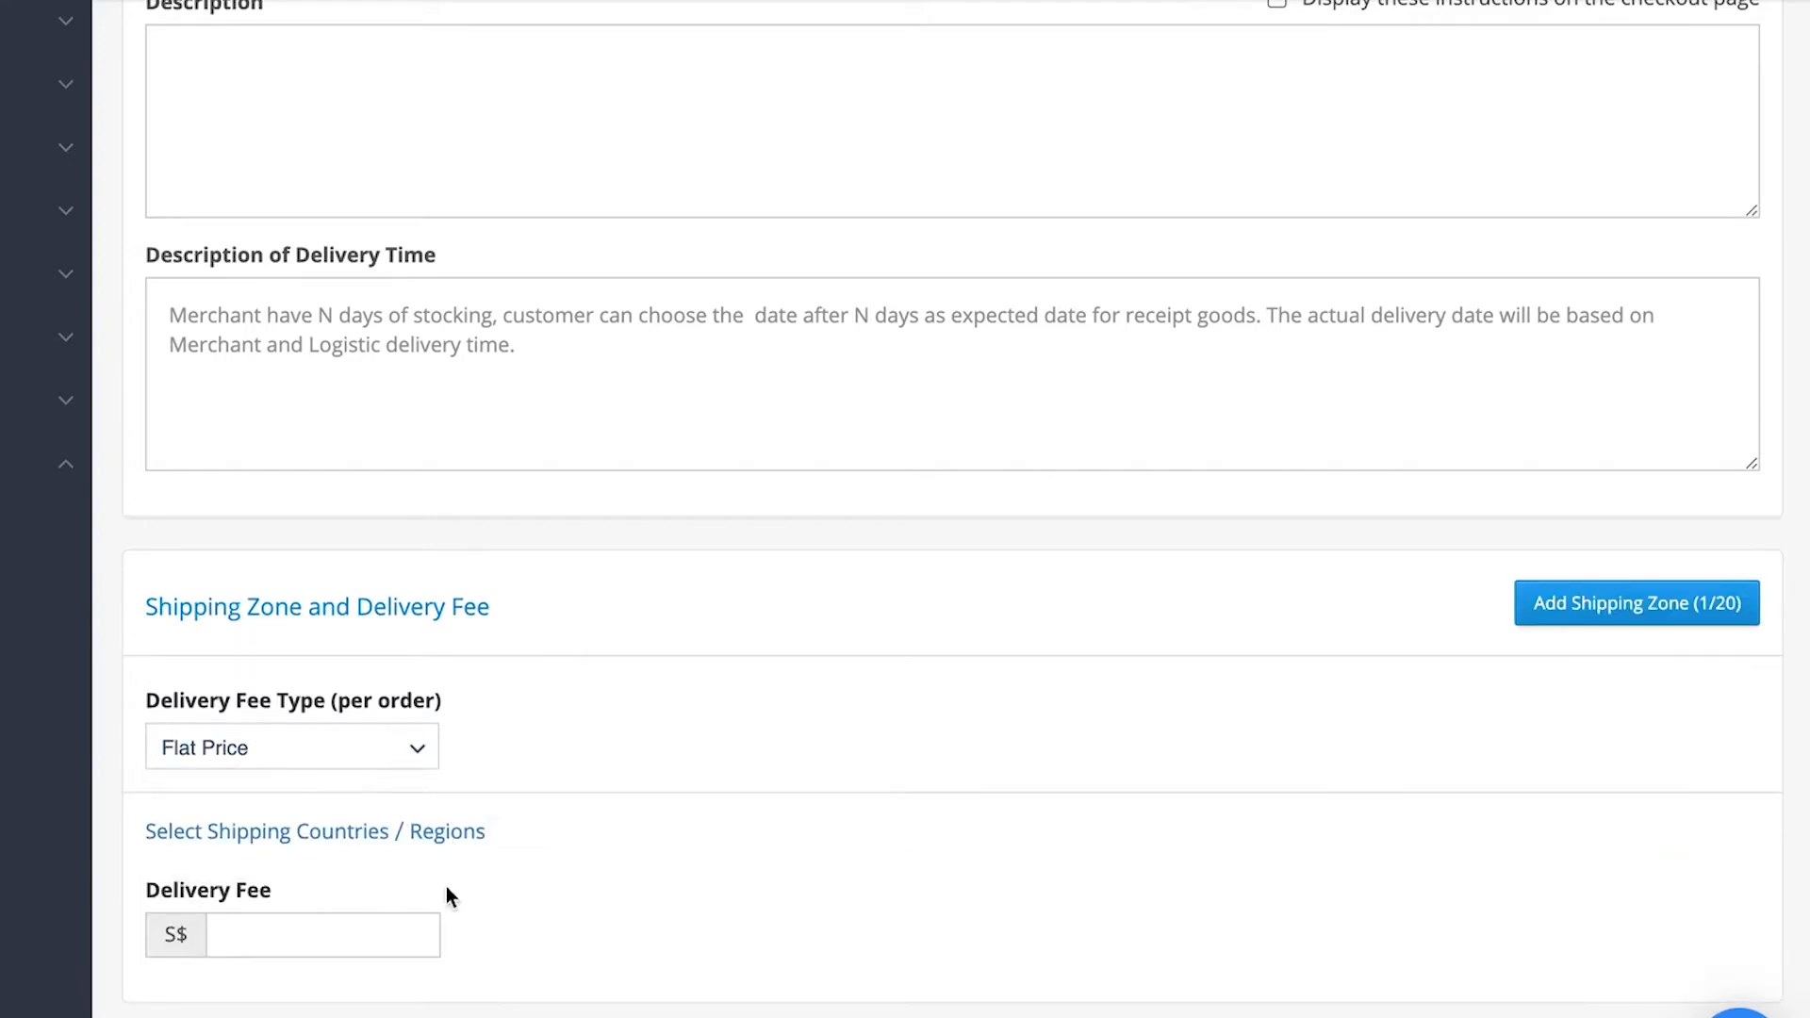
pyautogui.write('10')
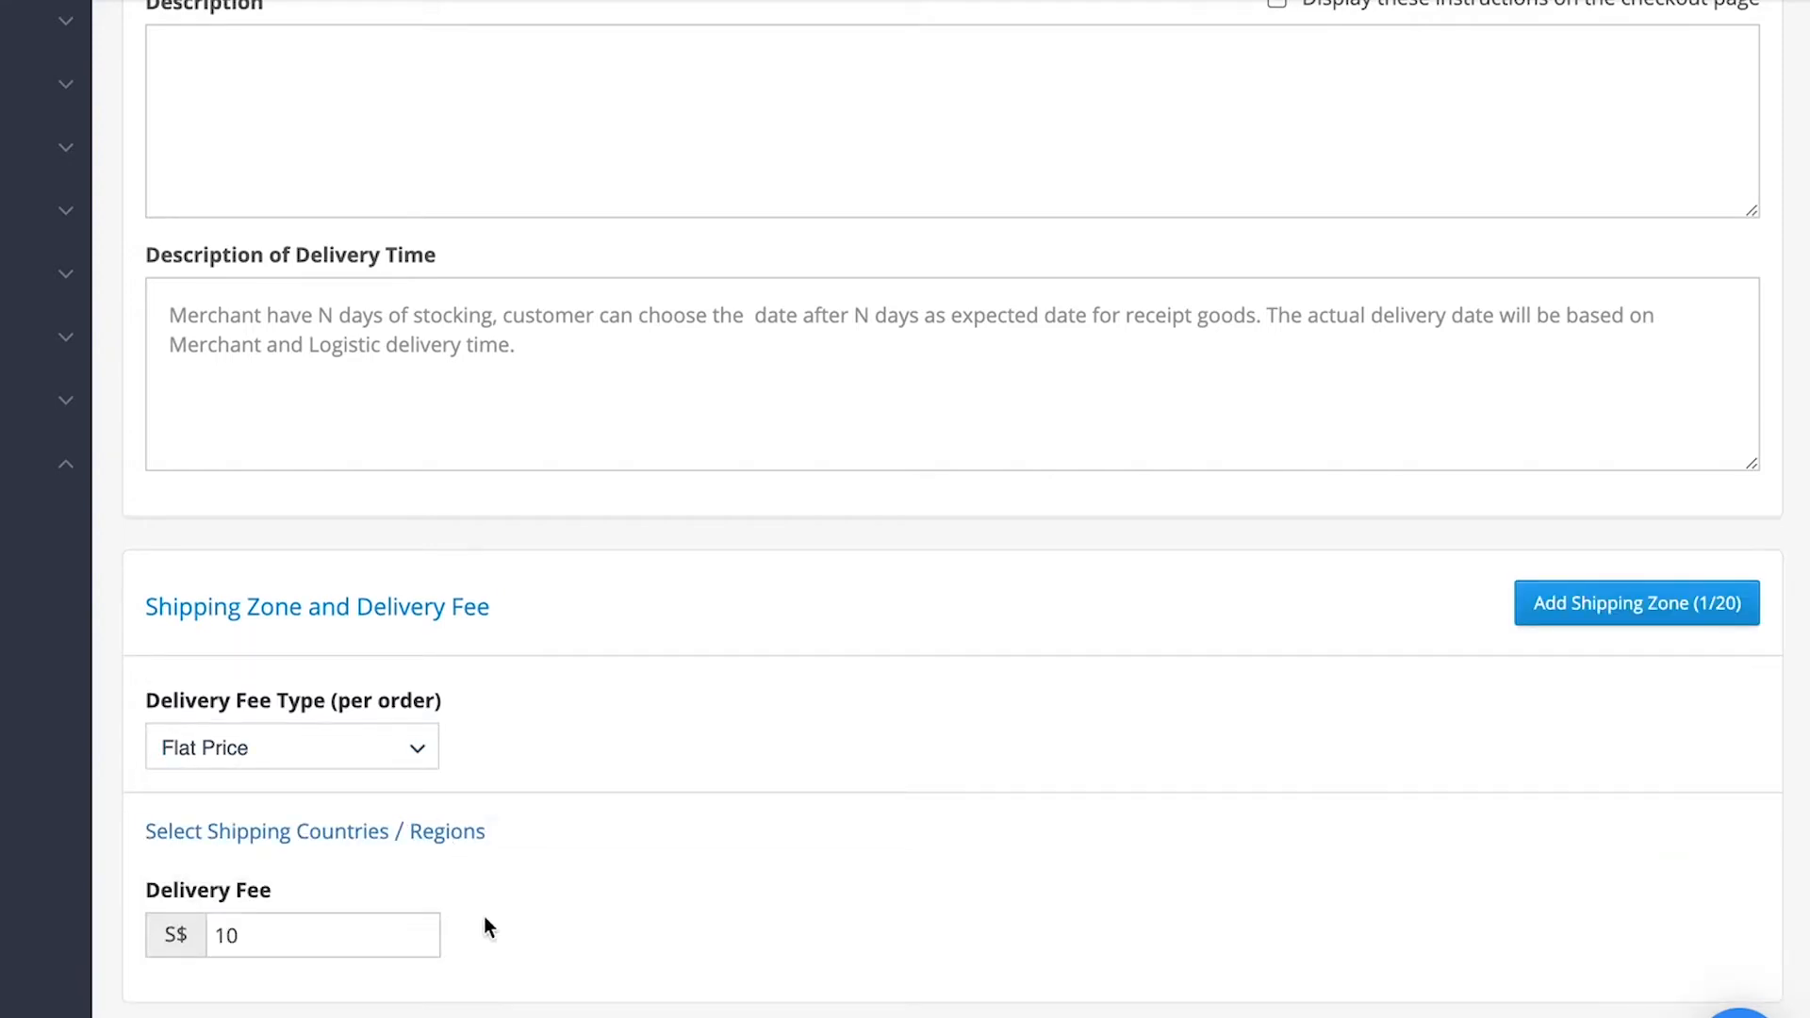
pyautogui.click(317, 831)
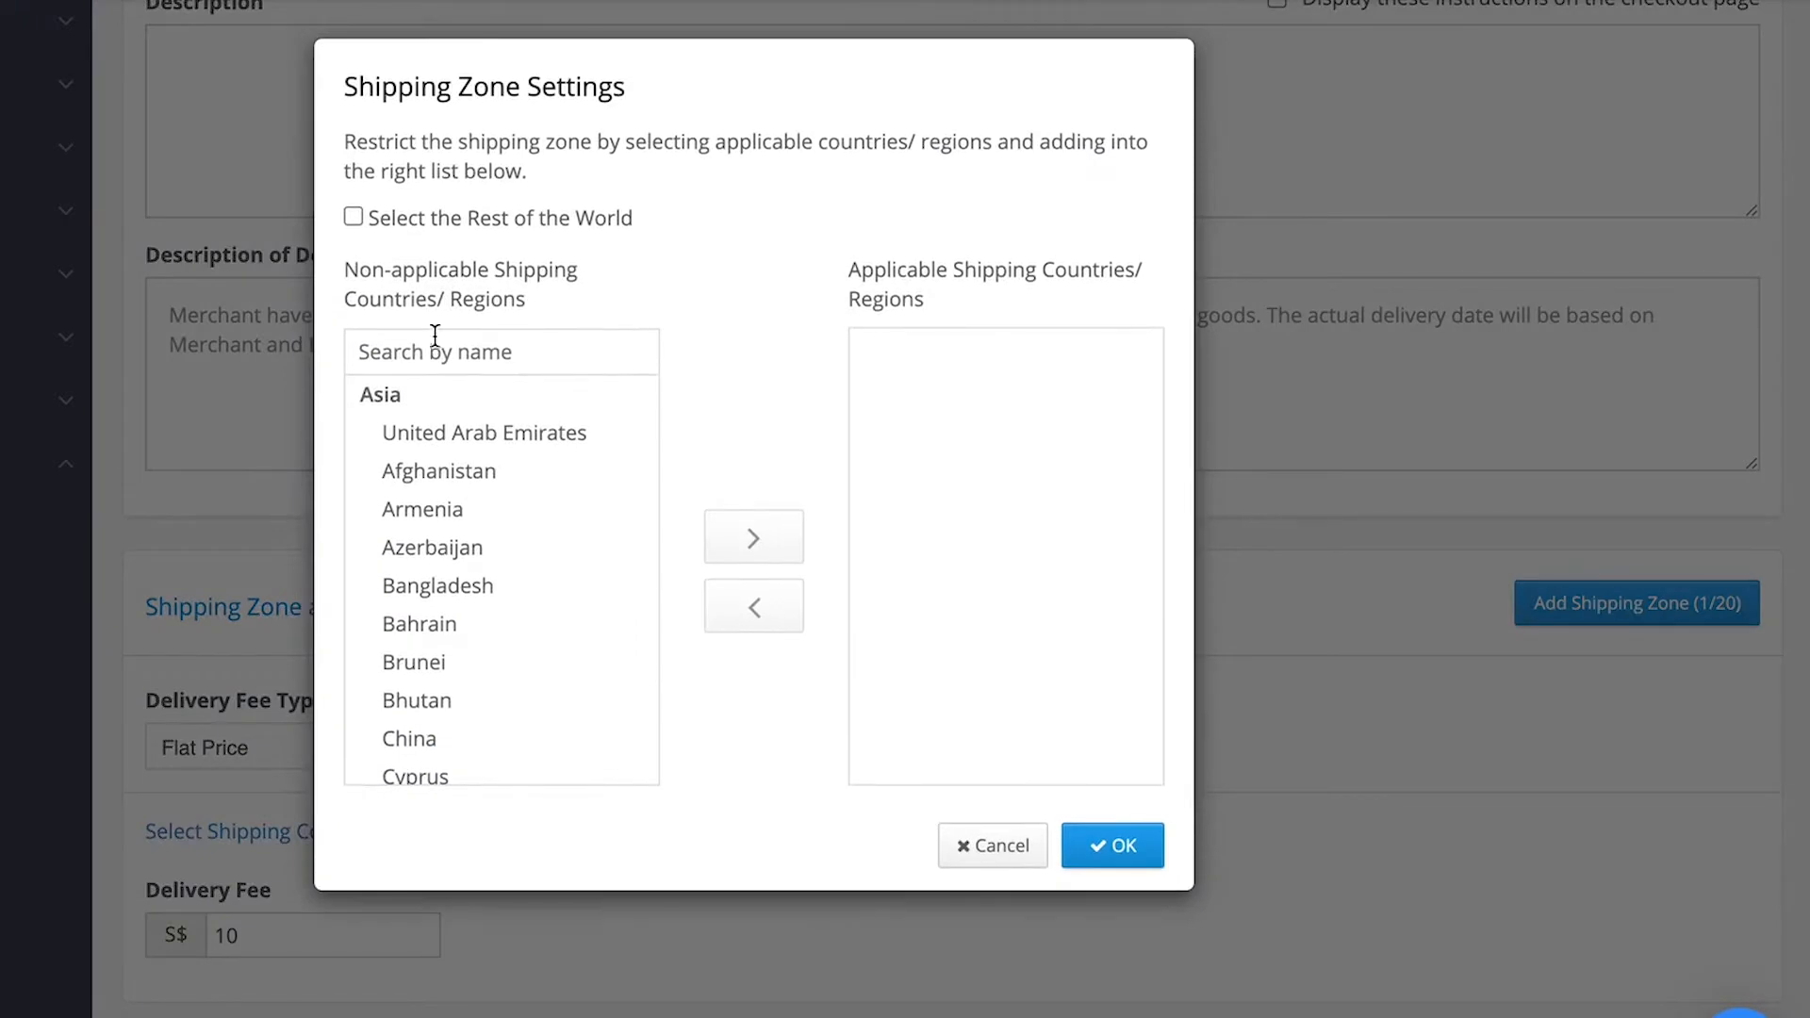
pyautogui.write('S')
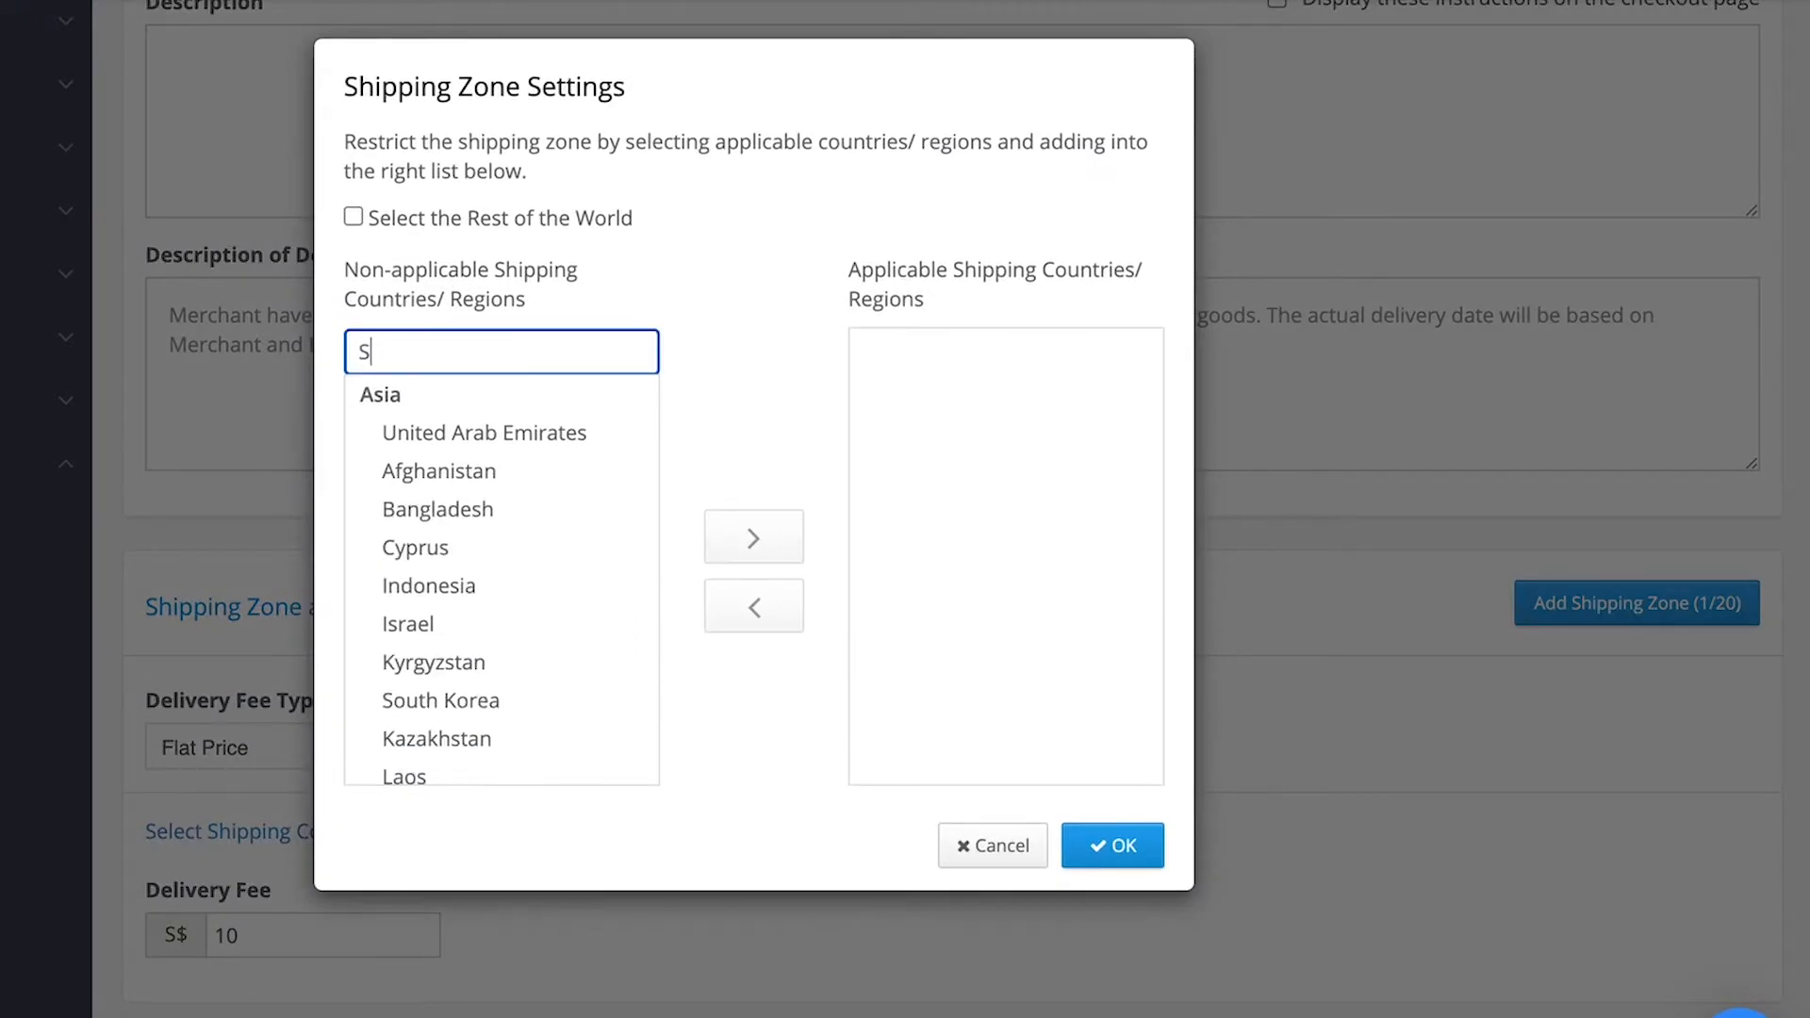
pyautogui.write('ing')
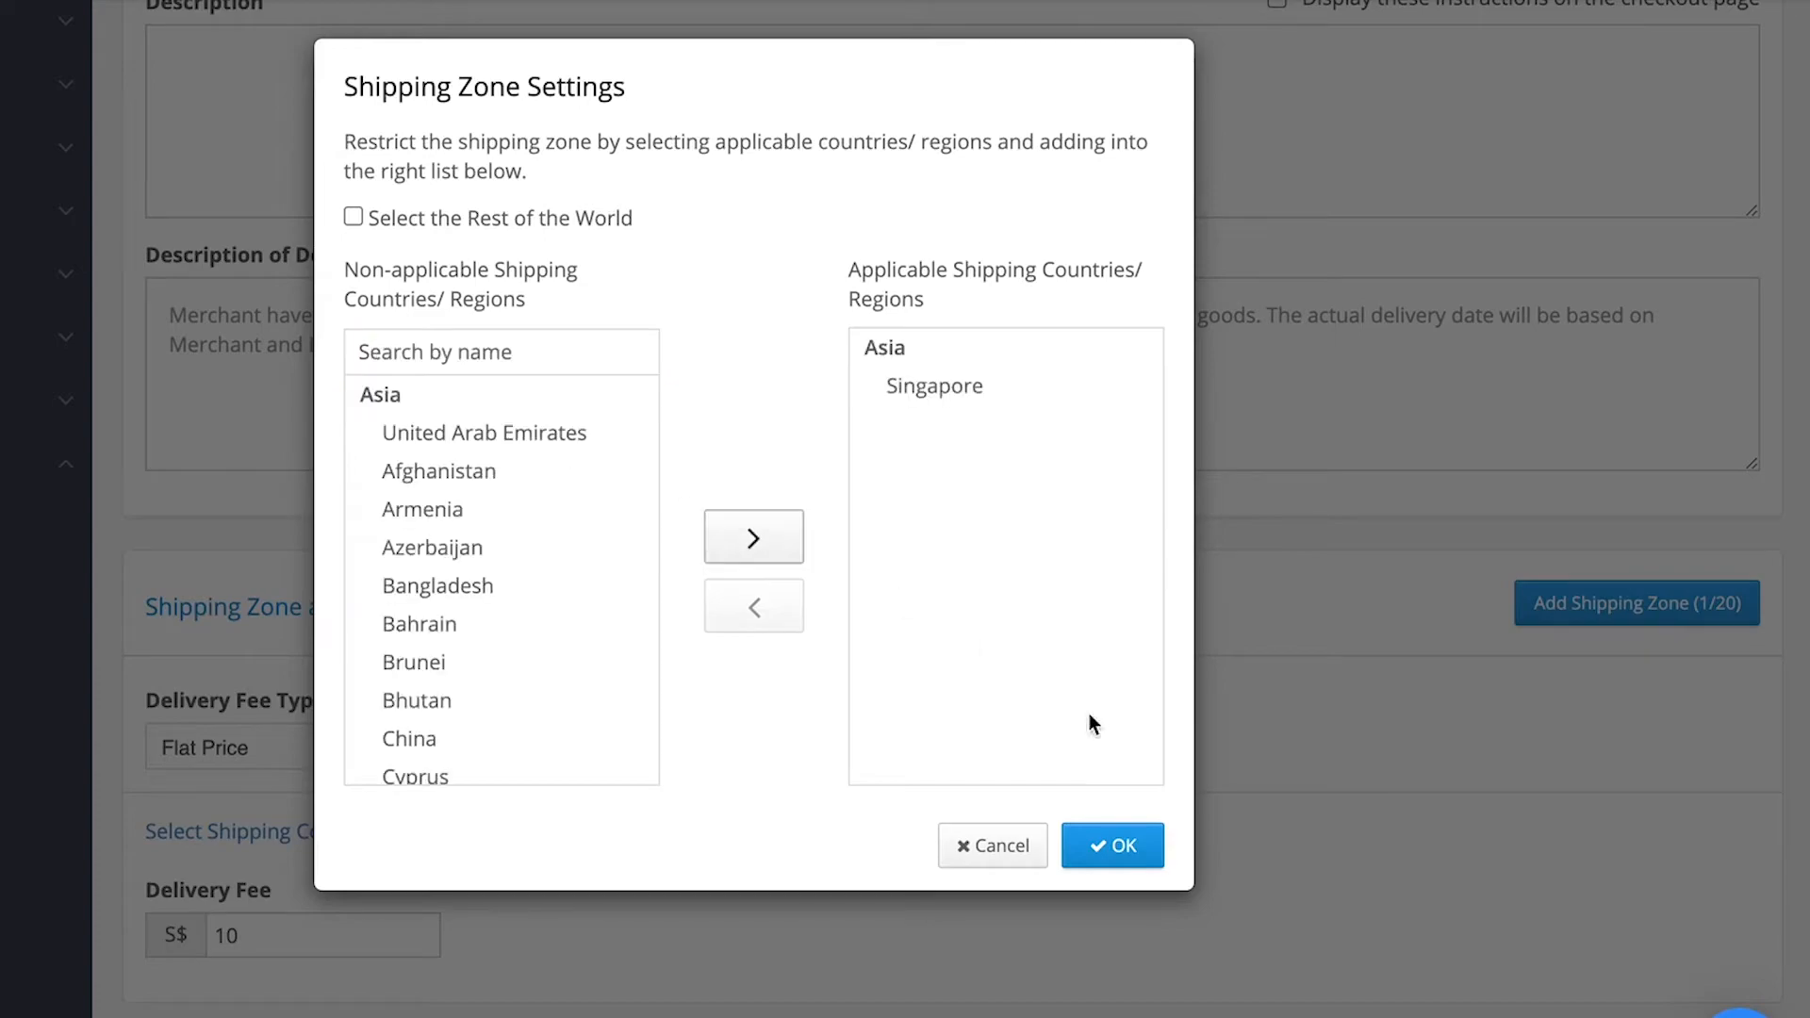
pyautogui.click(1112, 845)
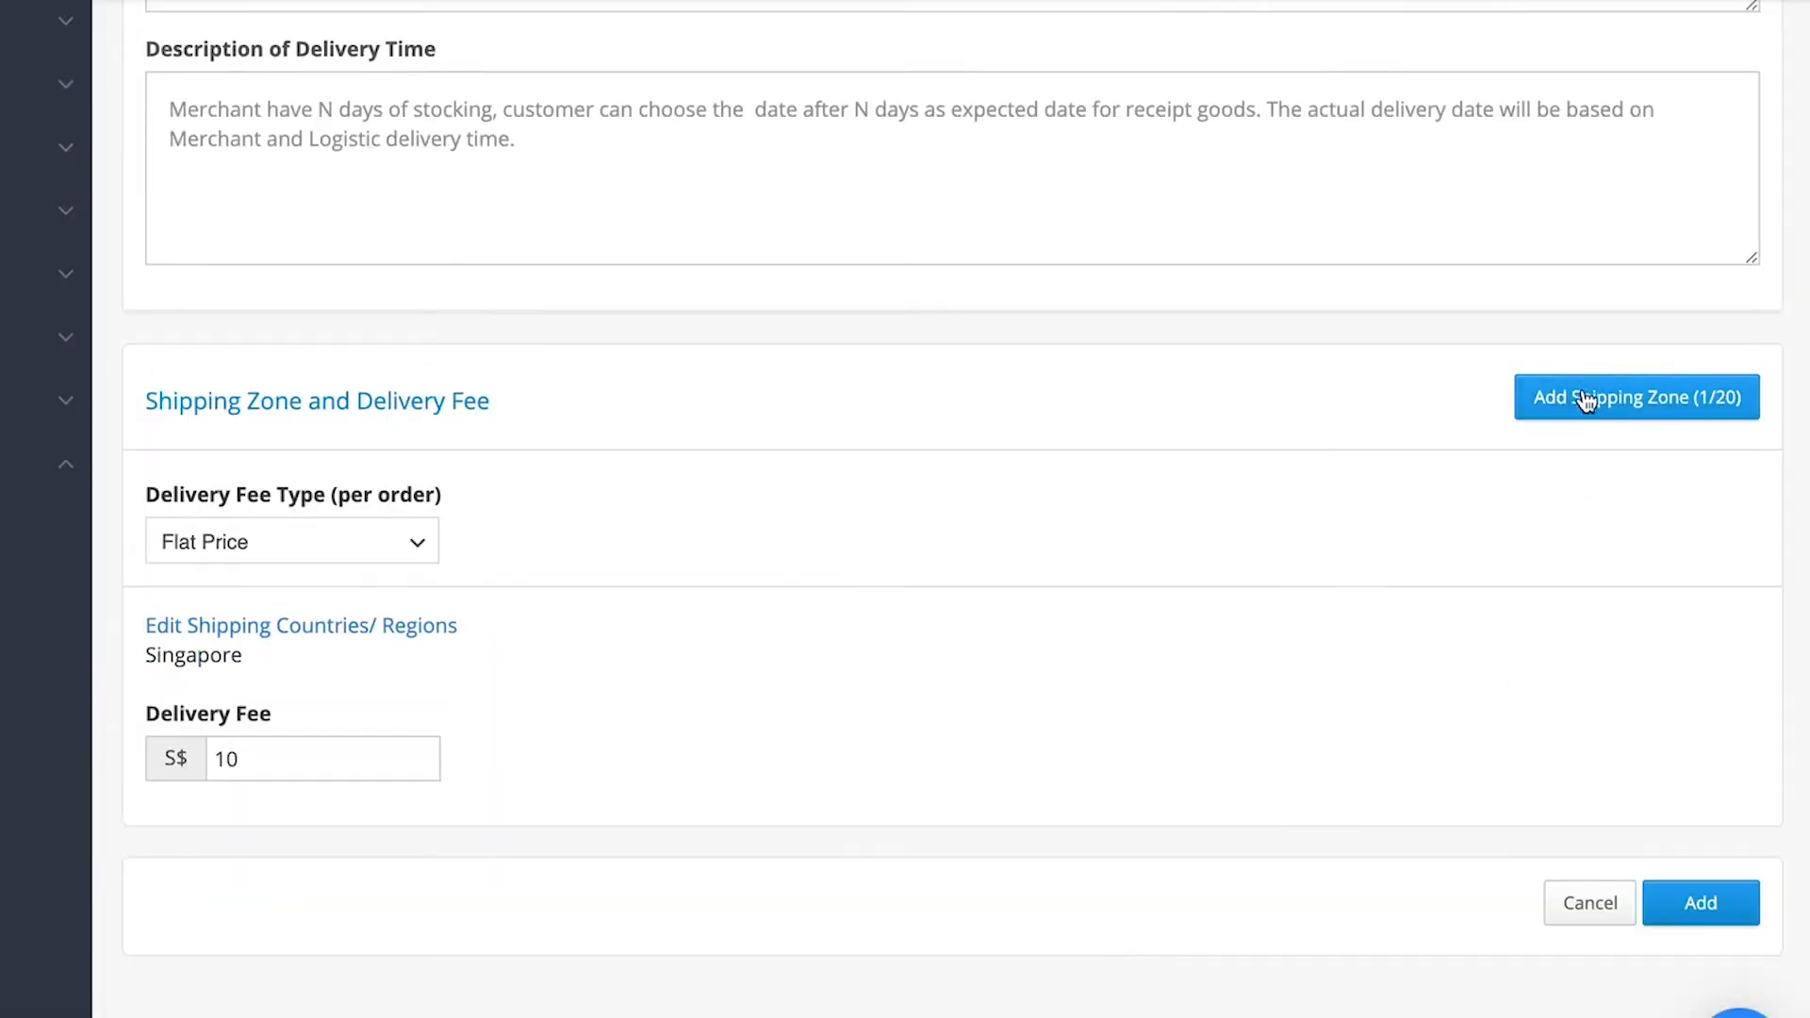
# Step: Add shipping zones for Malaysia at S$15 and the Rest of the World at S$20
pyautogui.click(1636, 396)
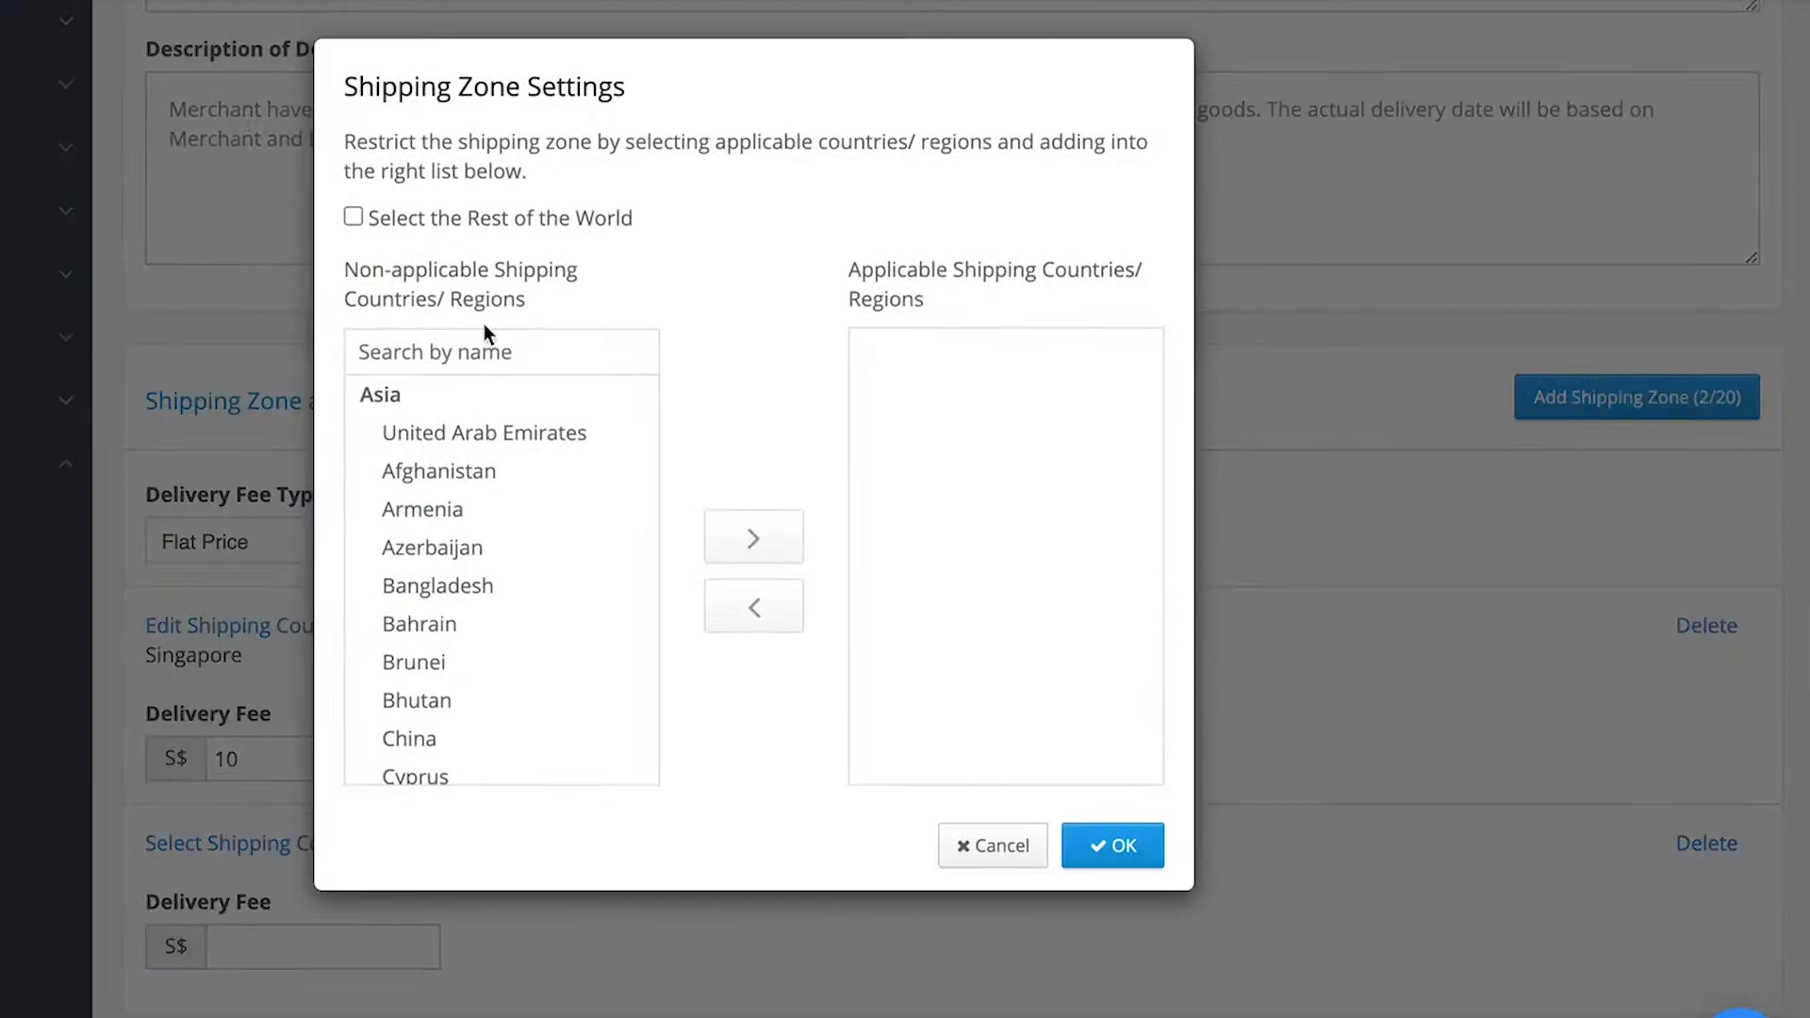
pyautogui.write('Mala')
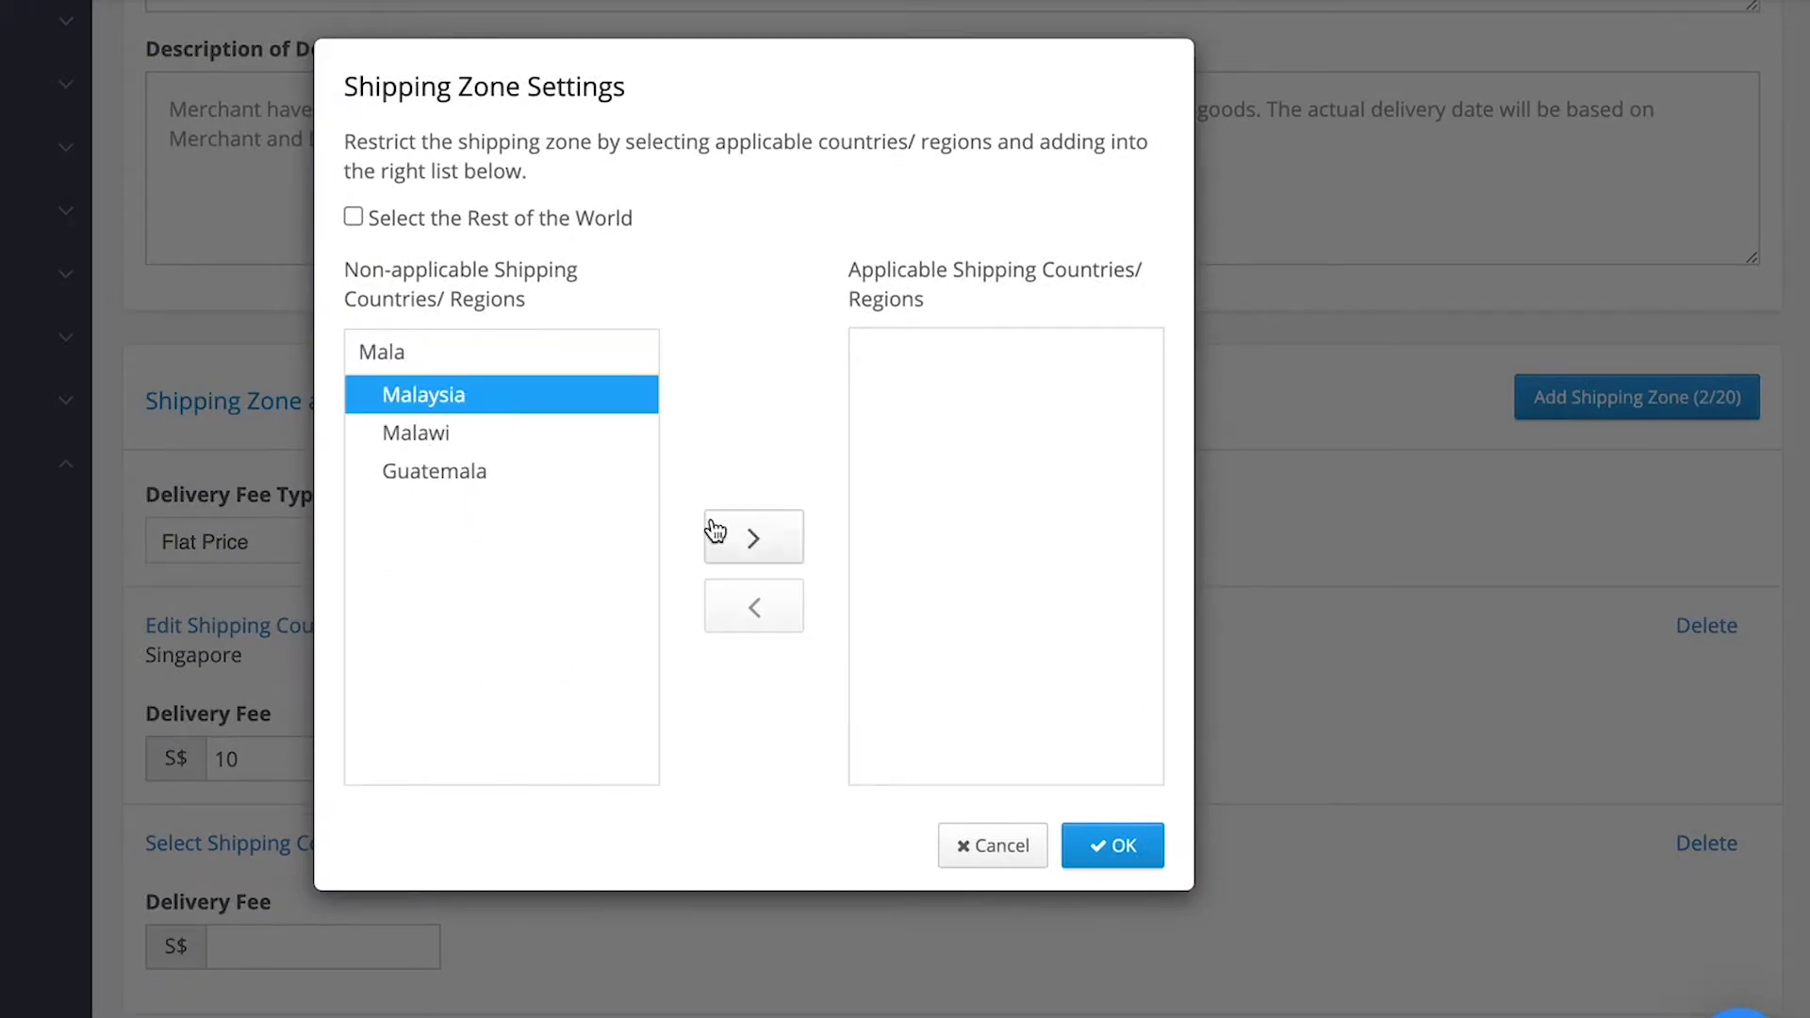
pyautogui.click(1113, 845)
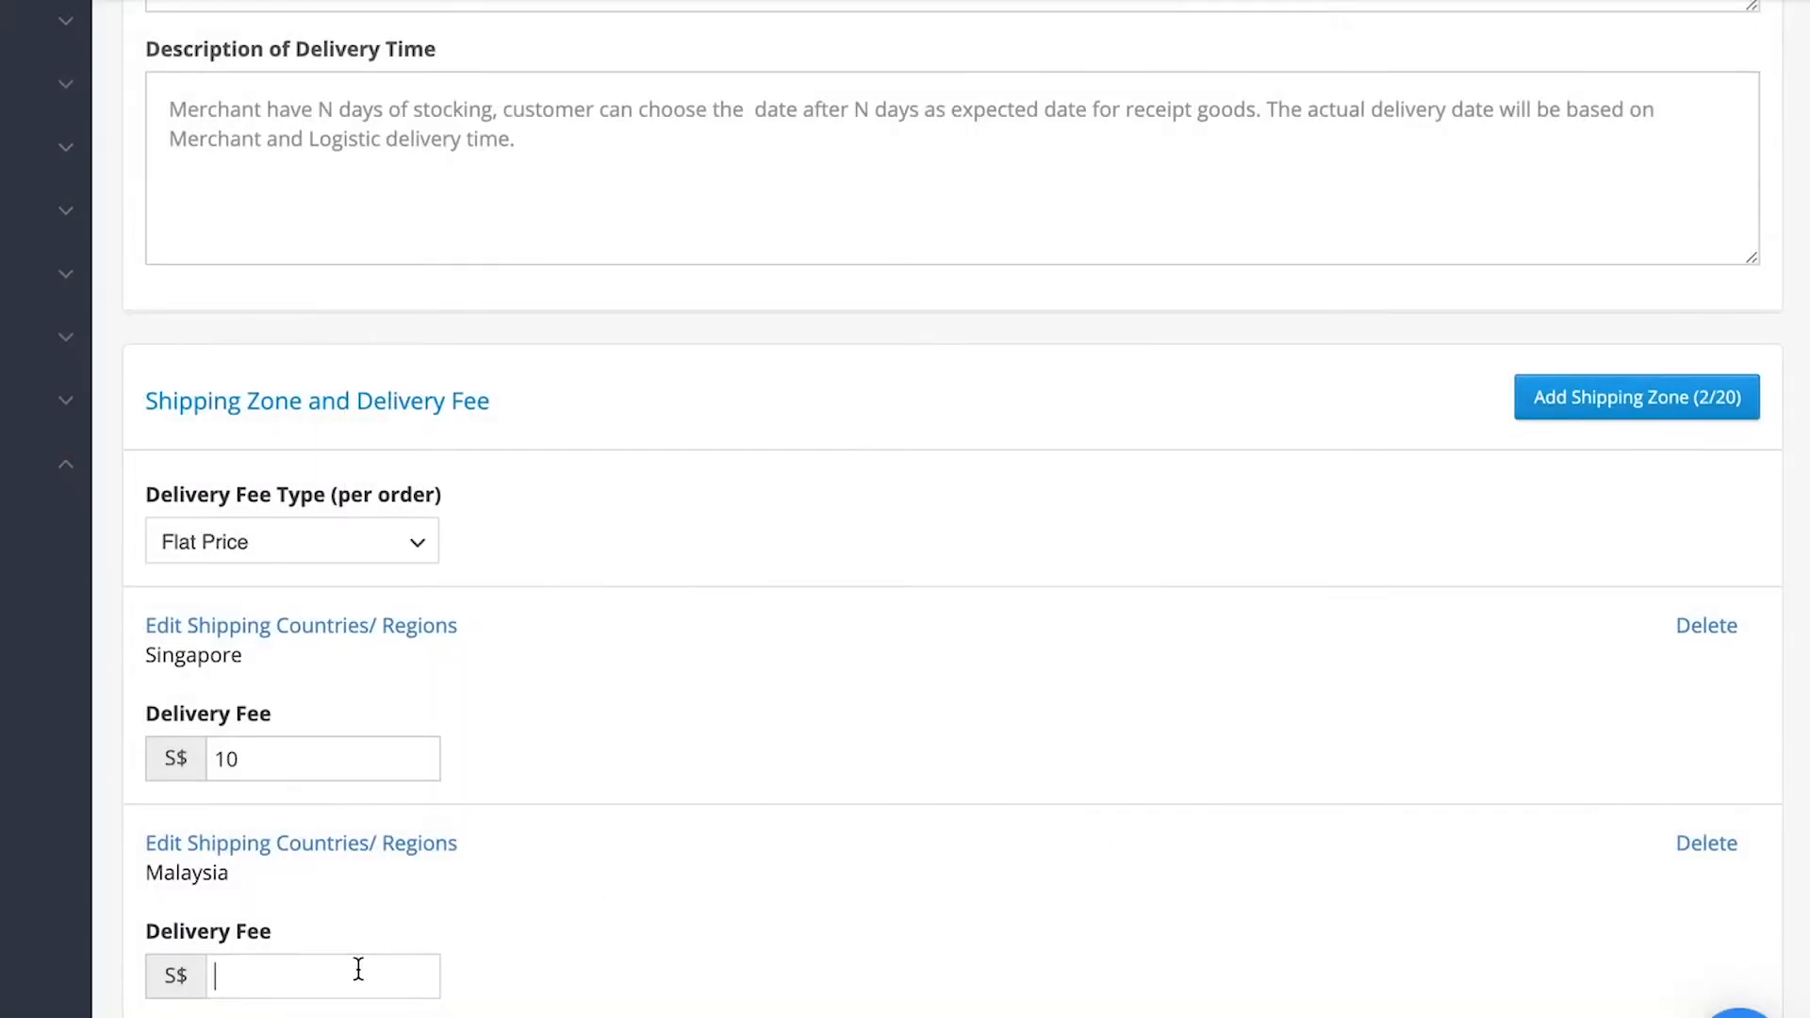
pyautogui.write('15')
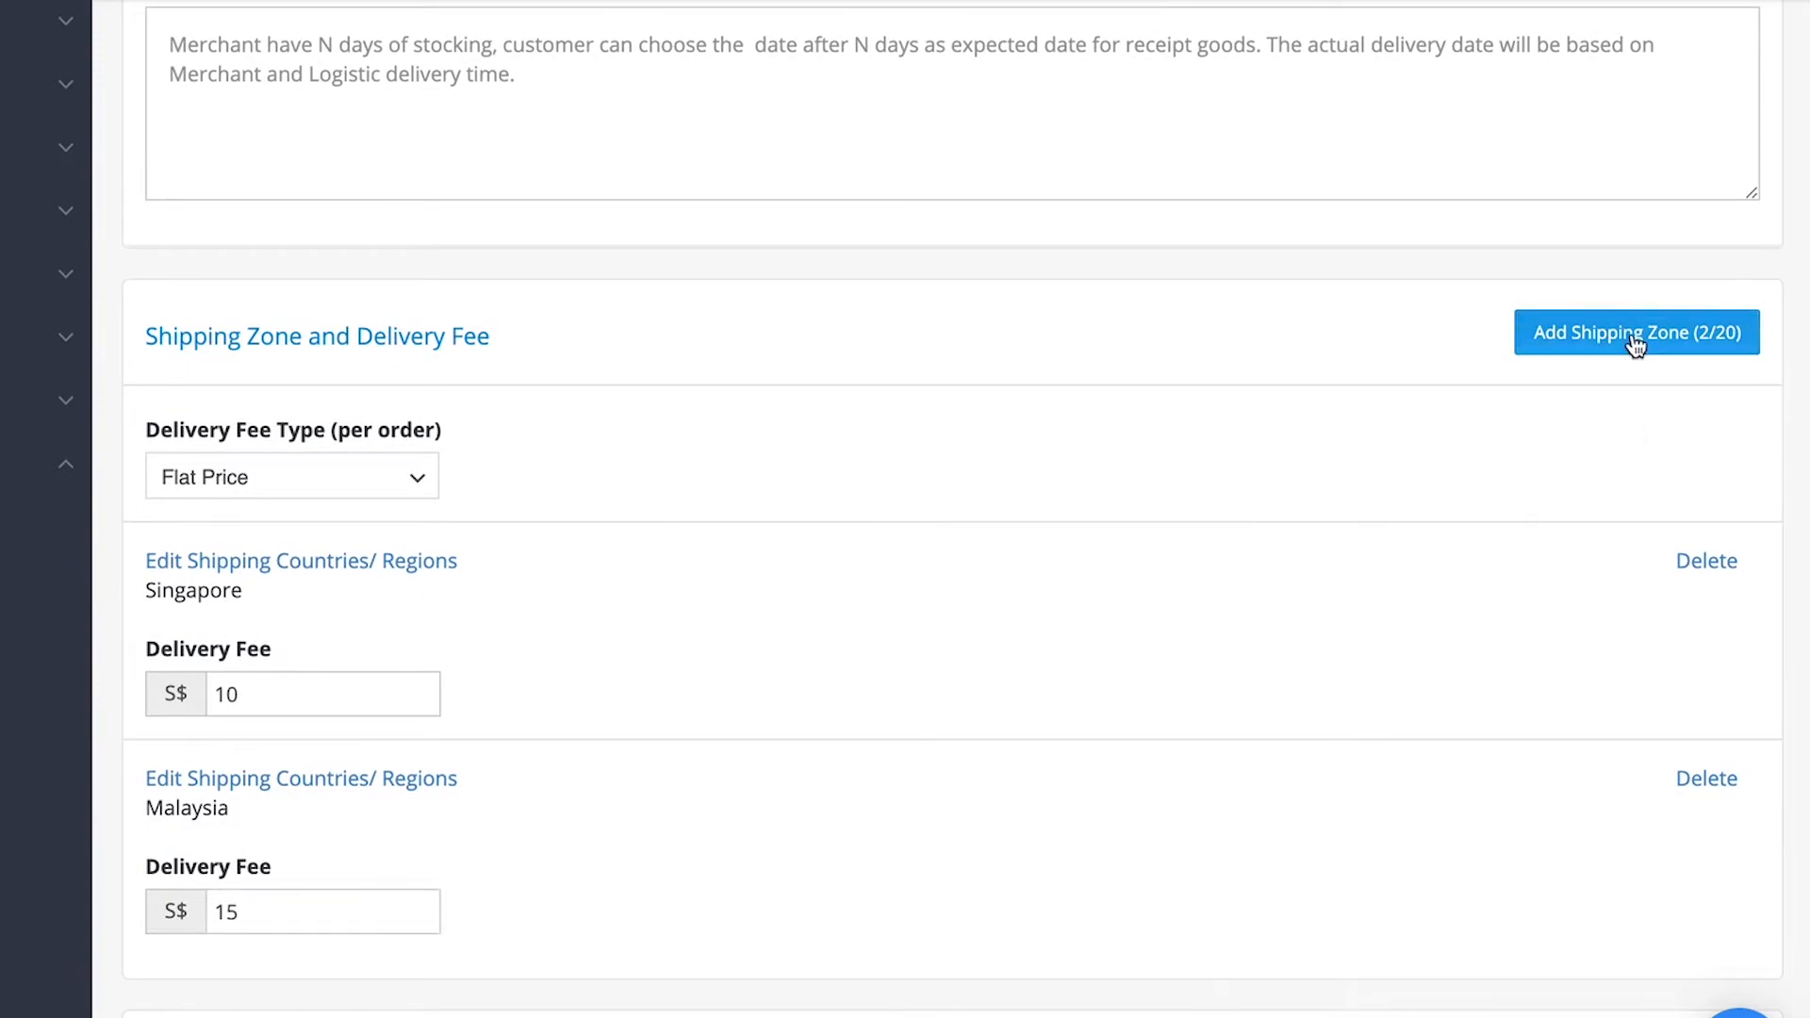
pyautogui.click(1636, 332)
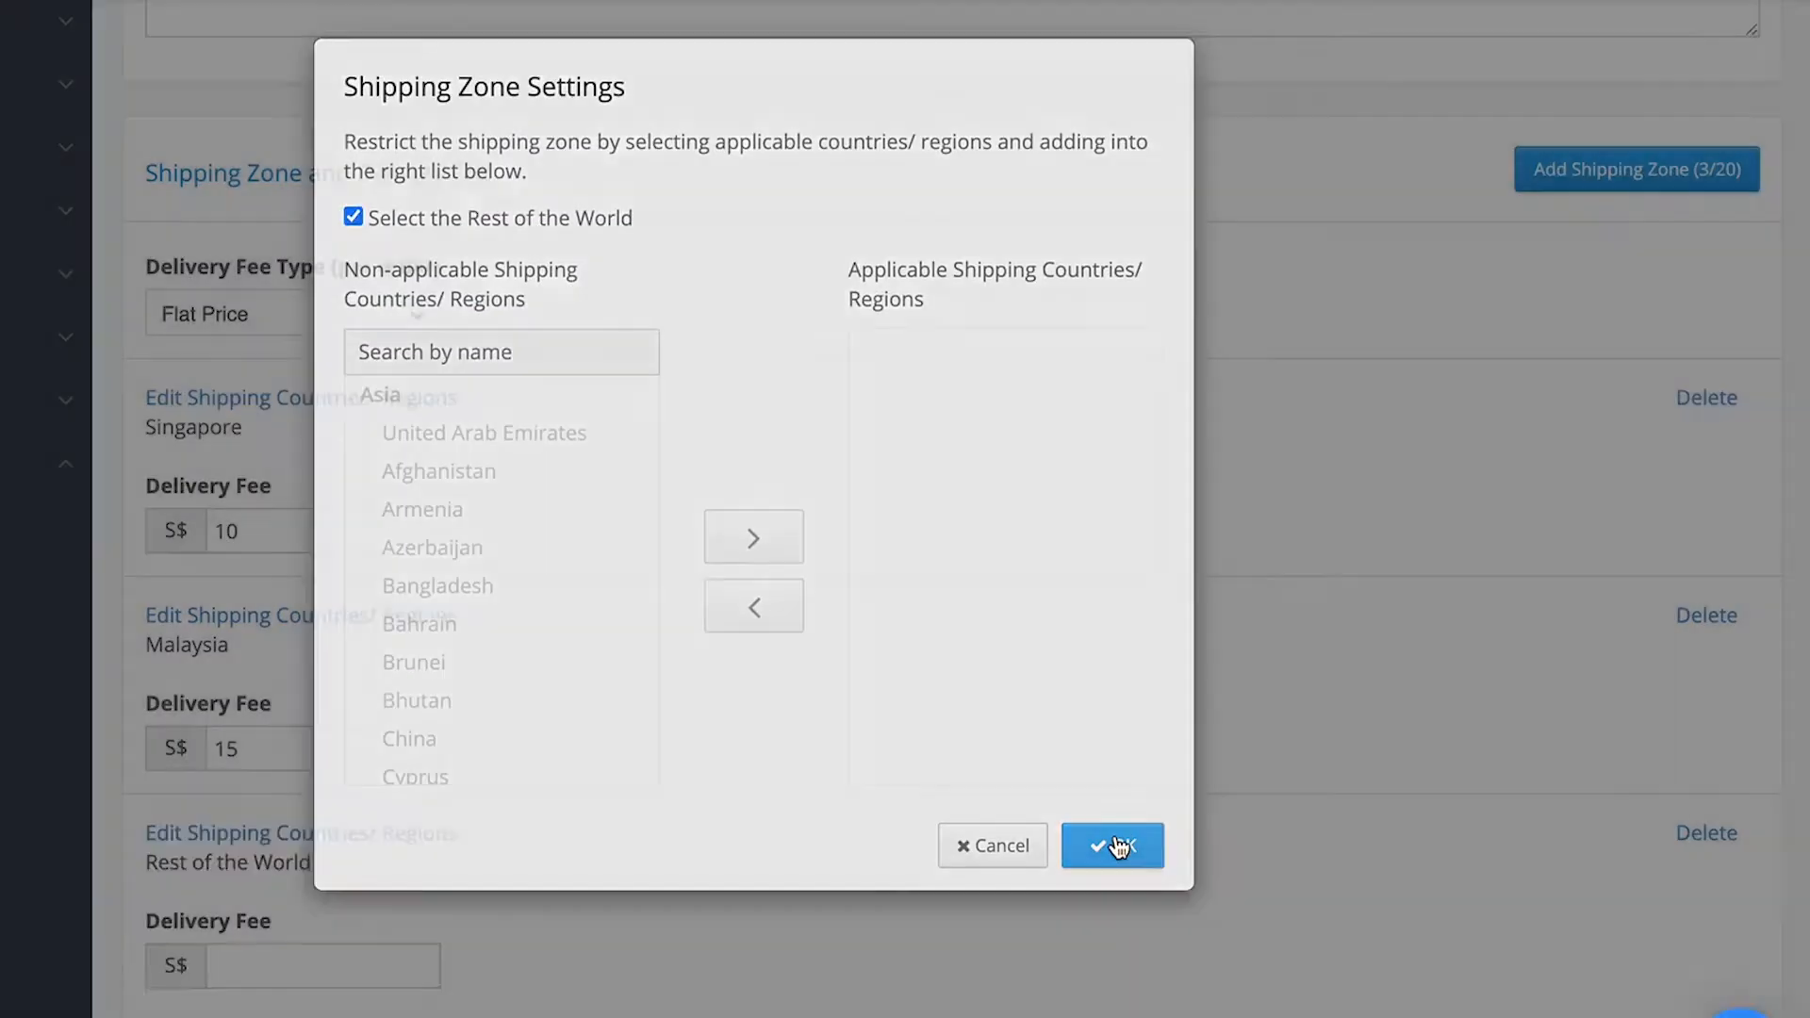
pyautogui.click(1112, 844)
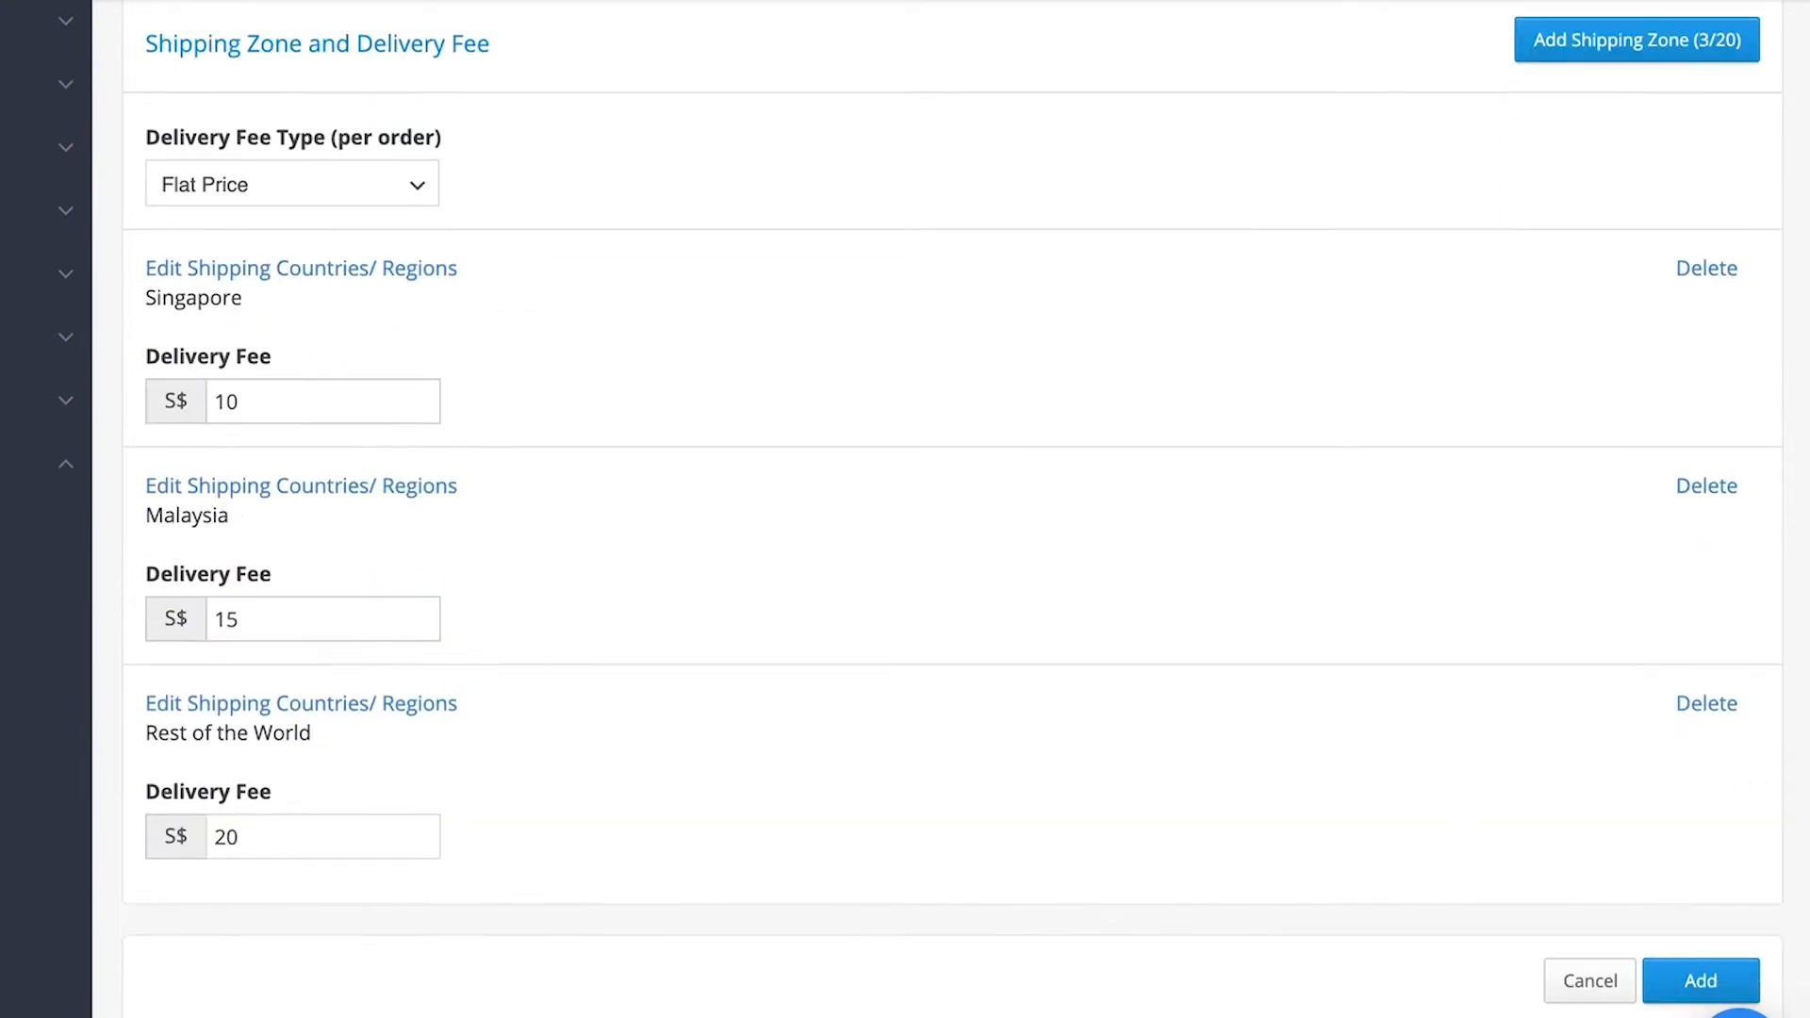
# Step: Save the delivery option, then set order-weight fee tiers of S$5 up to 5 kg with a further tier added
pyautogui.click(1700, 980)
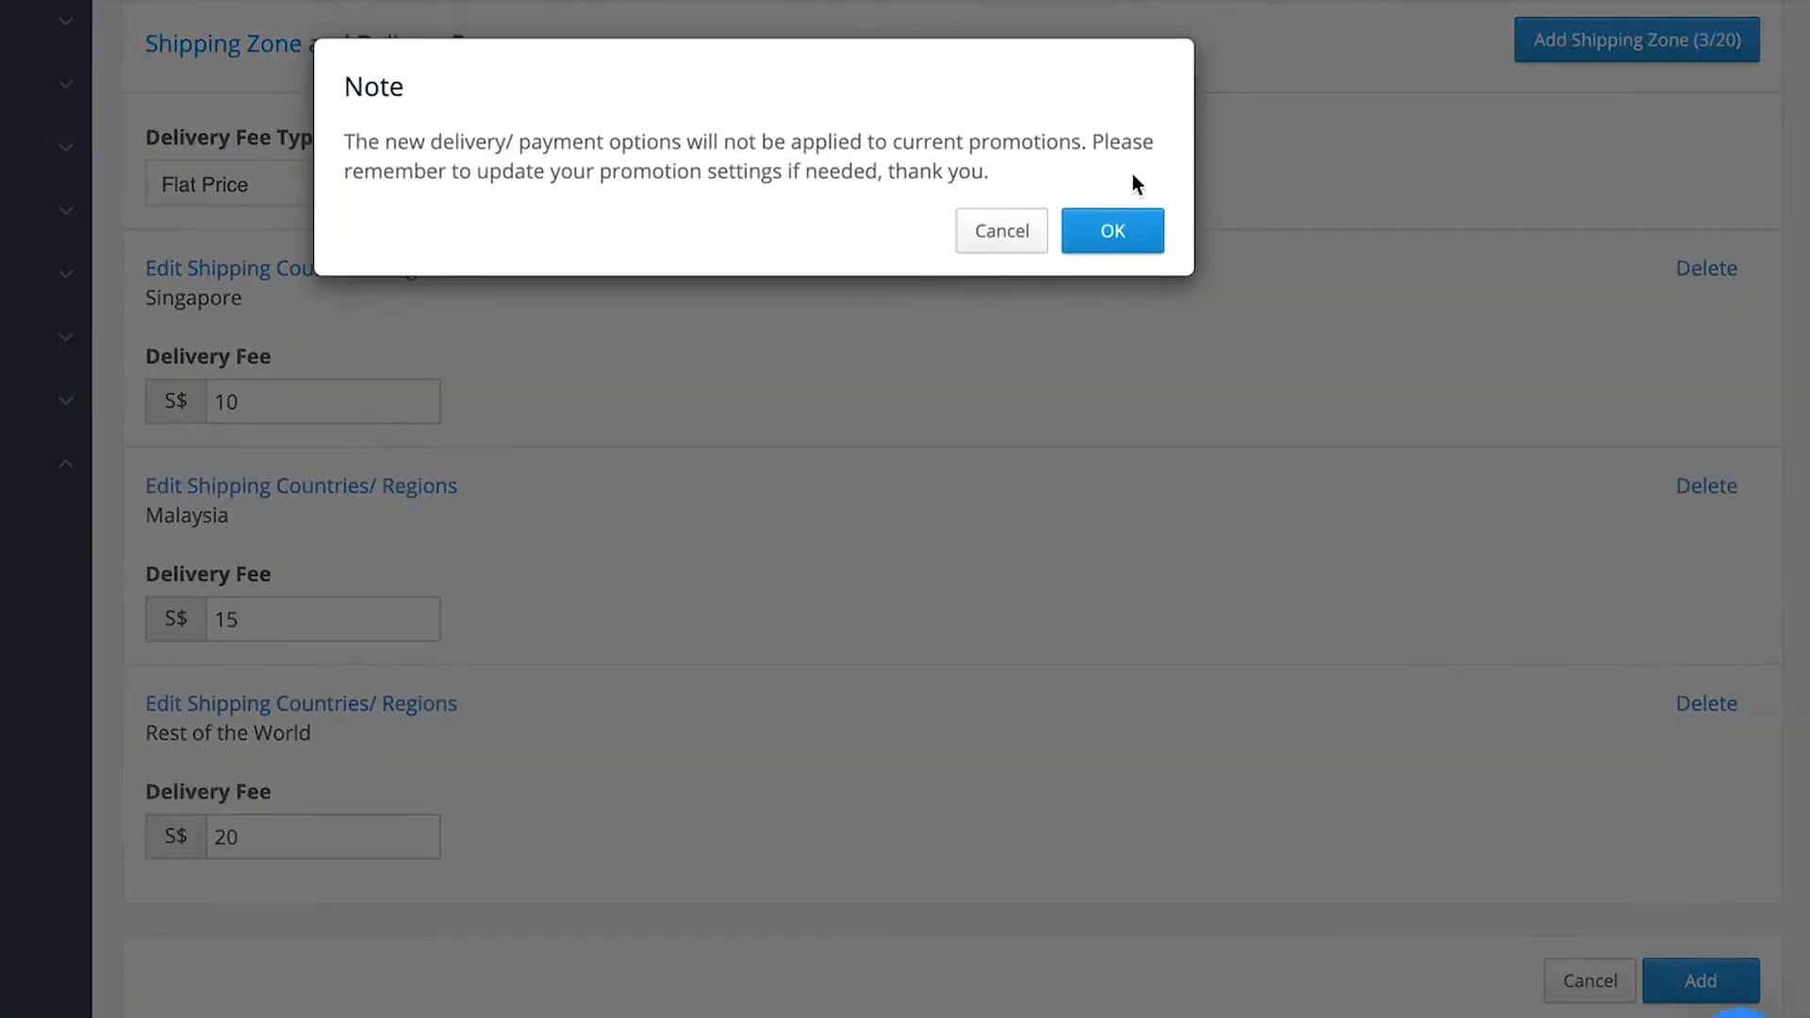
pyautogui.click(1113, 230)
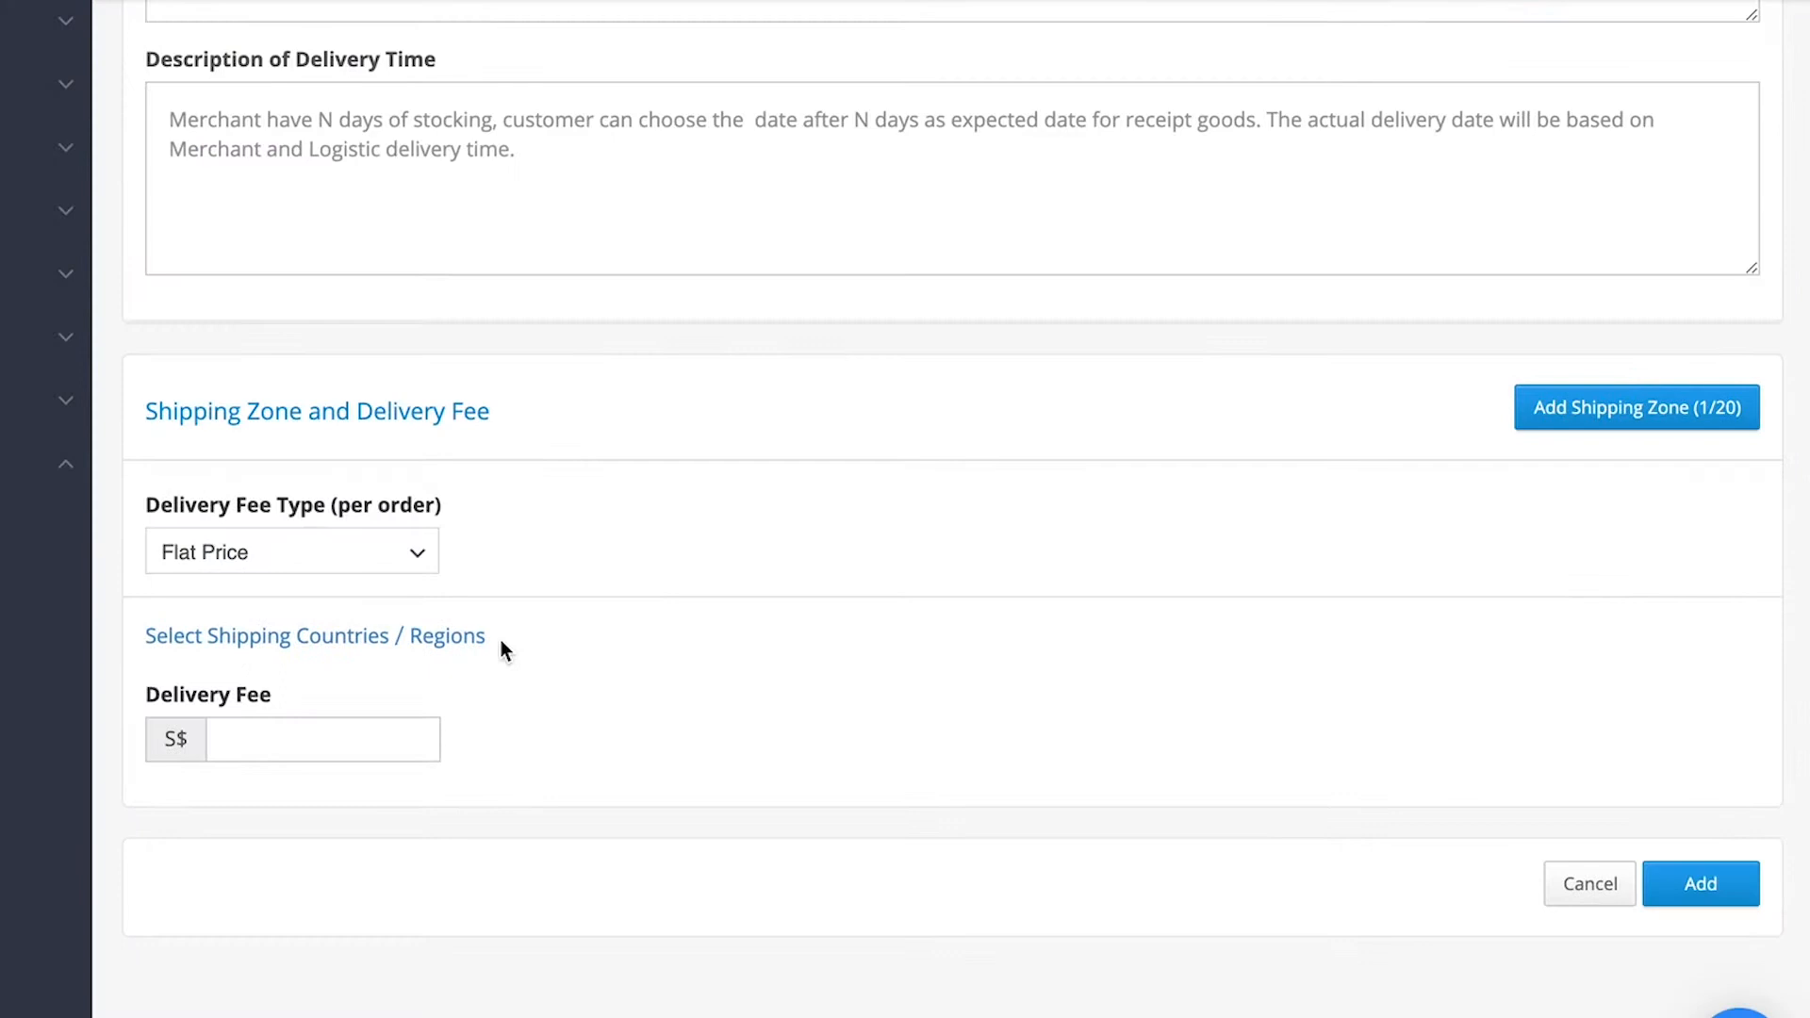
pyautogui.click(292, 551)
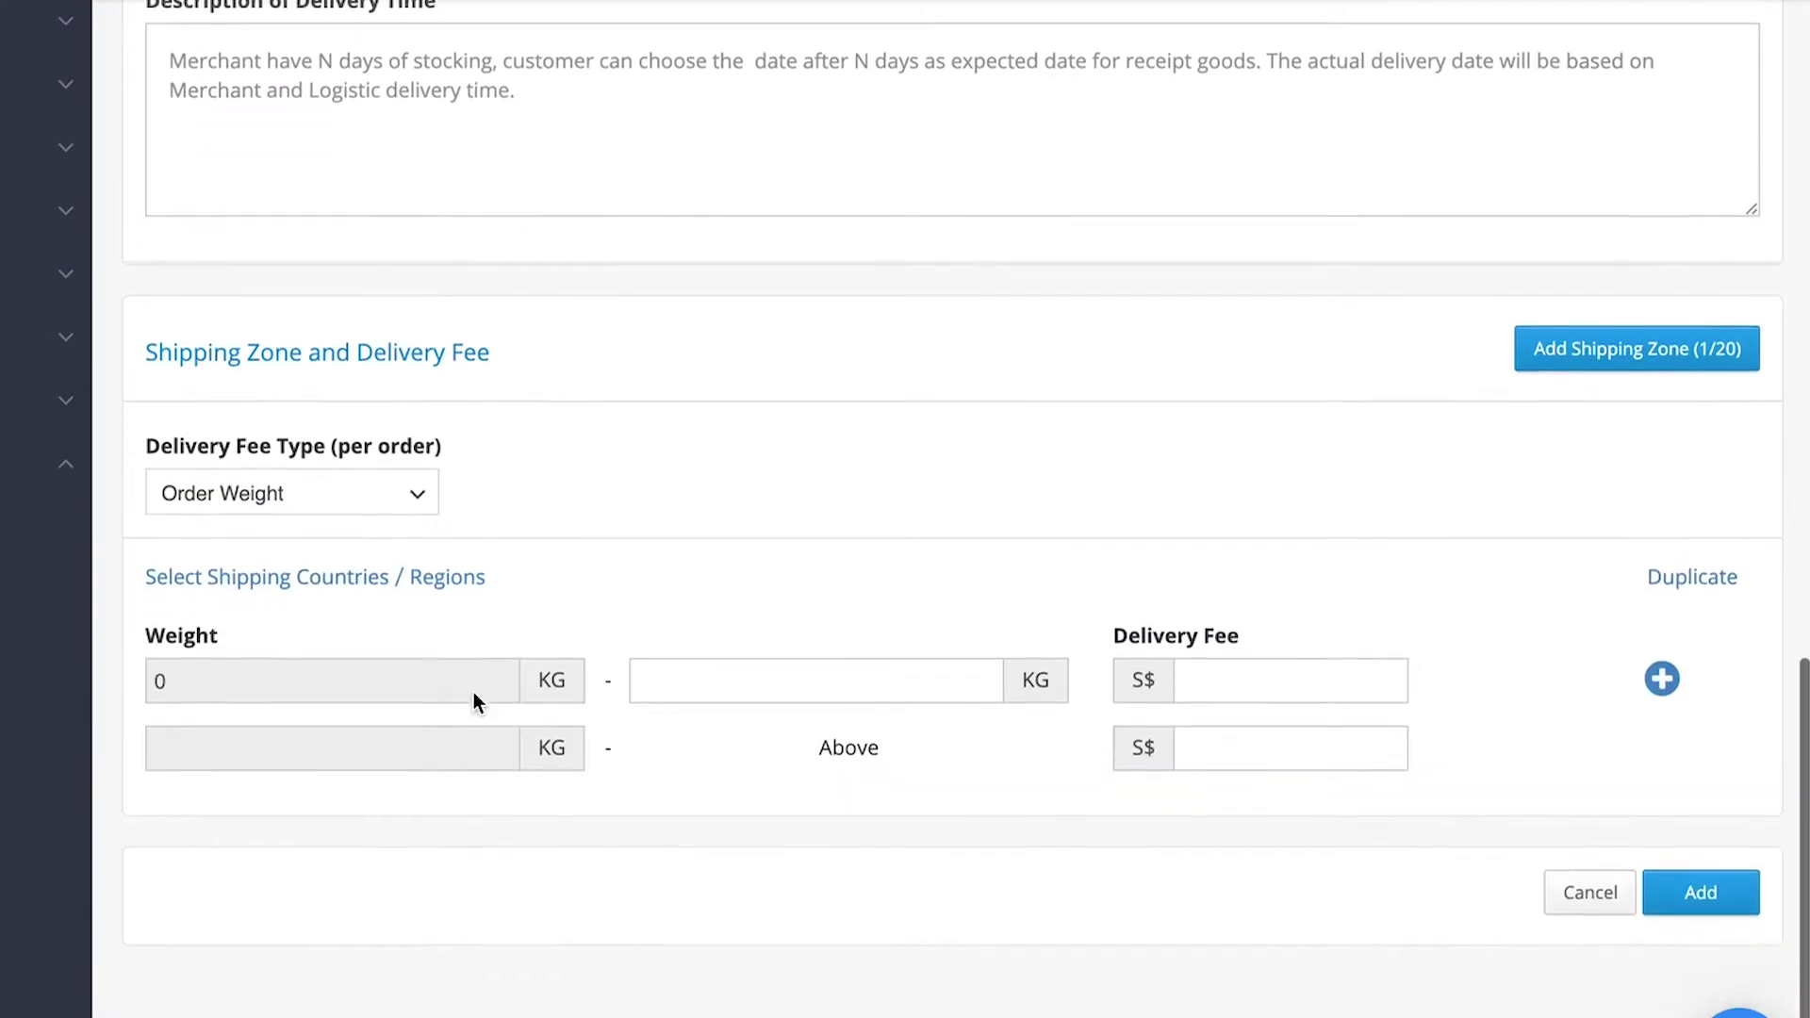
pyautogui.write('5')
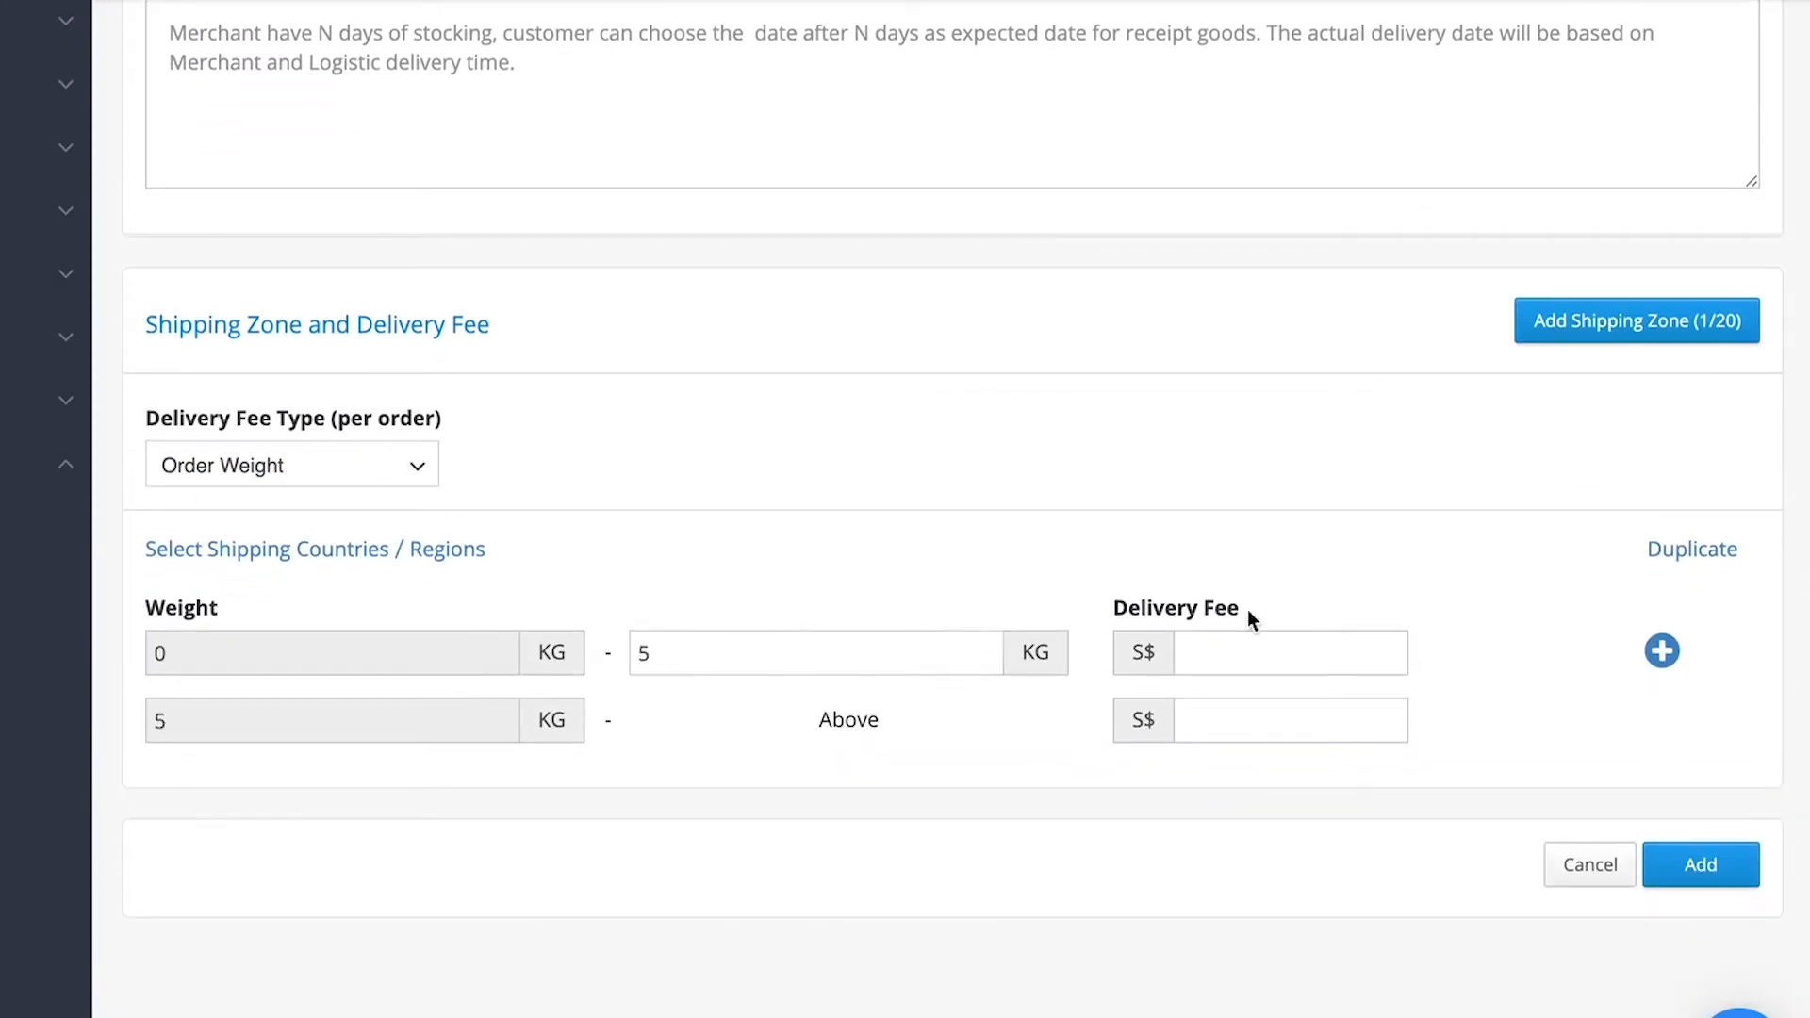
pyautogui.write('5')
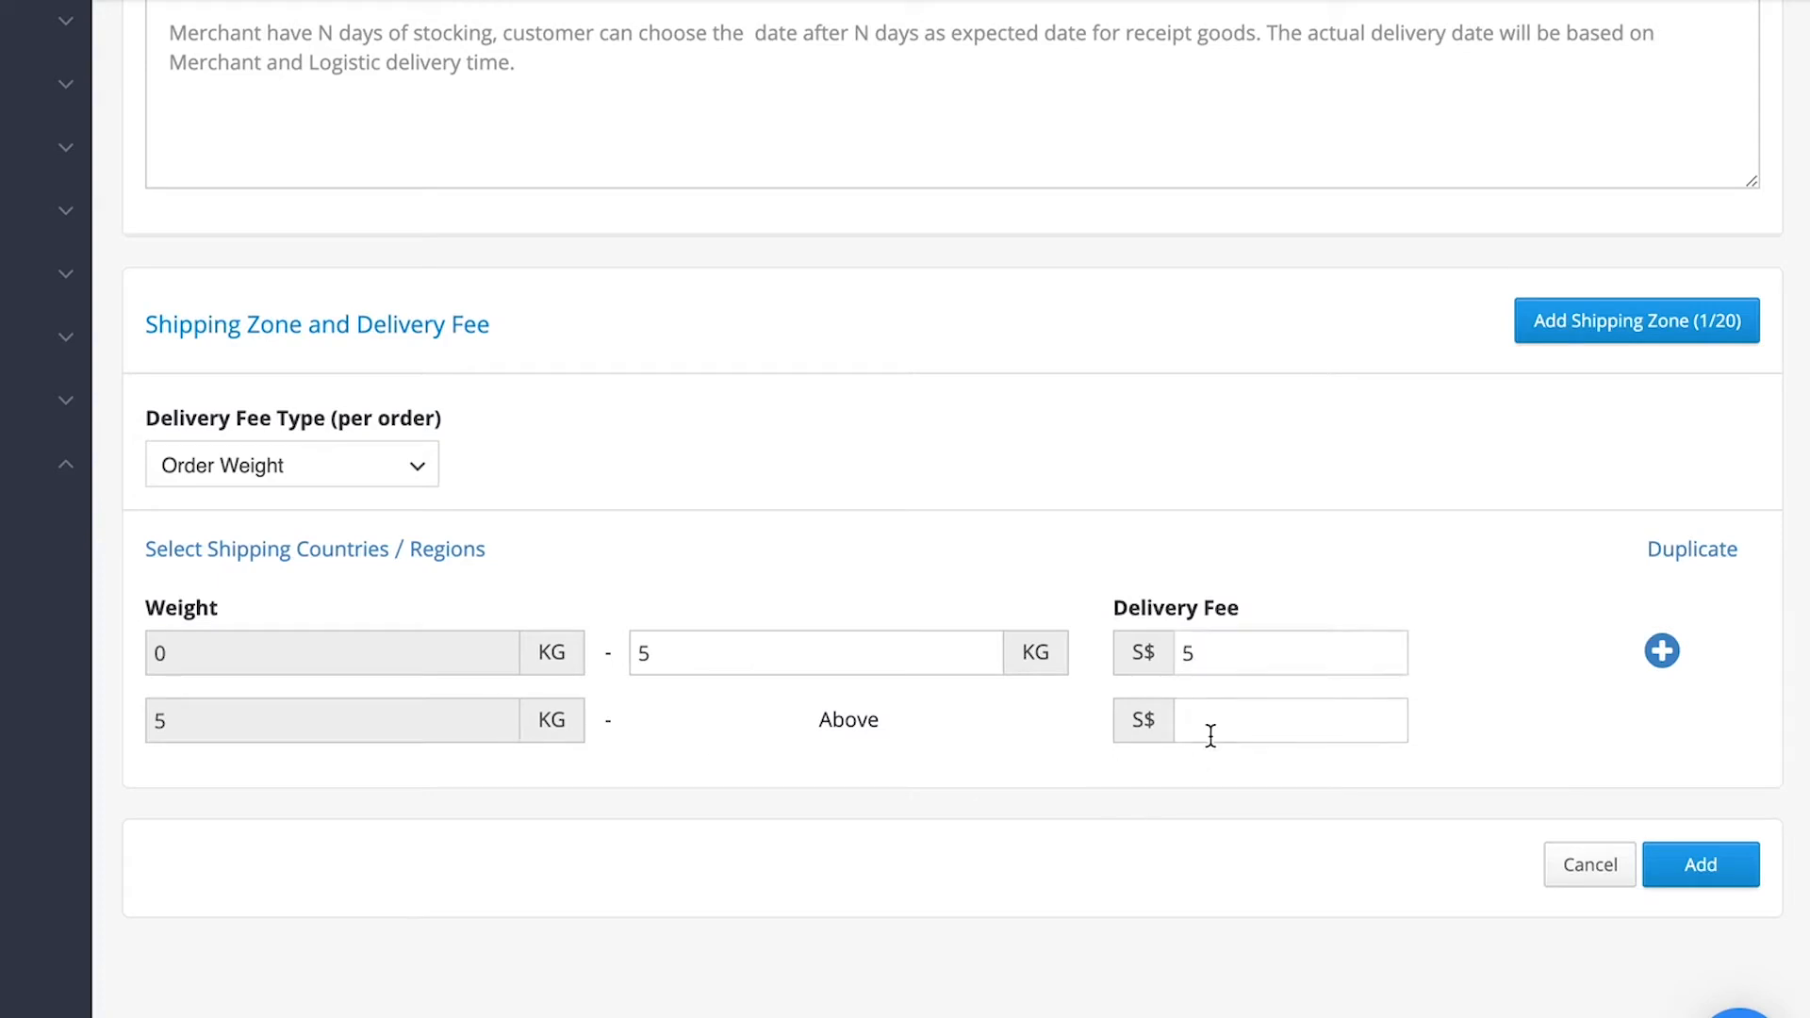
pyautogui.click(1659, 650)
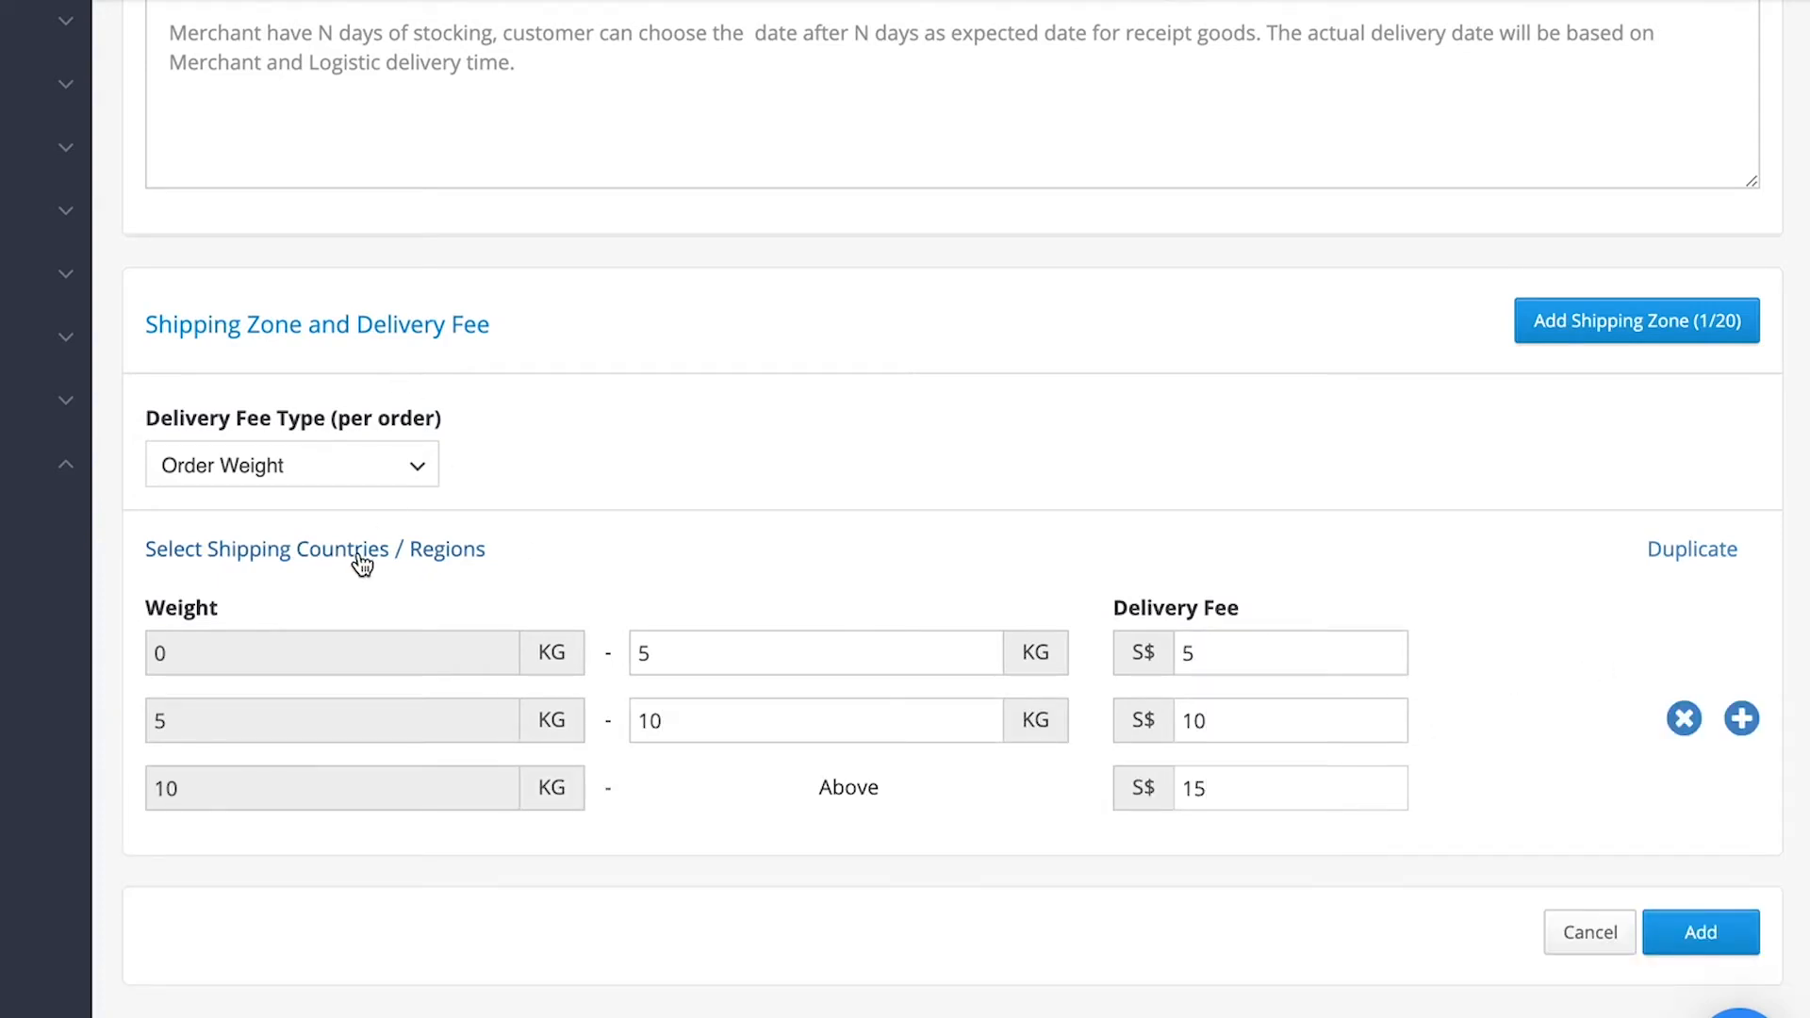
# Step: Make Singapore the shipping region for the weight-based zone
pyautogui.click(314, 549)
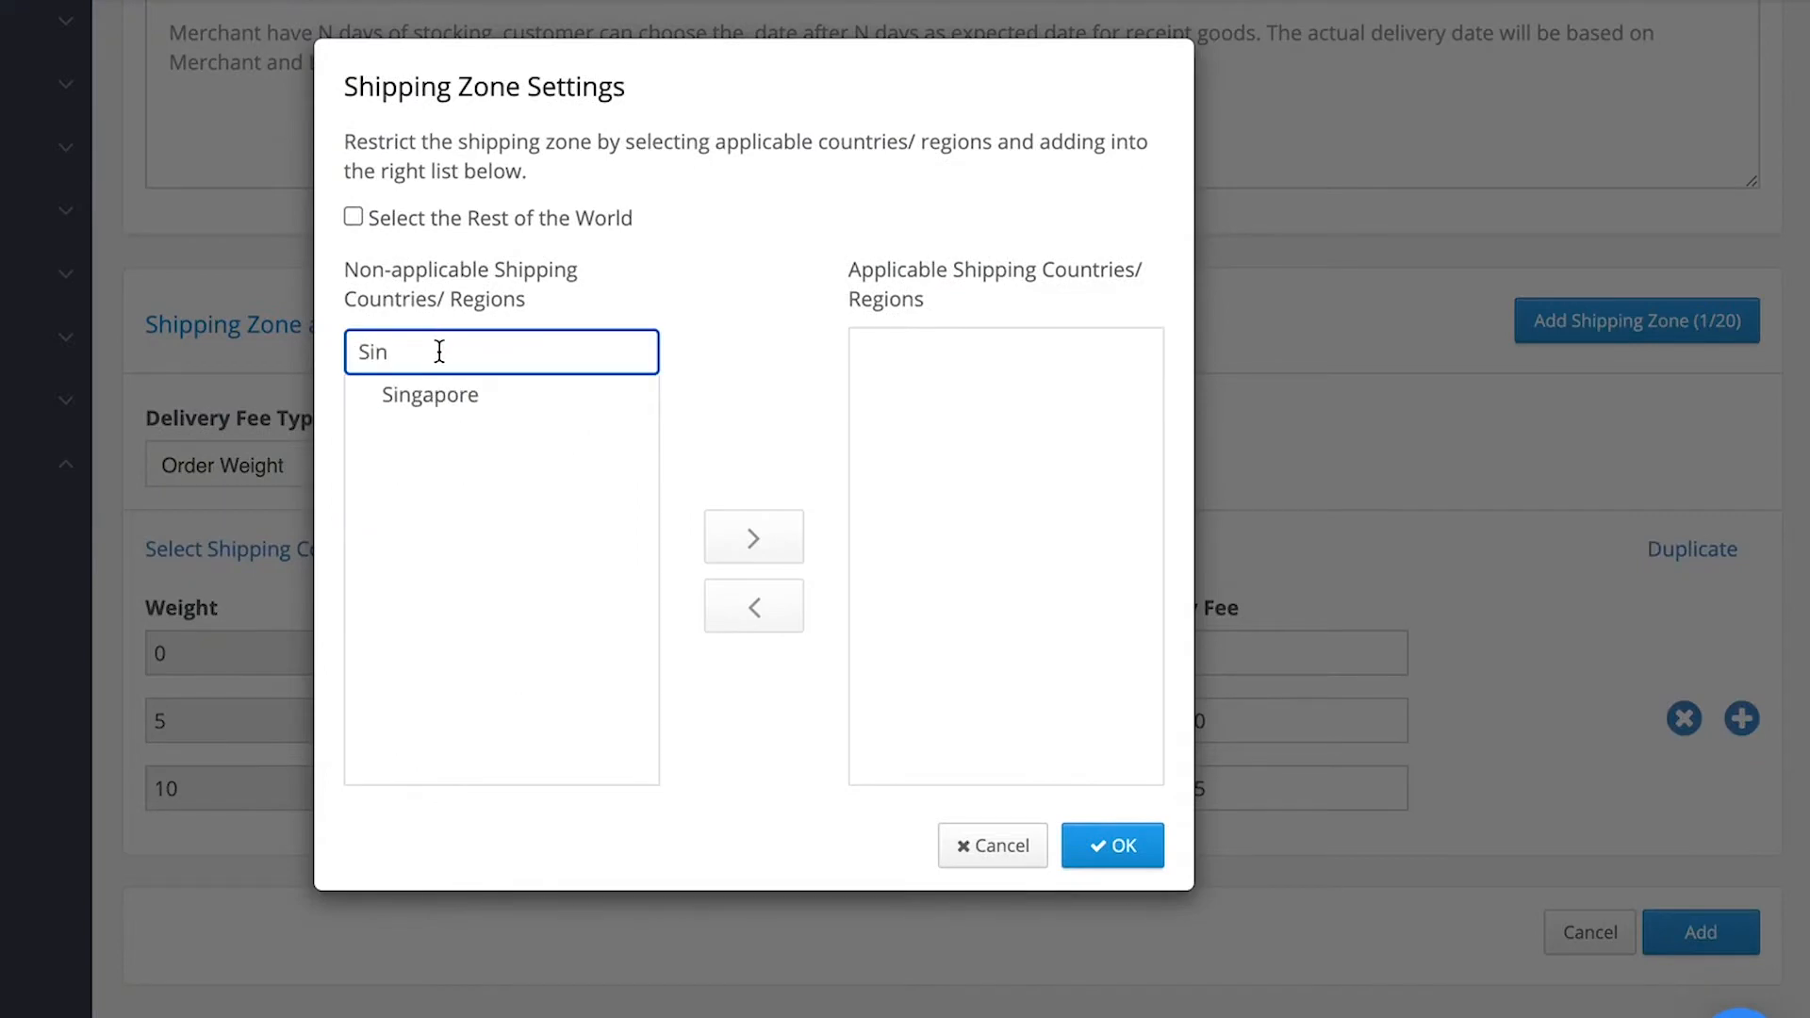
pyautogui.click(1112, 844)
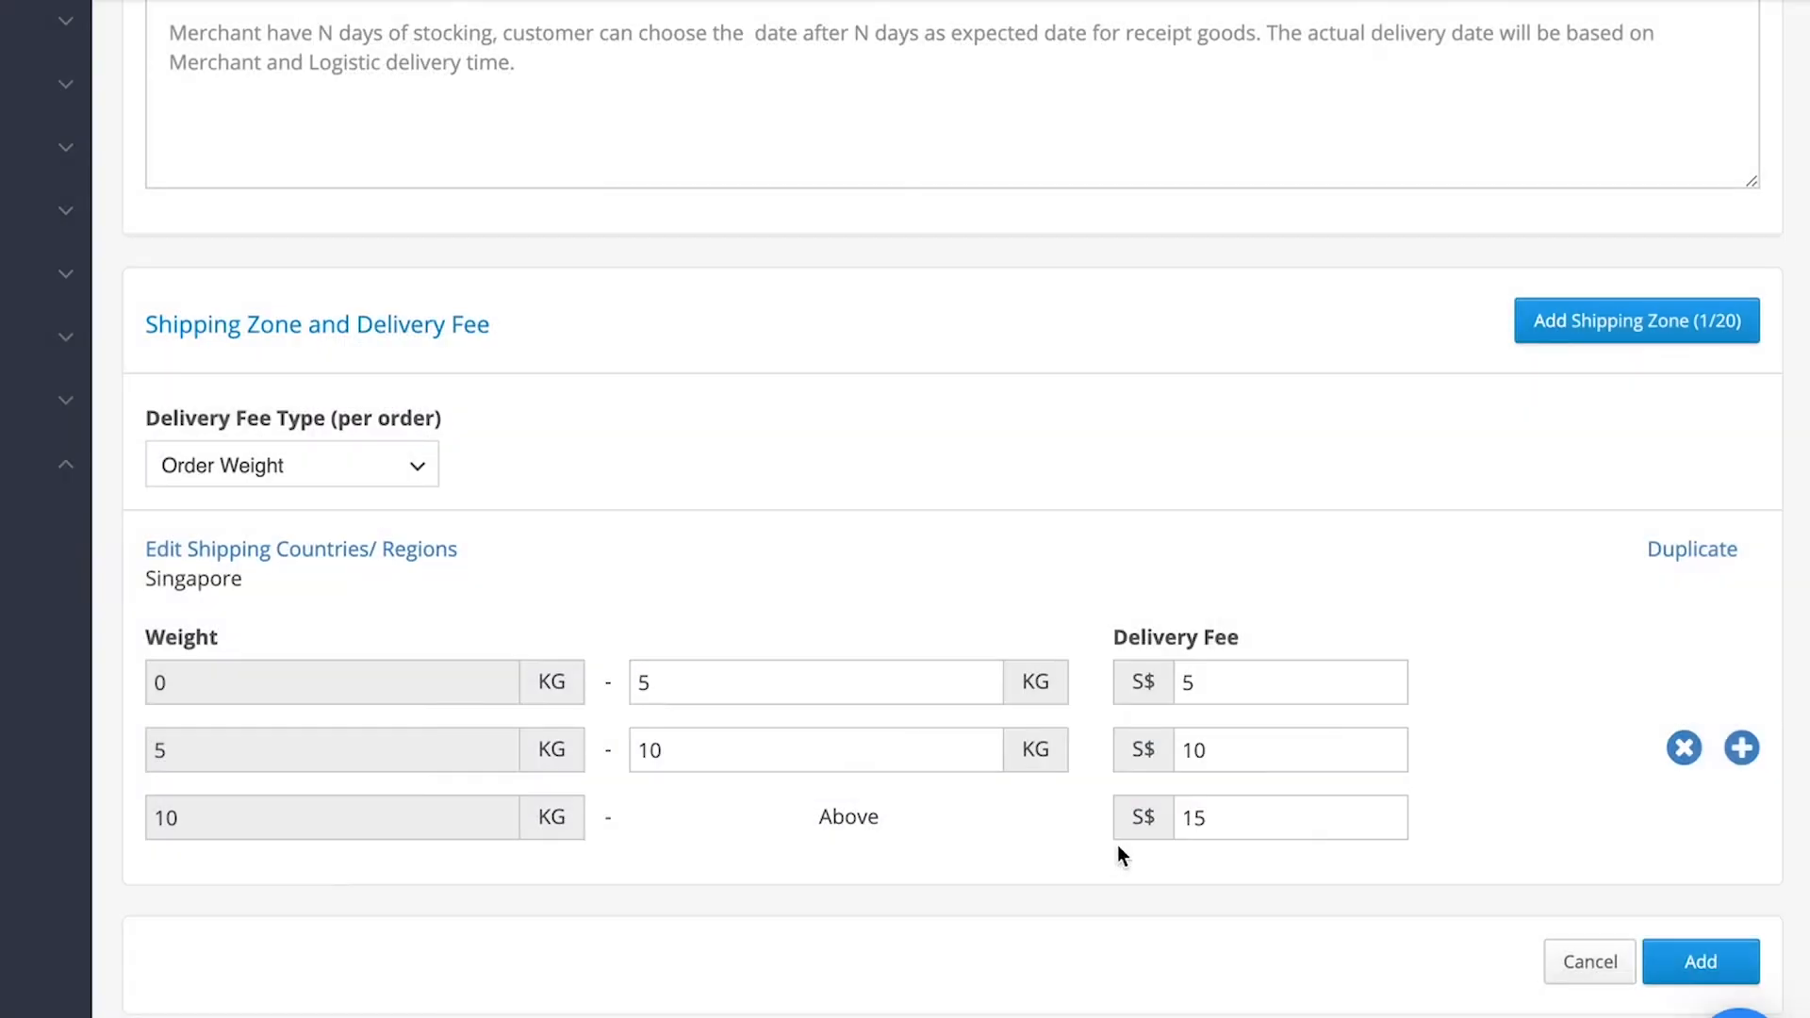
pyautogui.moveTo(1700, 962)
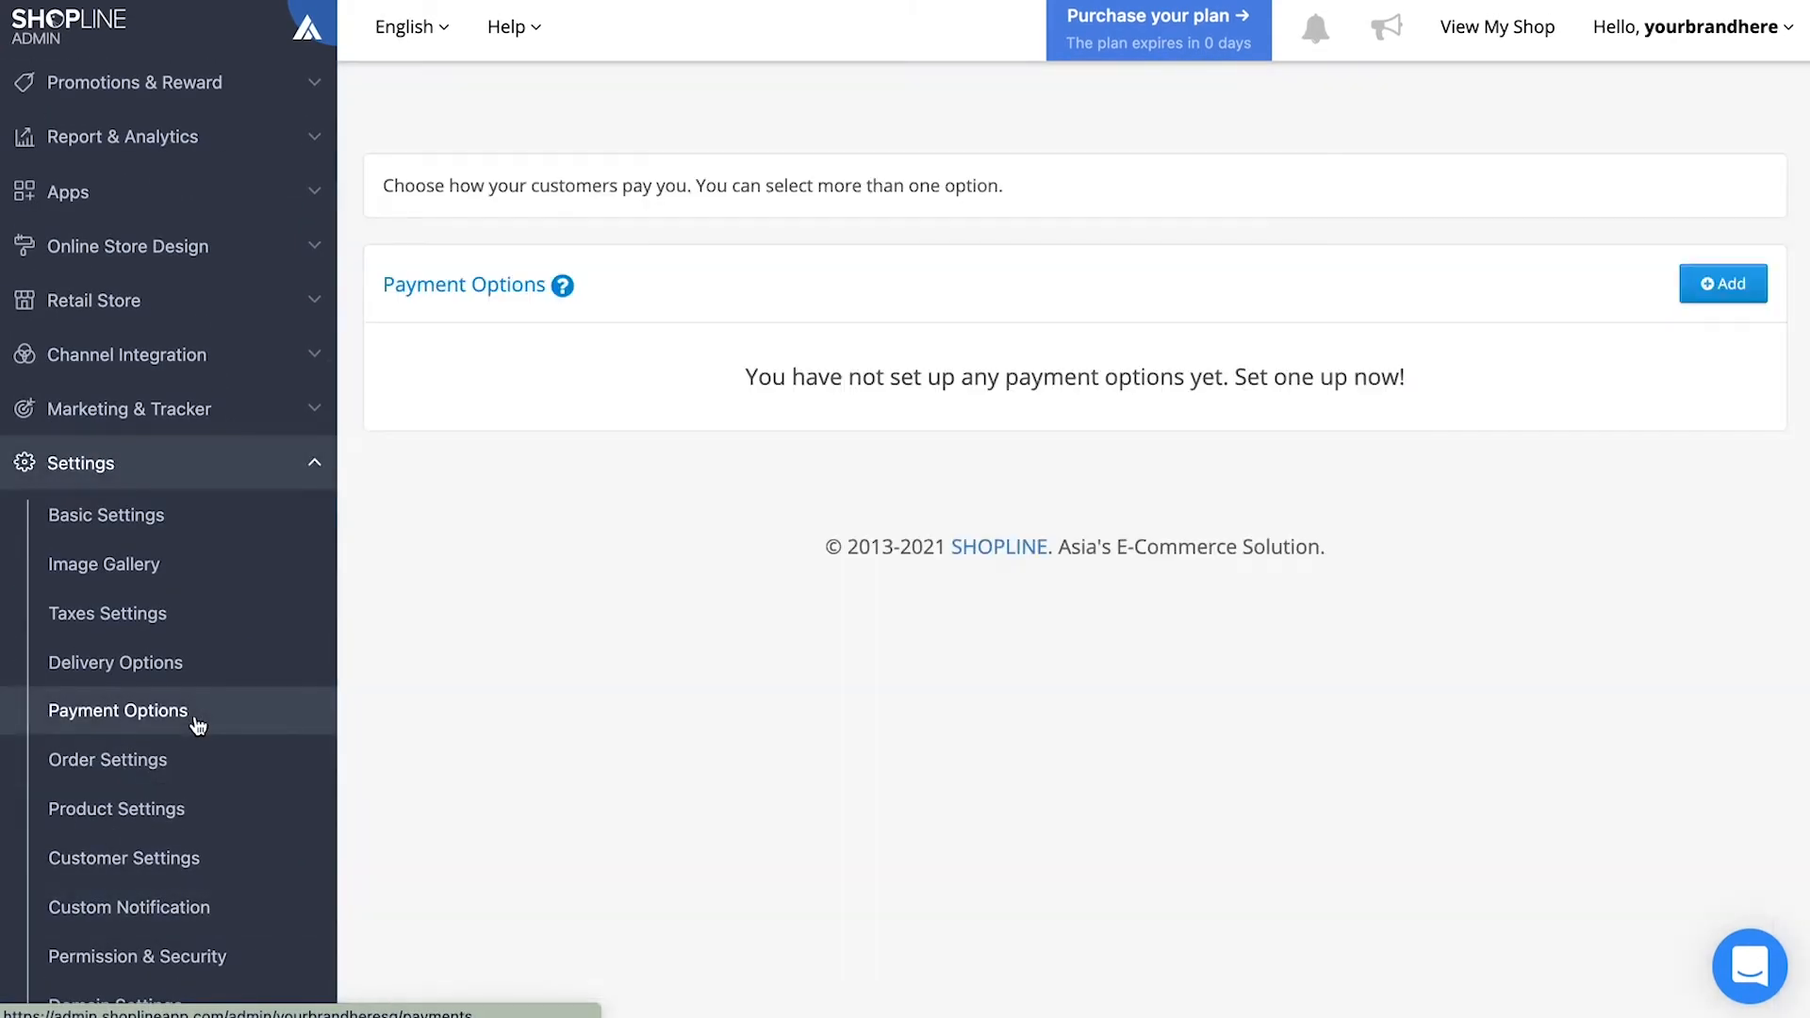
# Step: Add a payment option and activate Credit Card via Stripe
pyautogui.click(1722, 282)
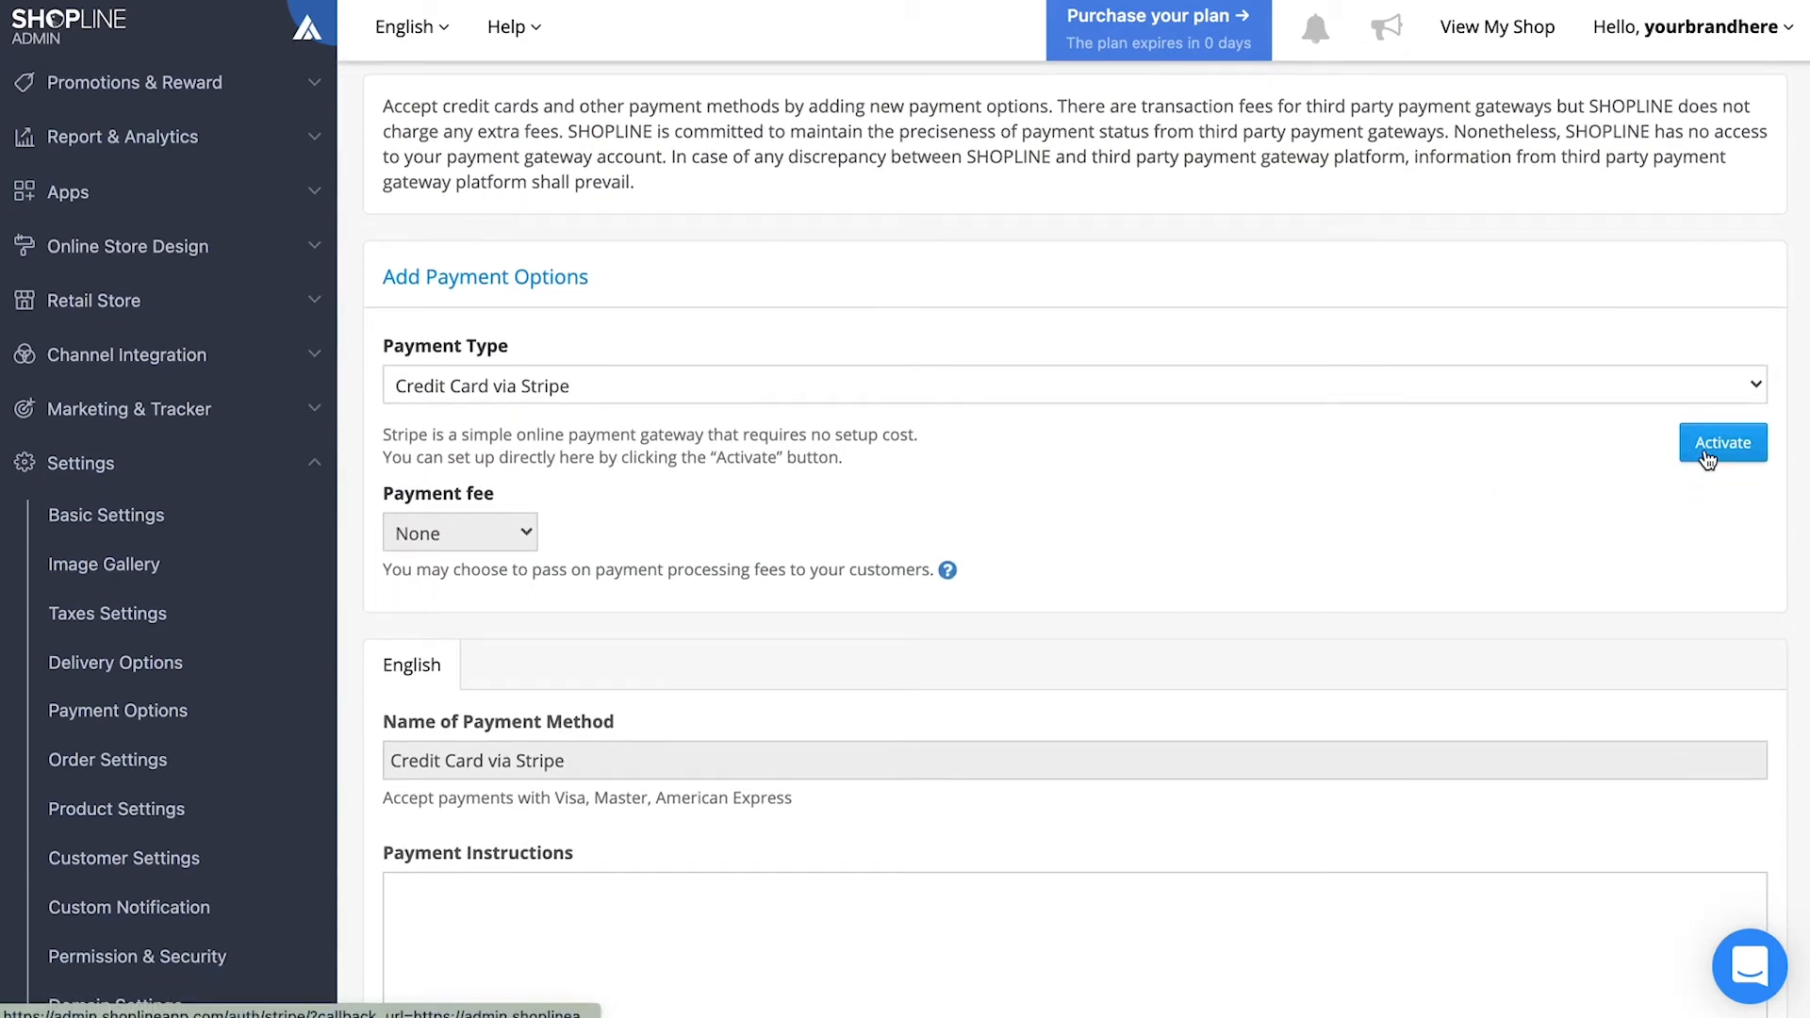
pyautogui.click(1722, 441)
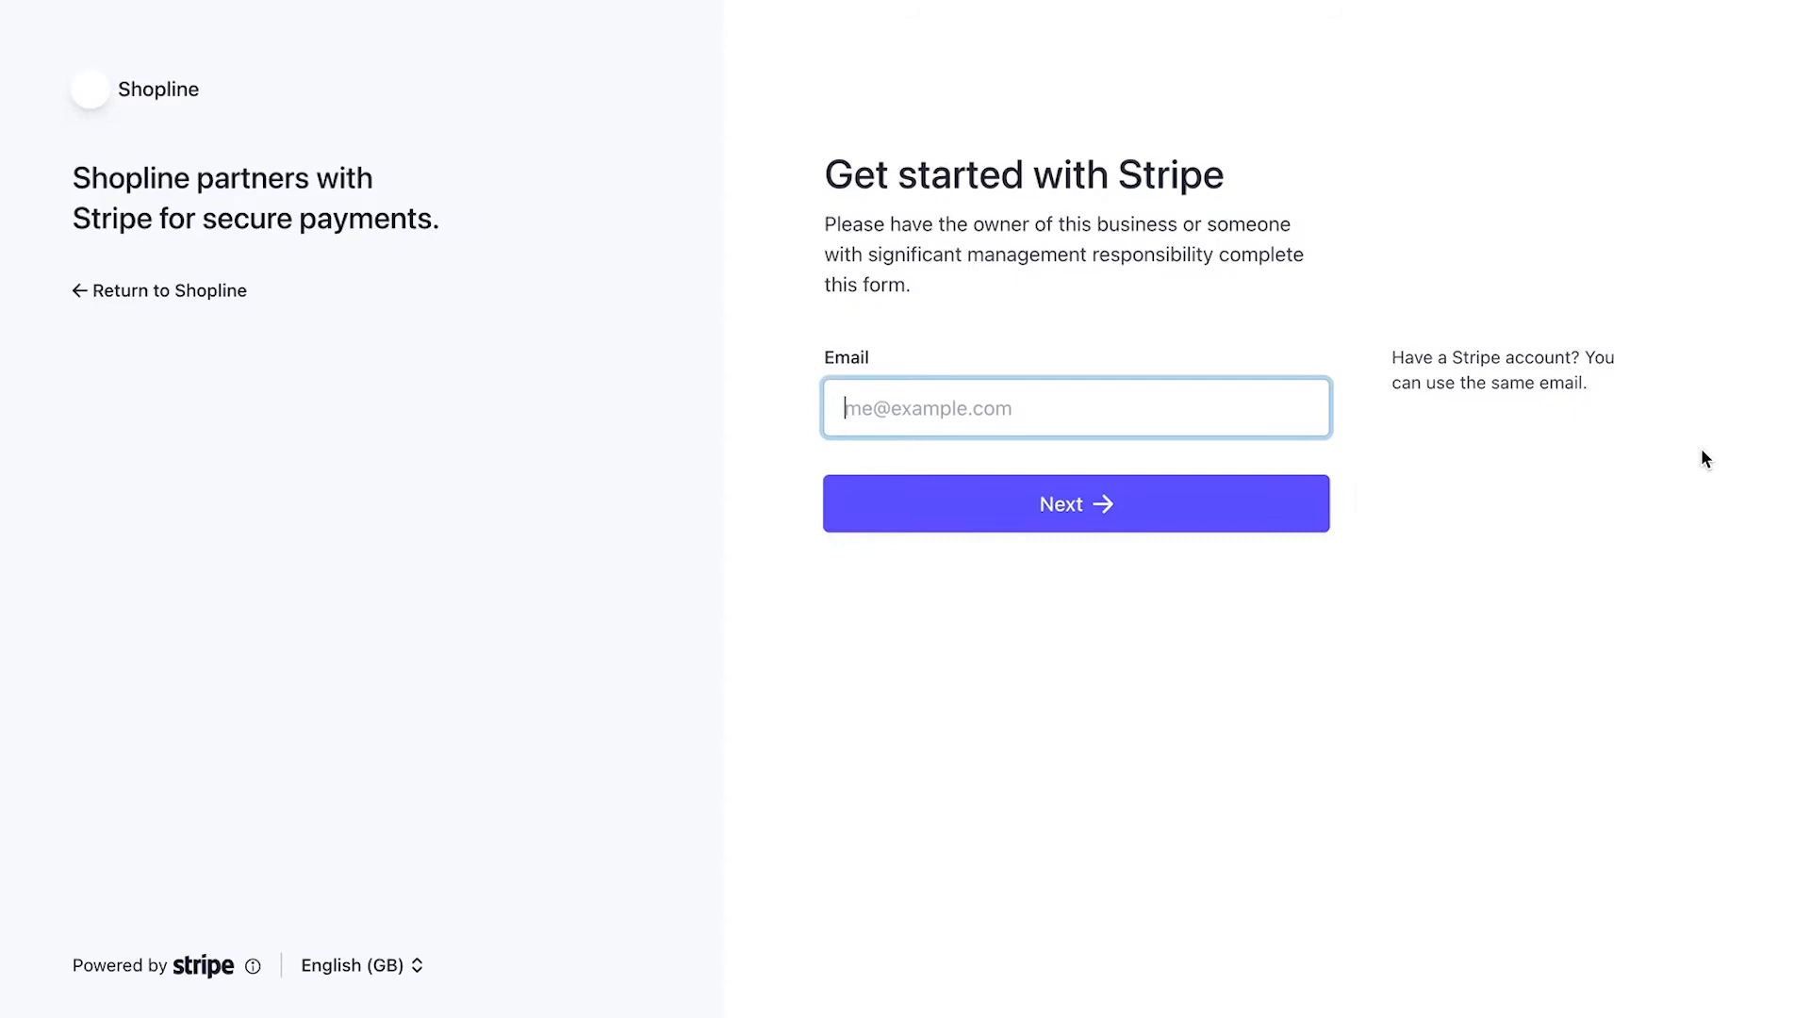
pyautogui.write('yourbran')
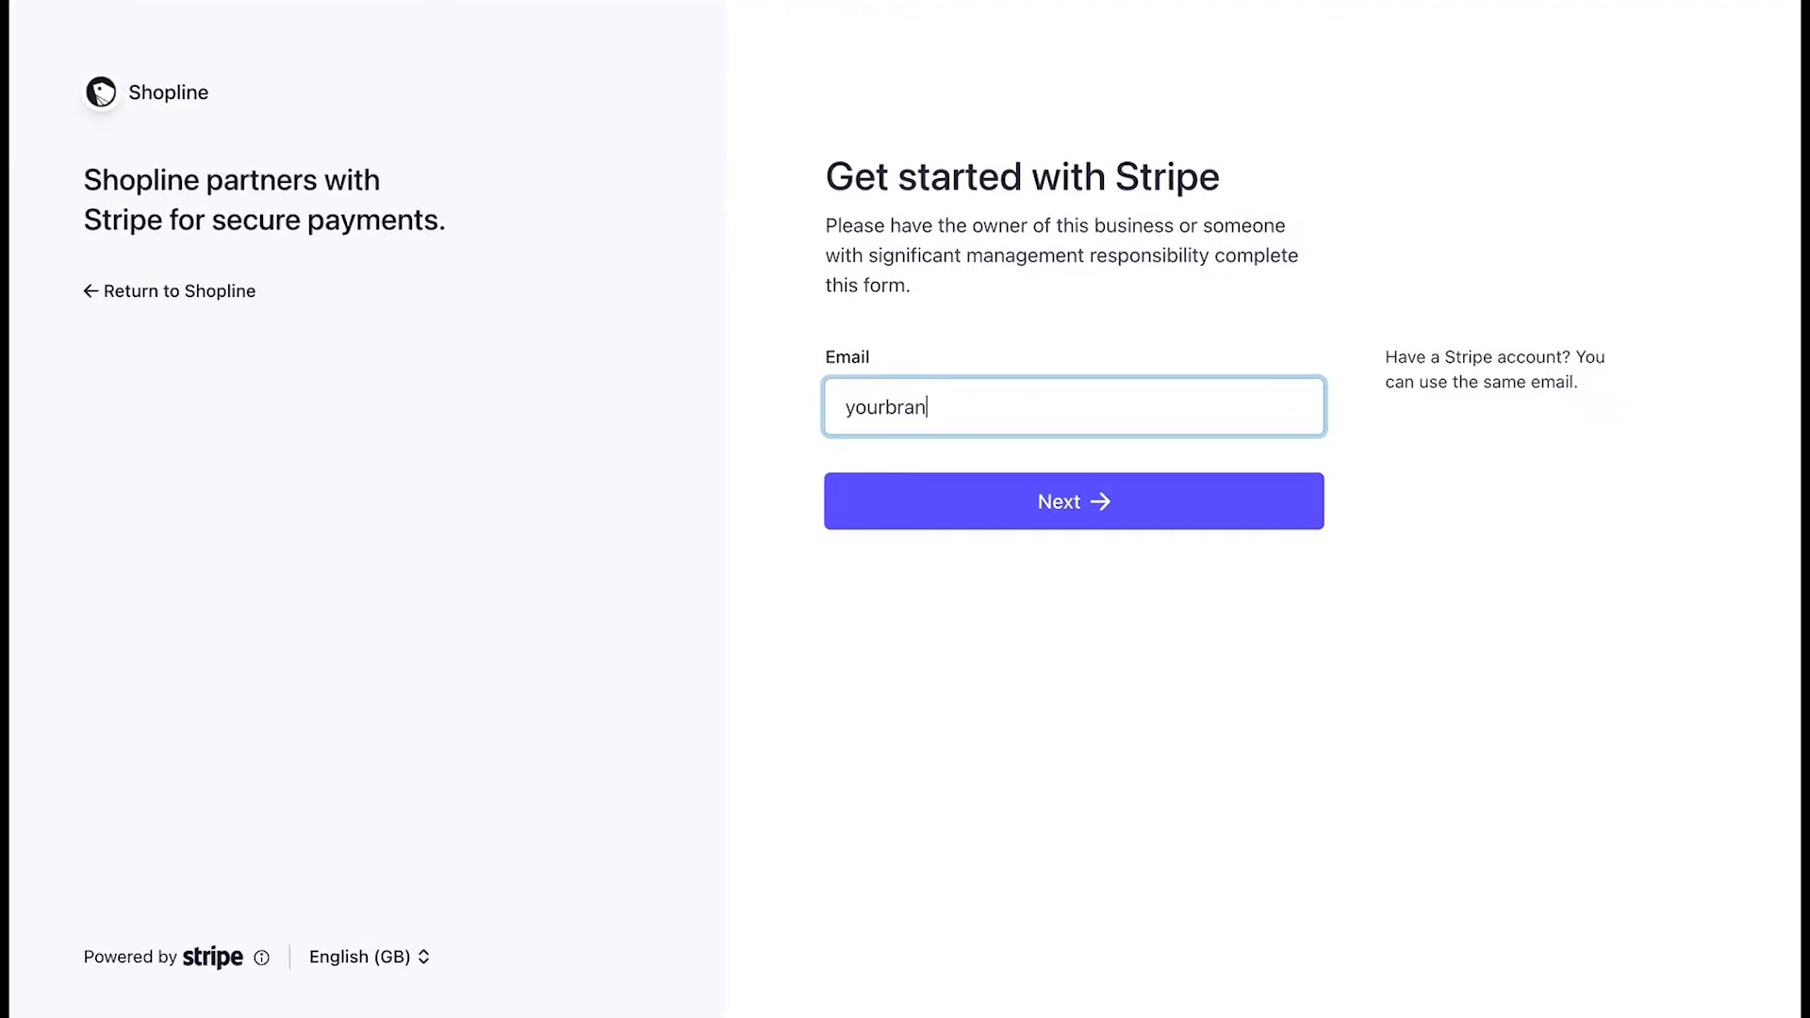
pyautogui.write('dheresg@gm')
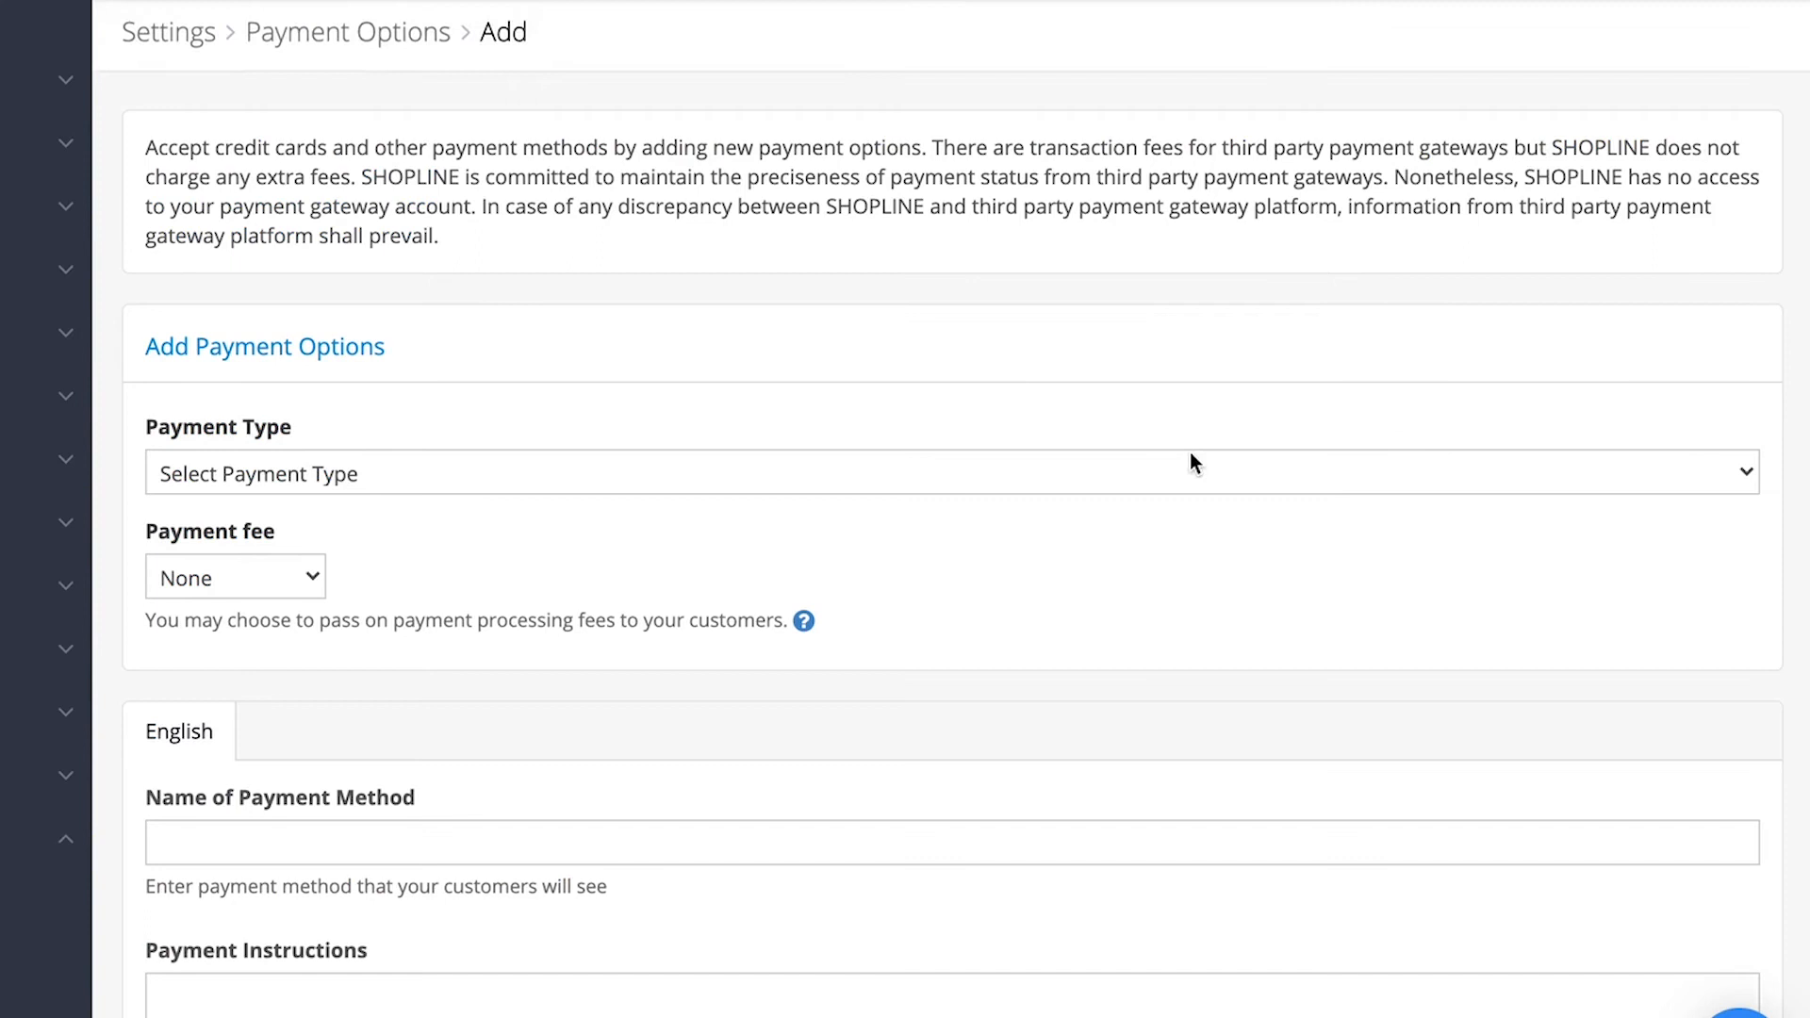
# Step: Add a Custom payment type named 'Custom Payment Method' and start another payment option
pyautogui.click(1192, 463)
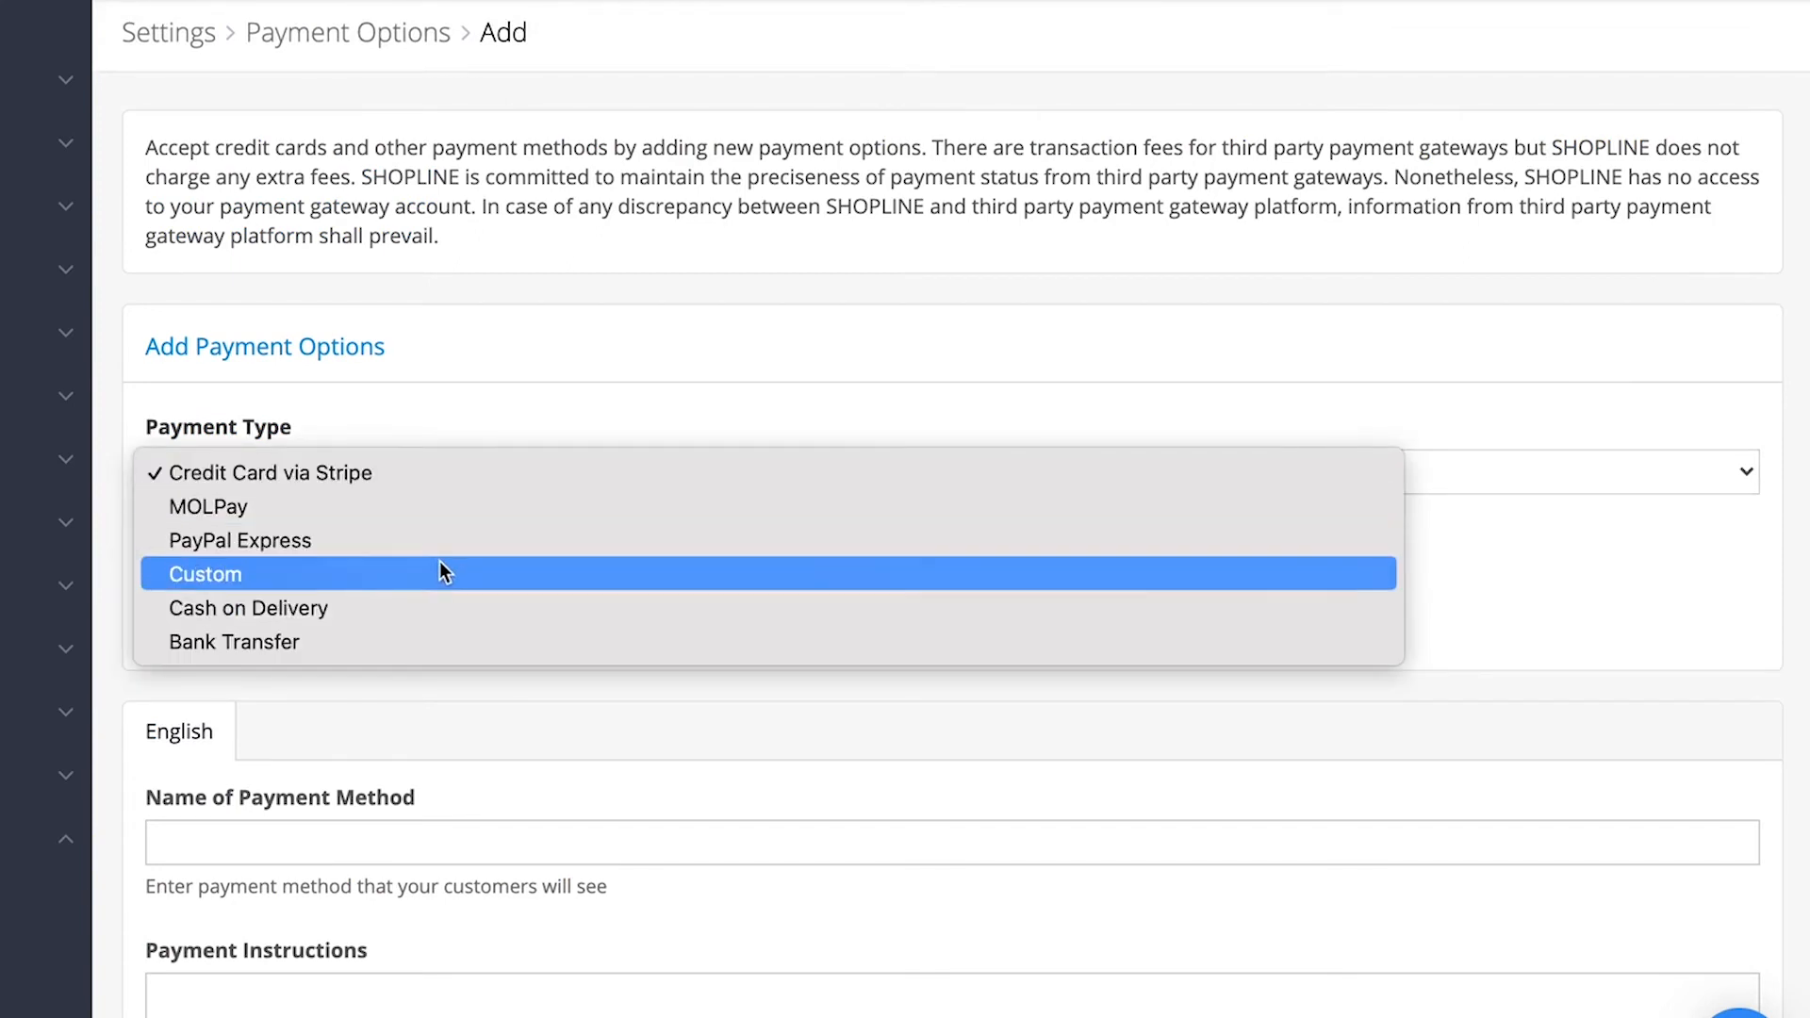
pyautogui.click(204, 573)
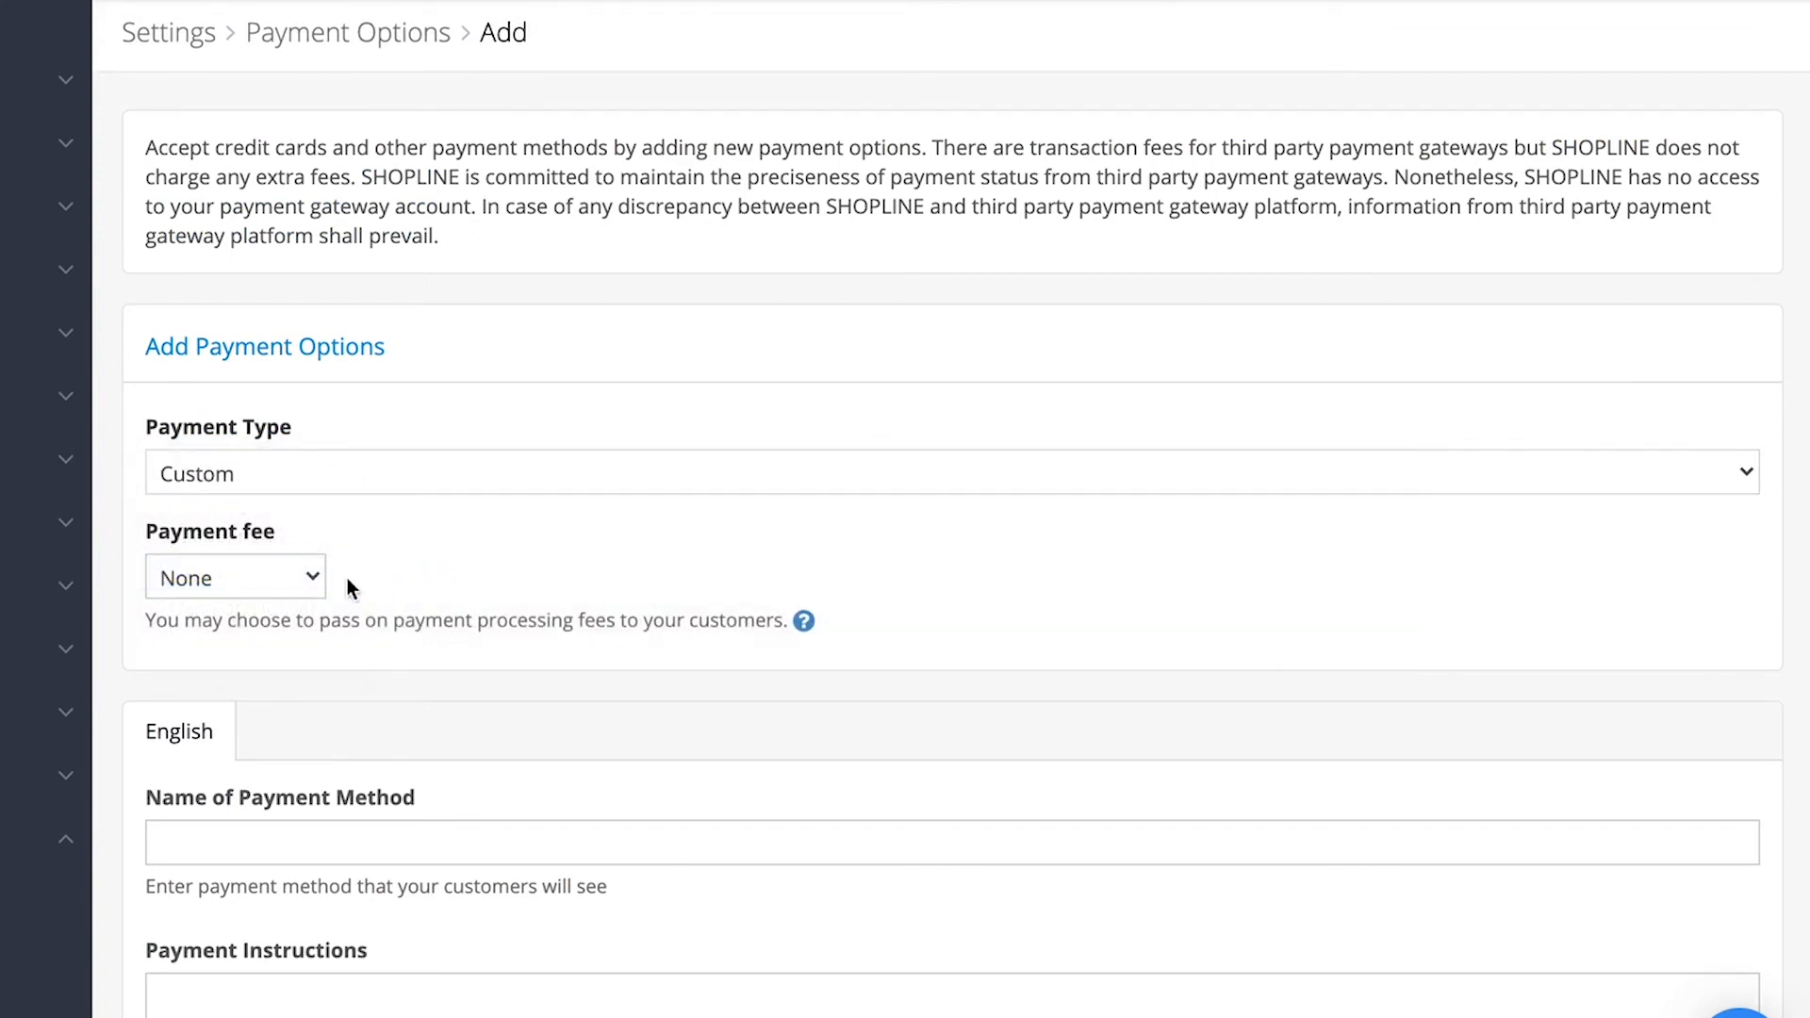
pyautogui.scroll(-3)
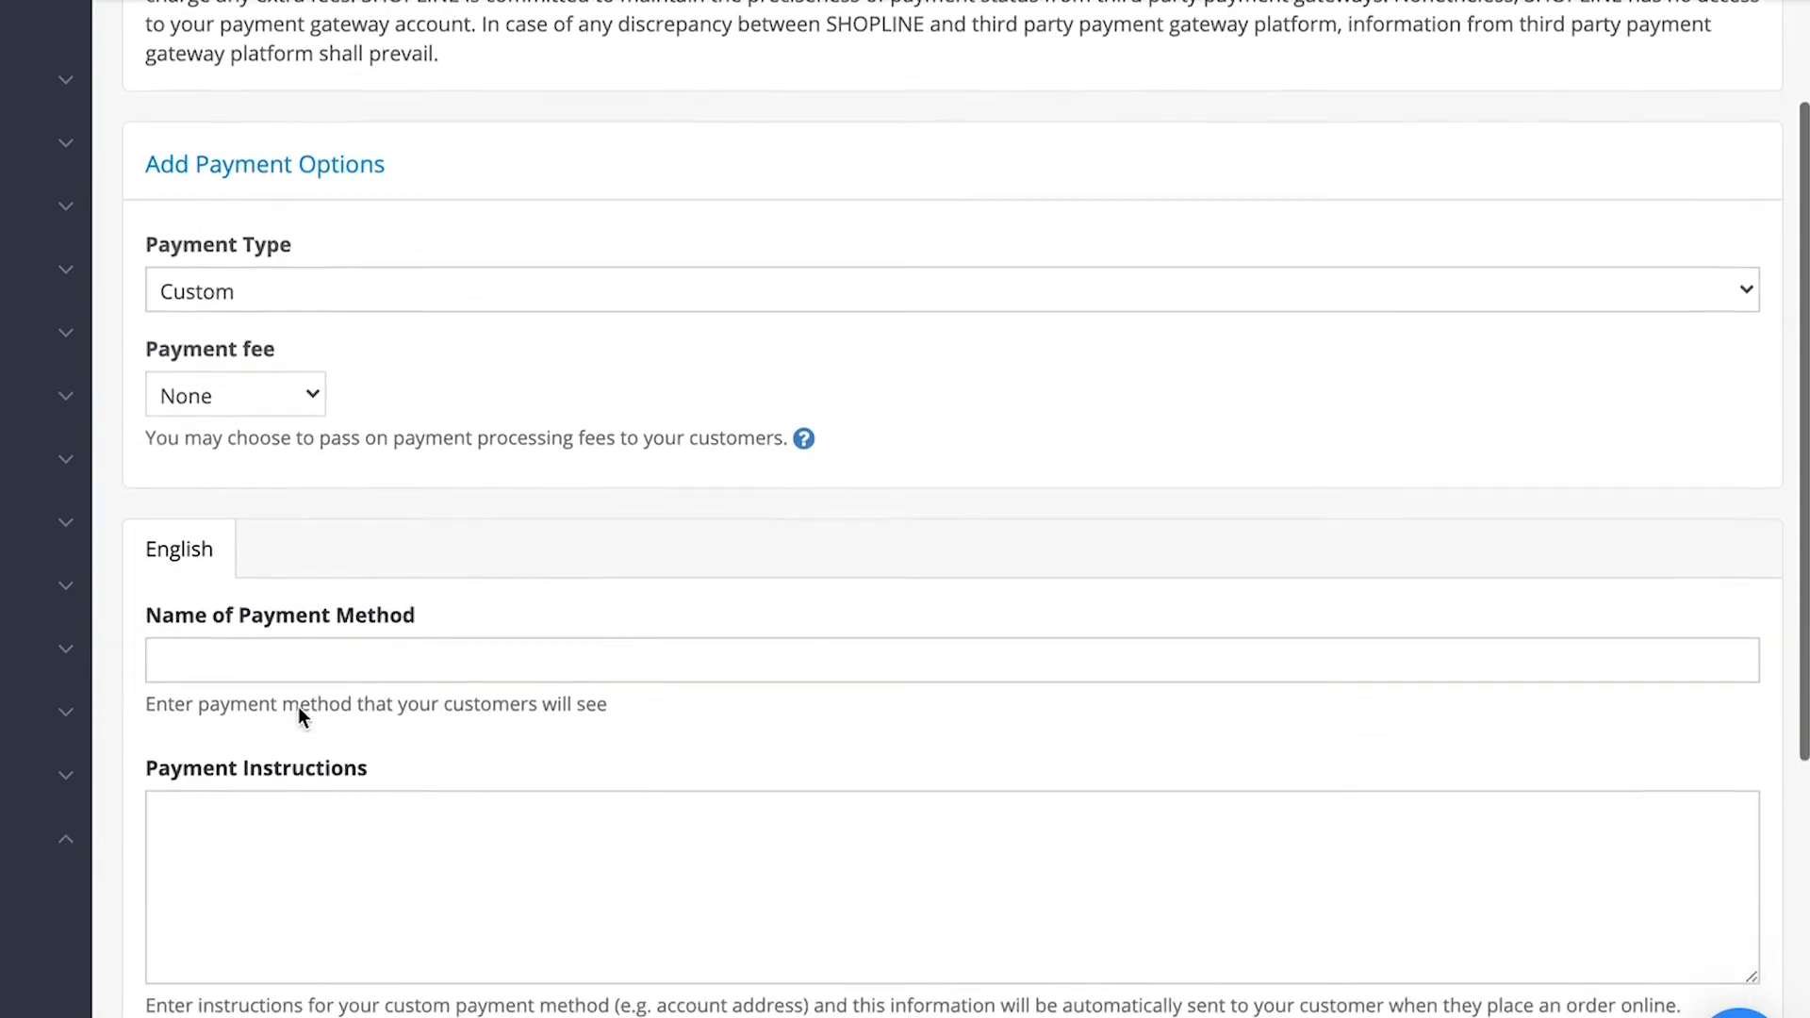
pyautogui.write('Custom Payment Me')
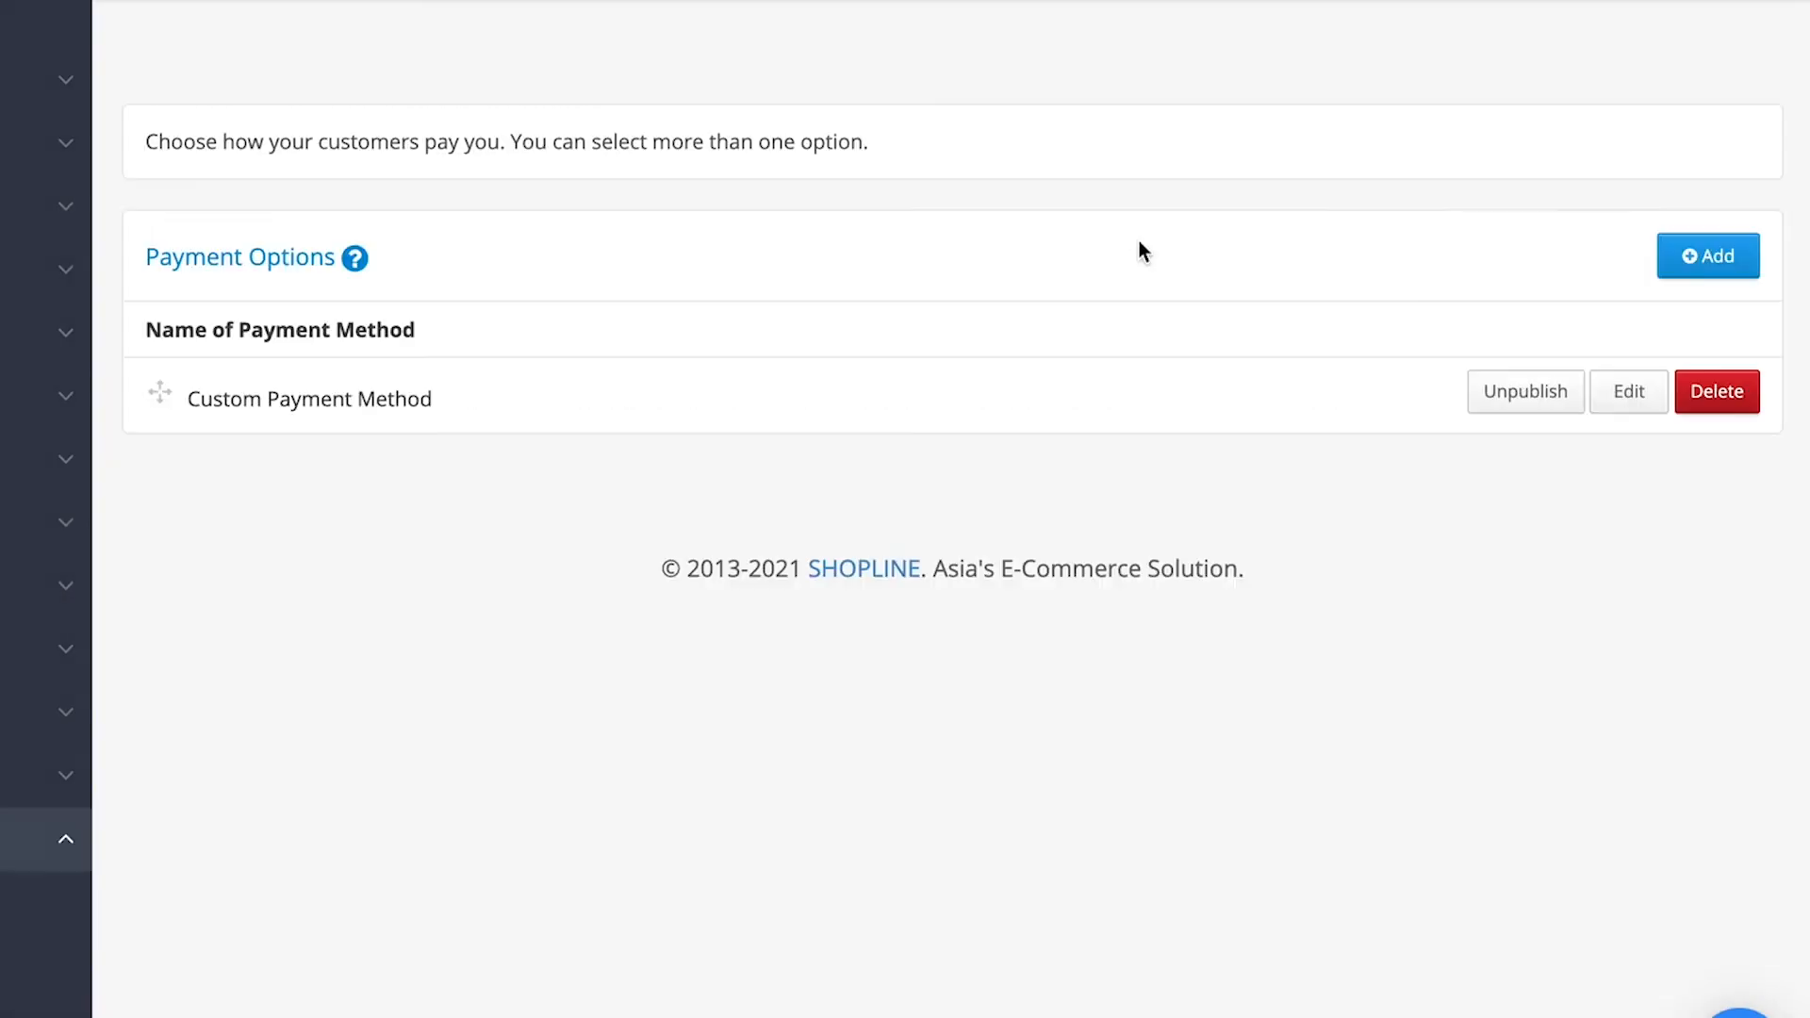
pyautogui.click(1708, 256)
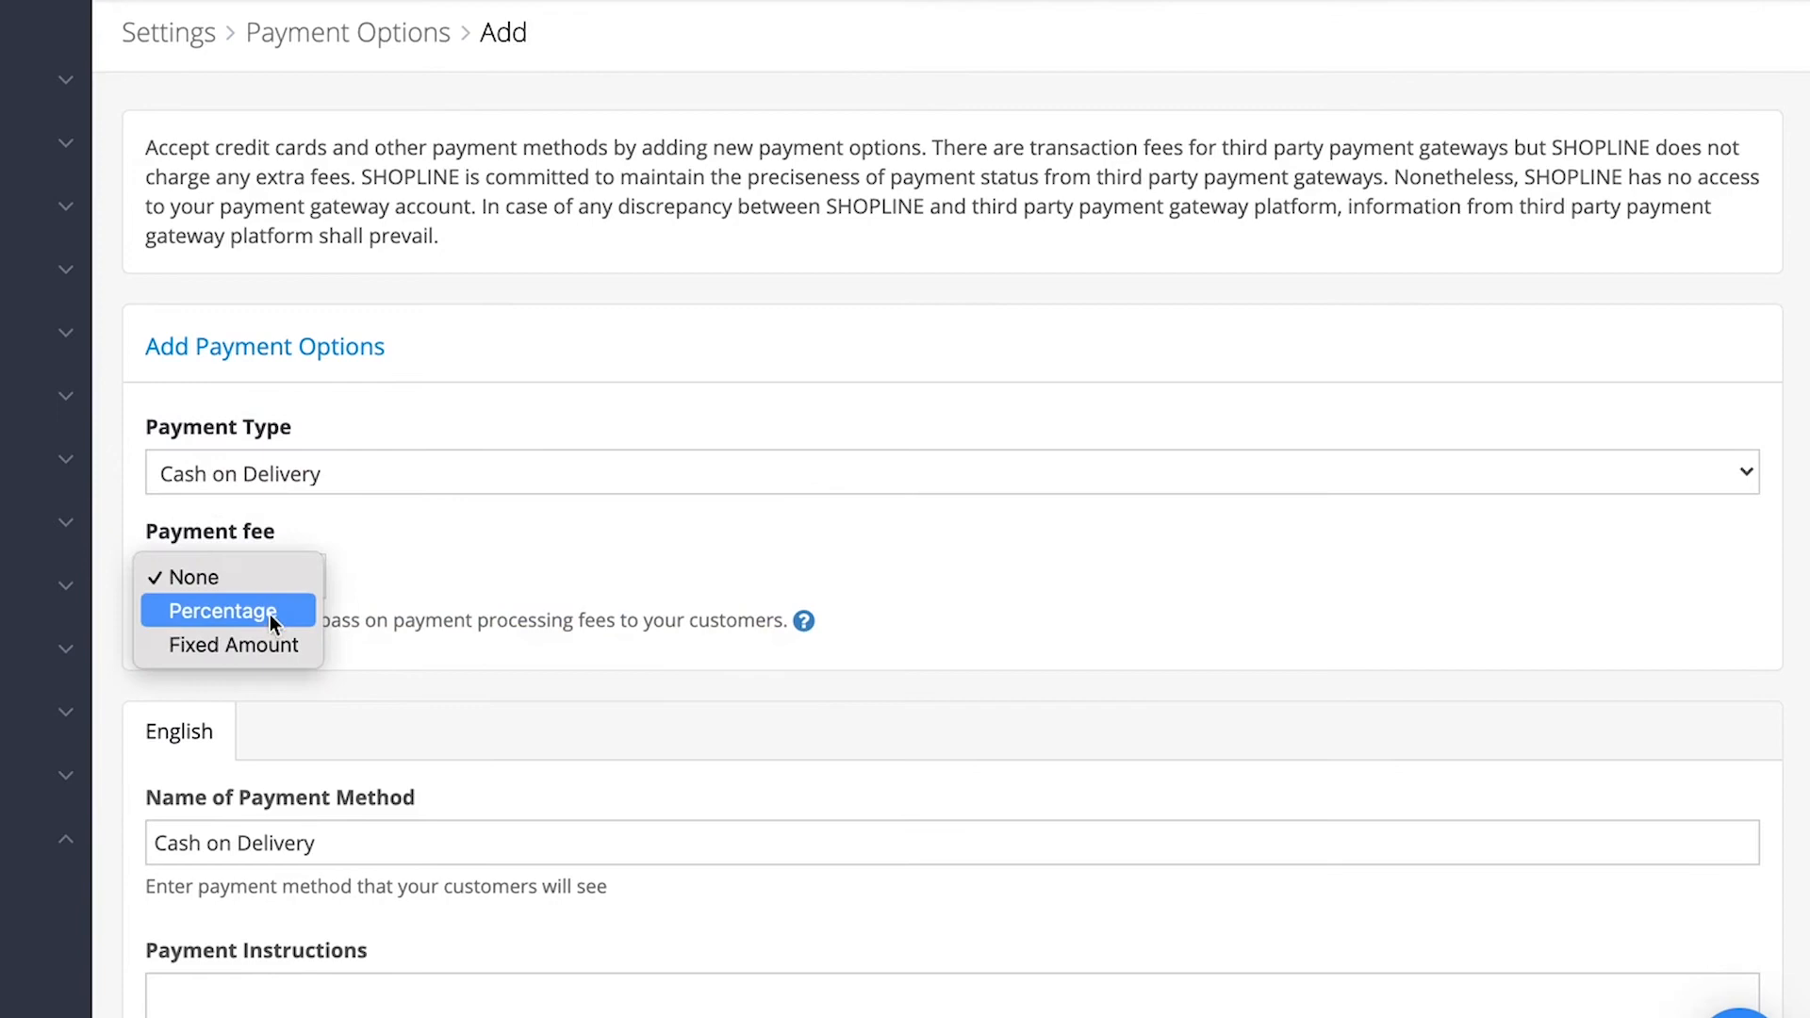
# Step: Set a percentage payment fee and save the 'Cash on Delivery 2%' option
pyautogui.click(223, 611)
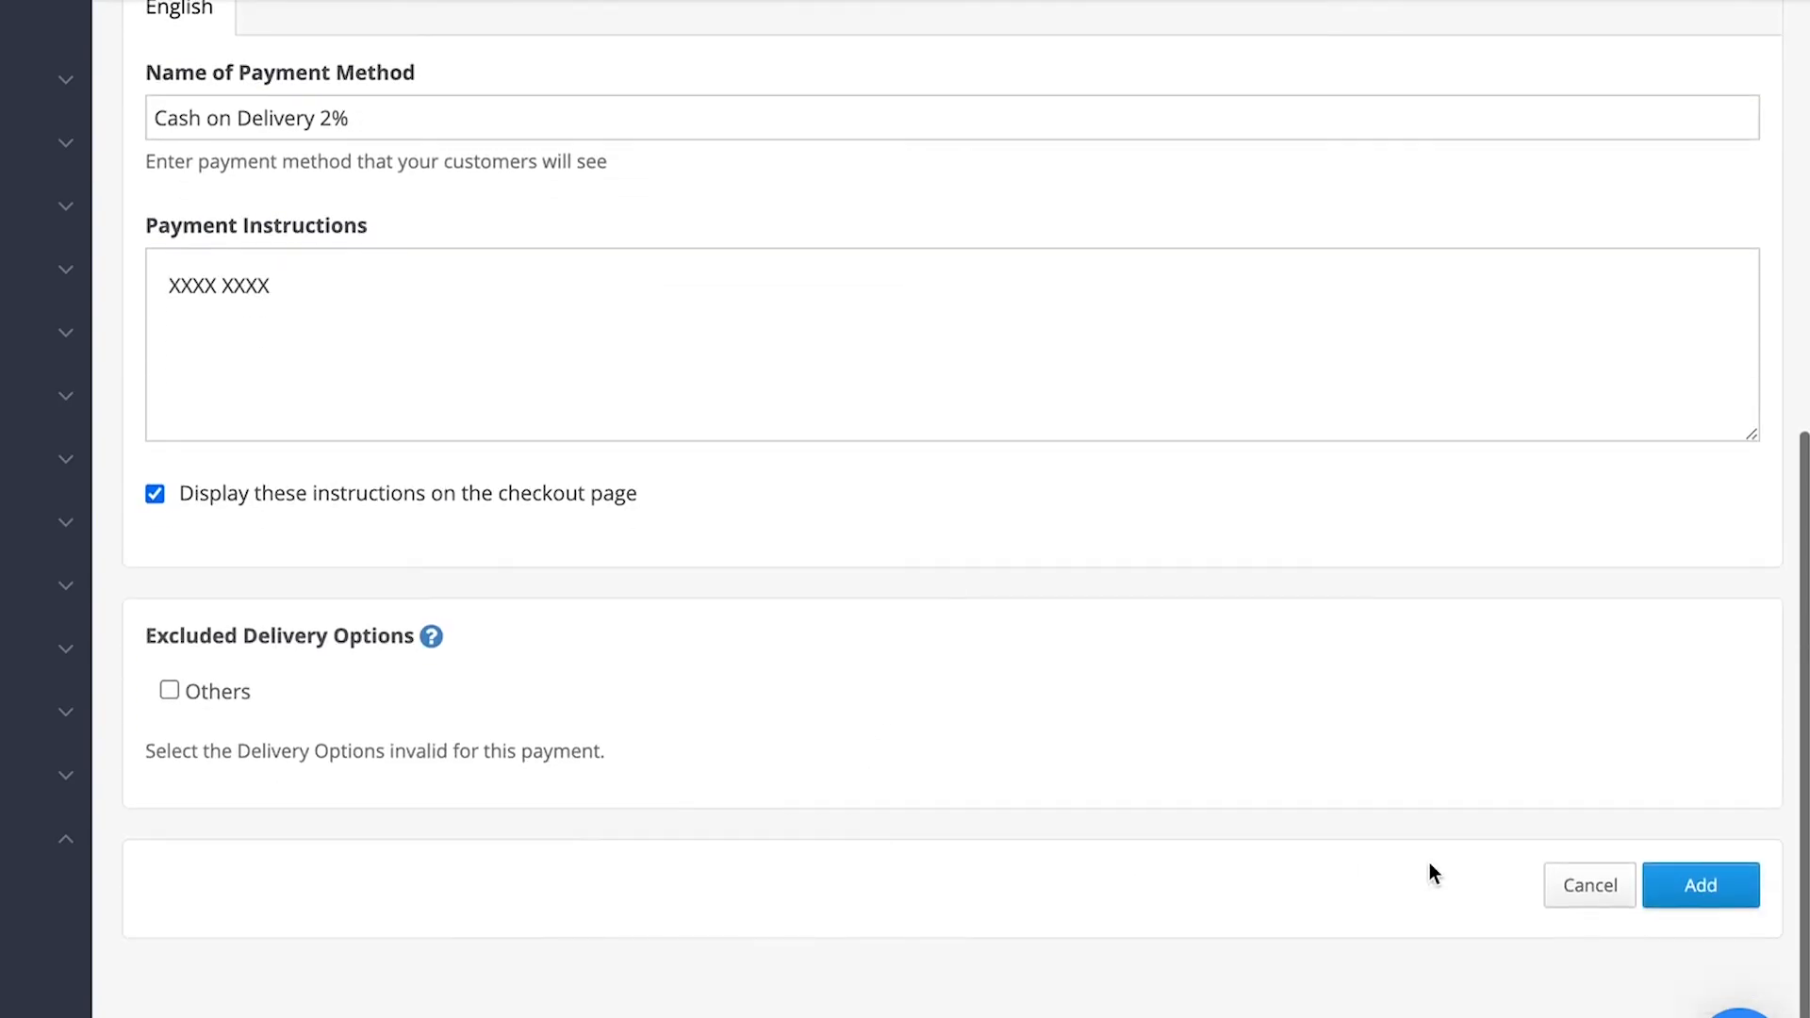
pyautogui.click(1701, 884)
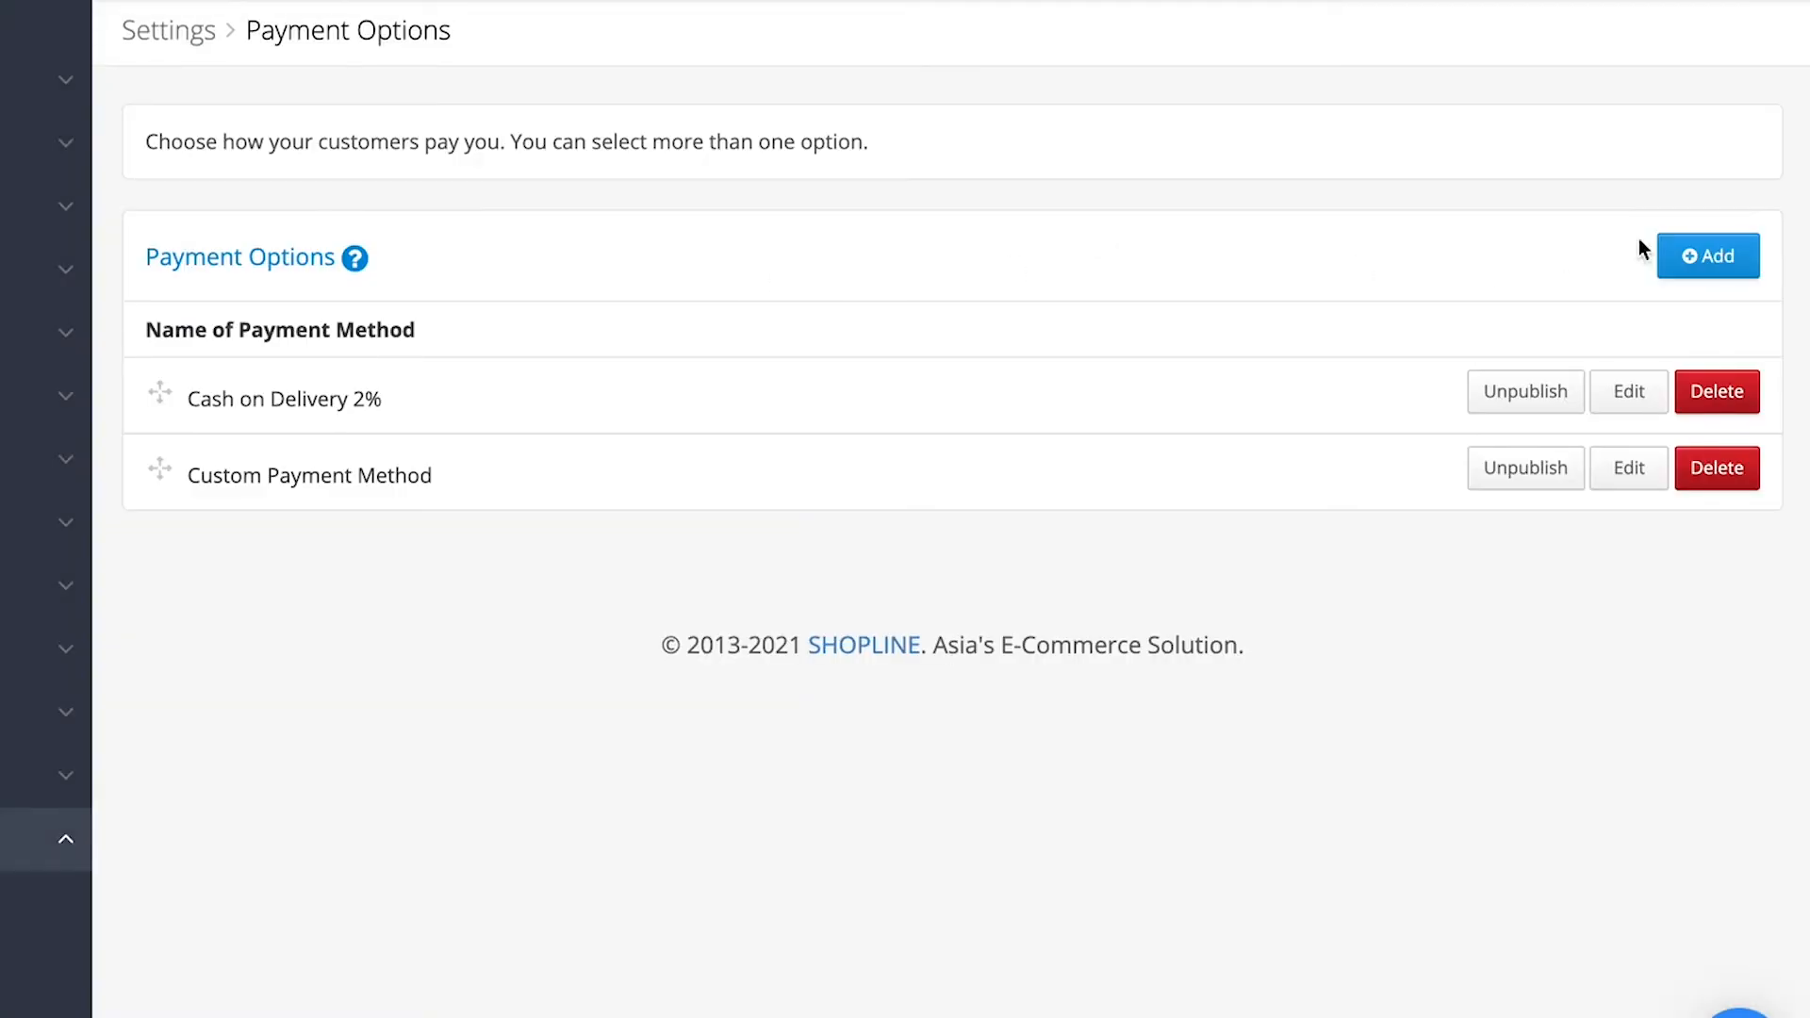
# Step: Add a Bank Transfer option with proof uploads over 3 days and a fixed-amount payment fee
pyautogui.click(1704, 257)
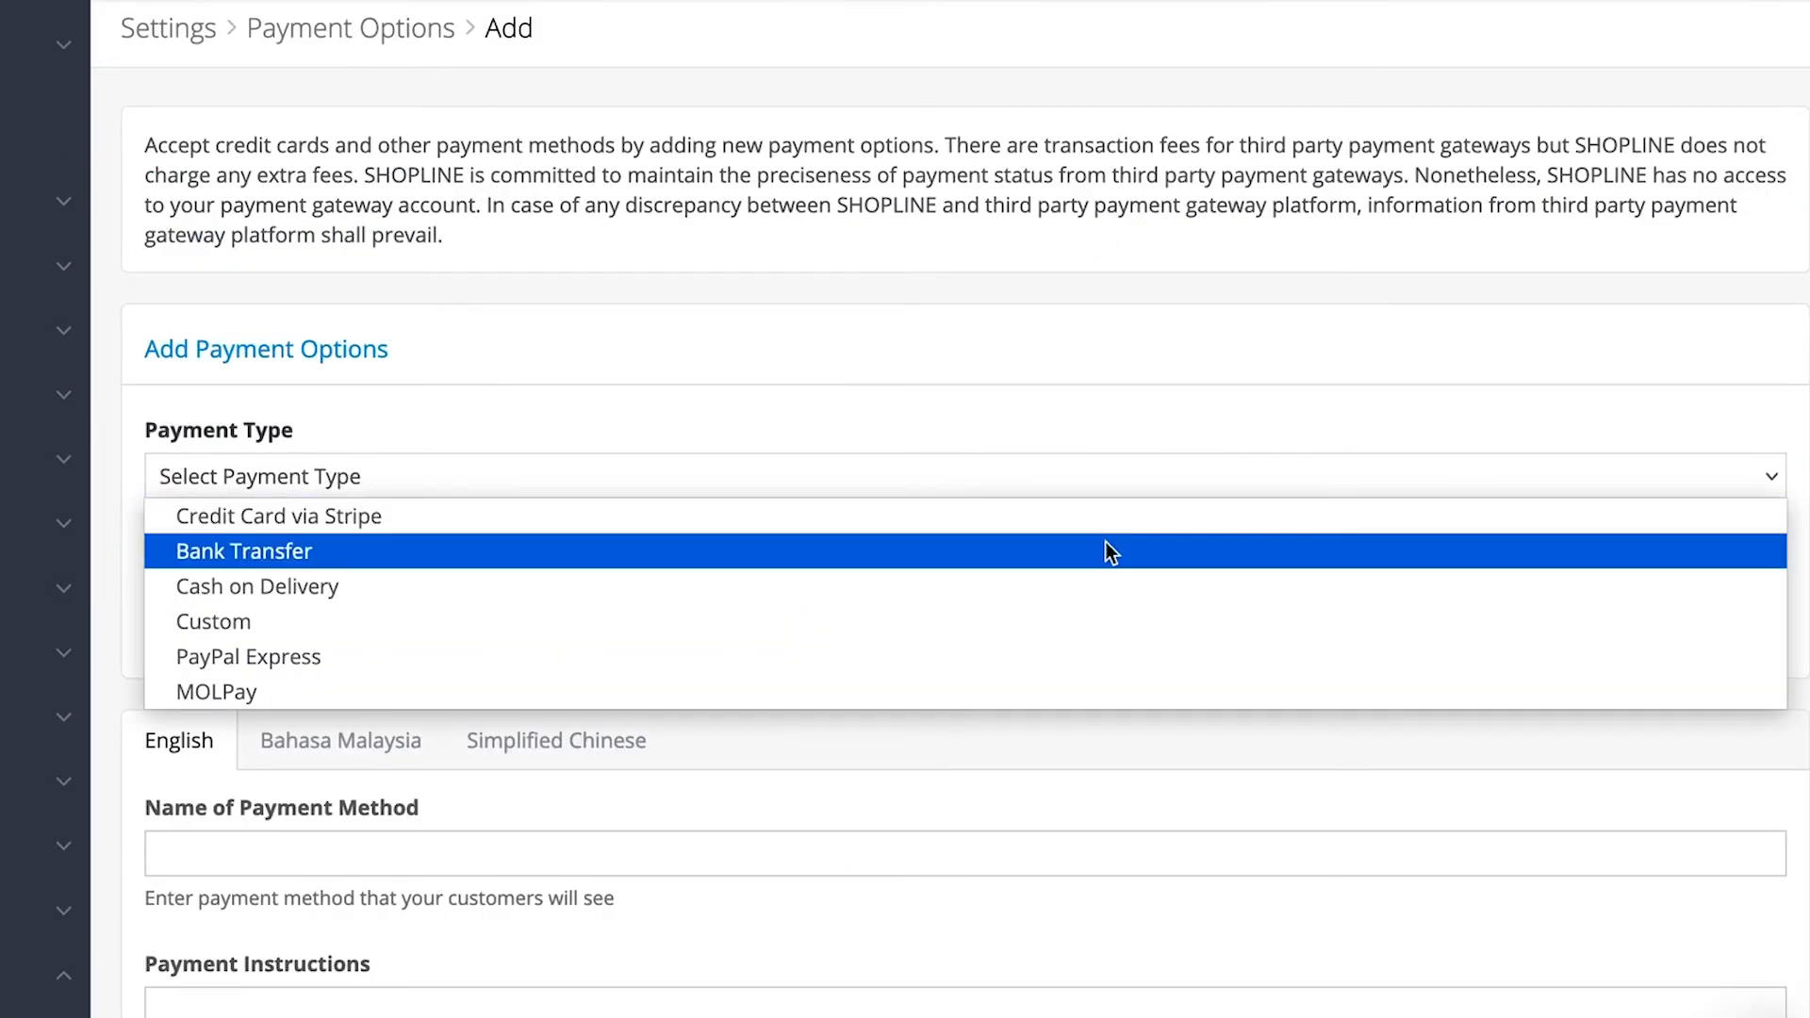
pyautogui.click(244, 551)
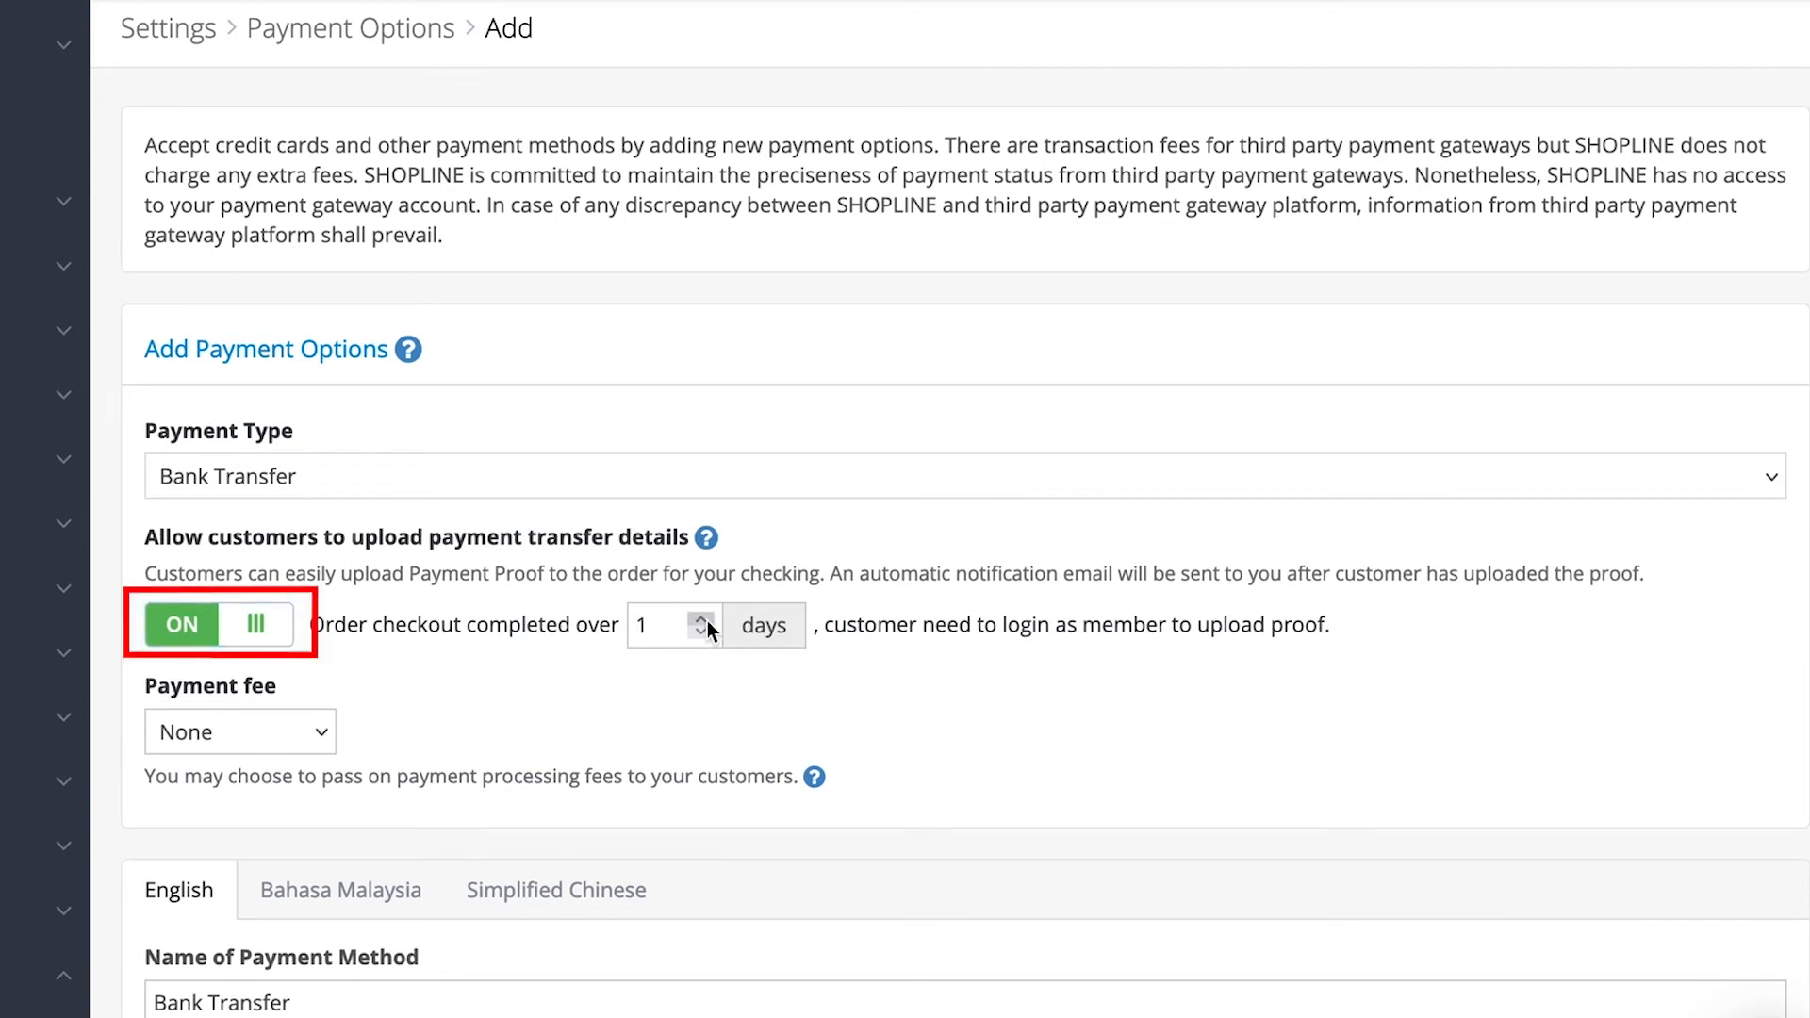
pyautogui.click(699, 618)
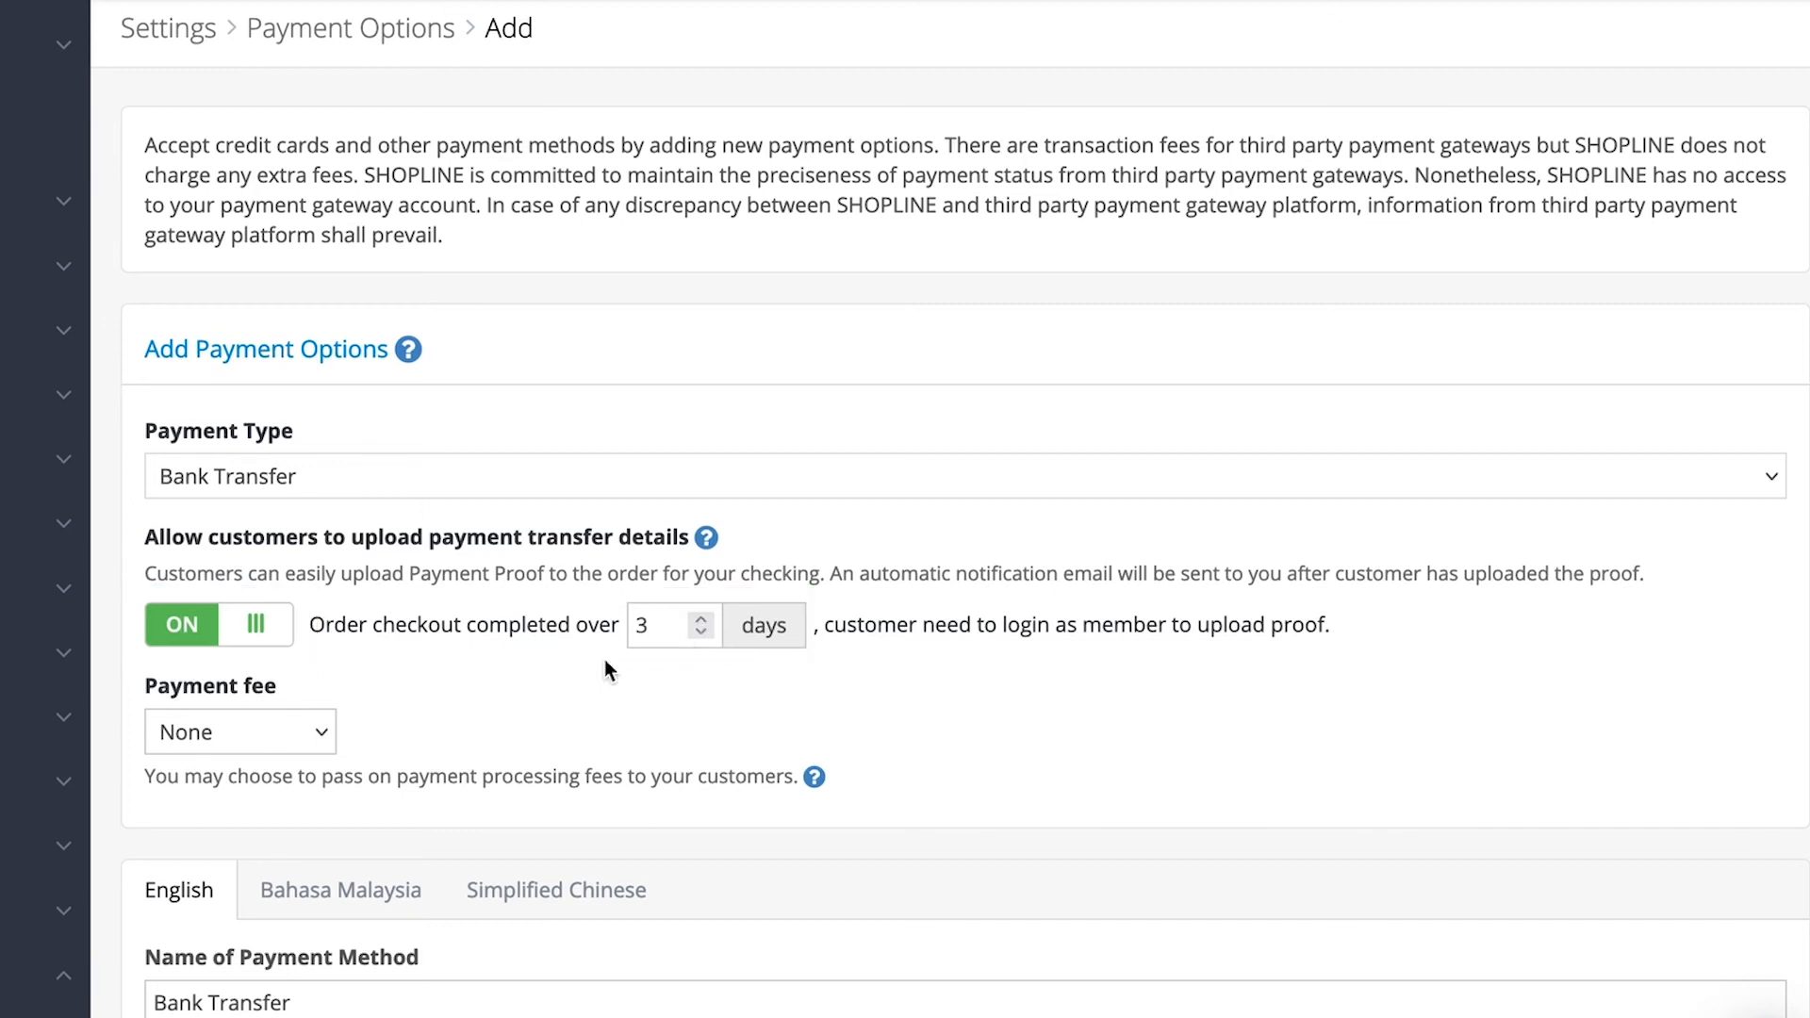
pyautogui.click(239, 732)
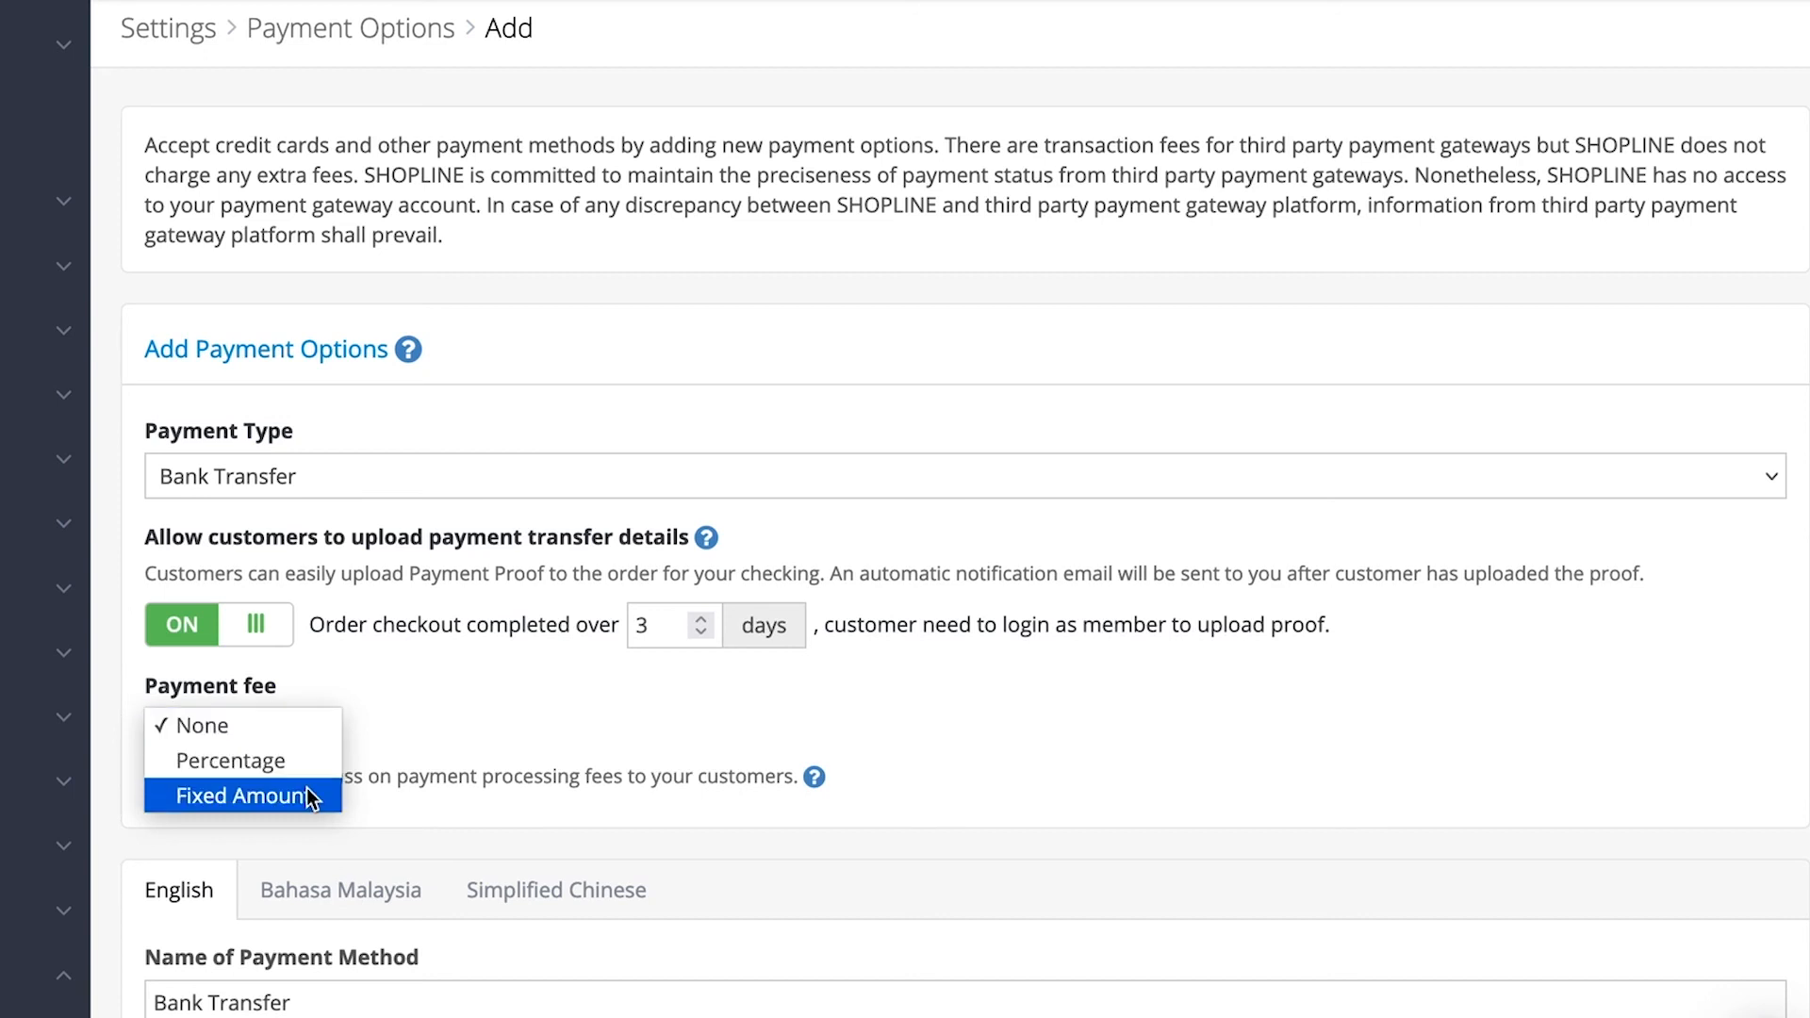
pyautogui.click(241, 796)
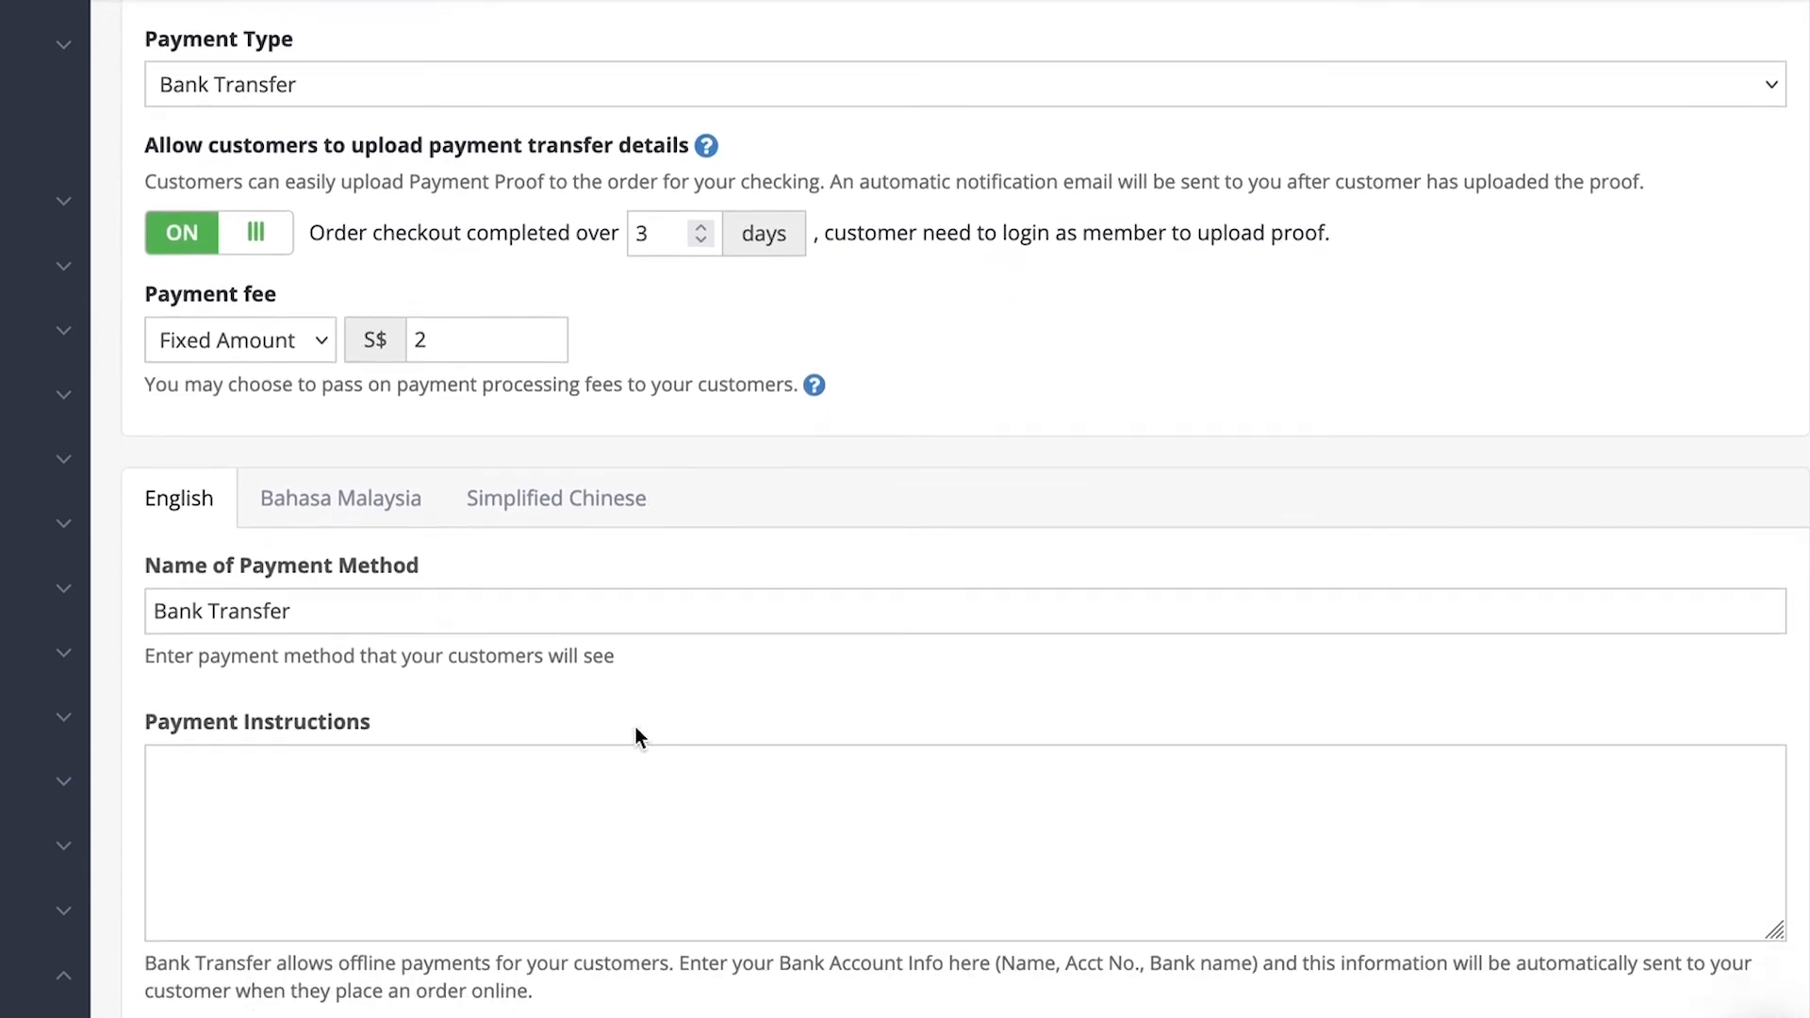
# Step: Name the option 'Paynow $2' and begin its payment instructions with 'XXX'
pyautogui.write('Pay')
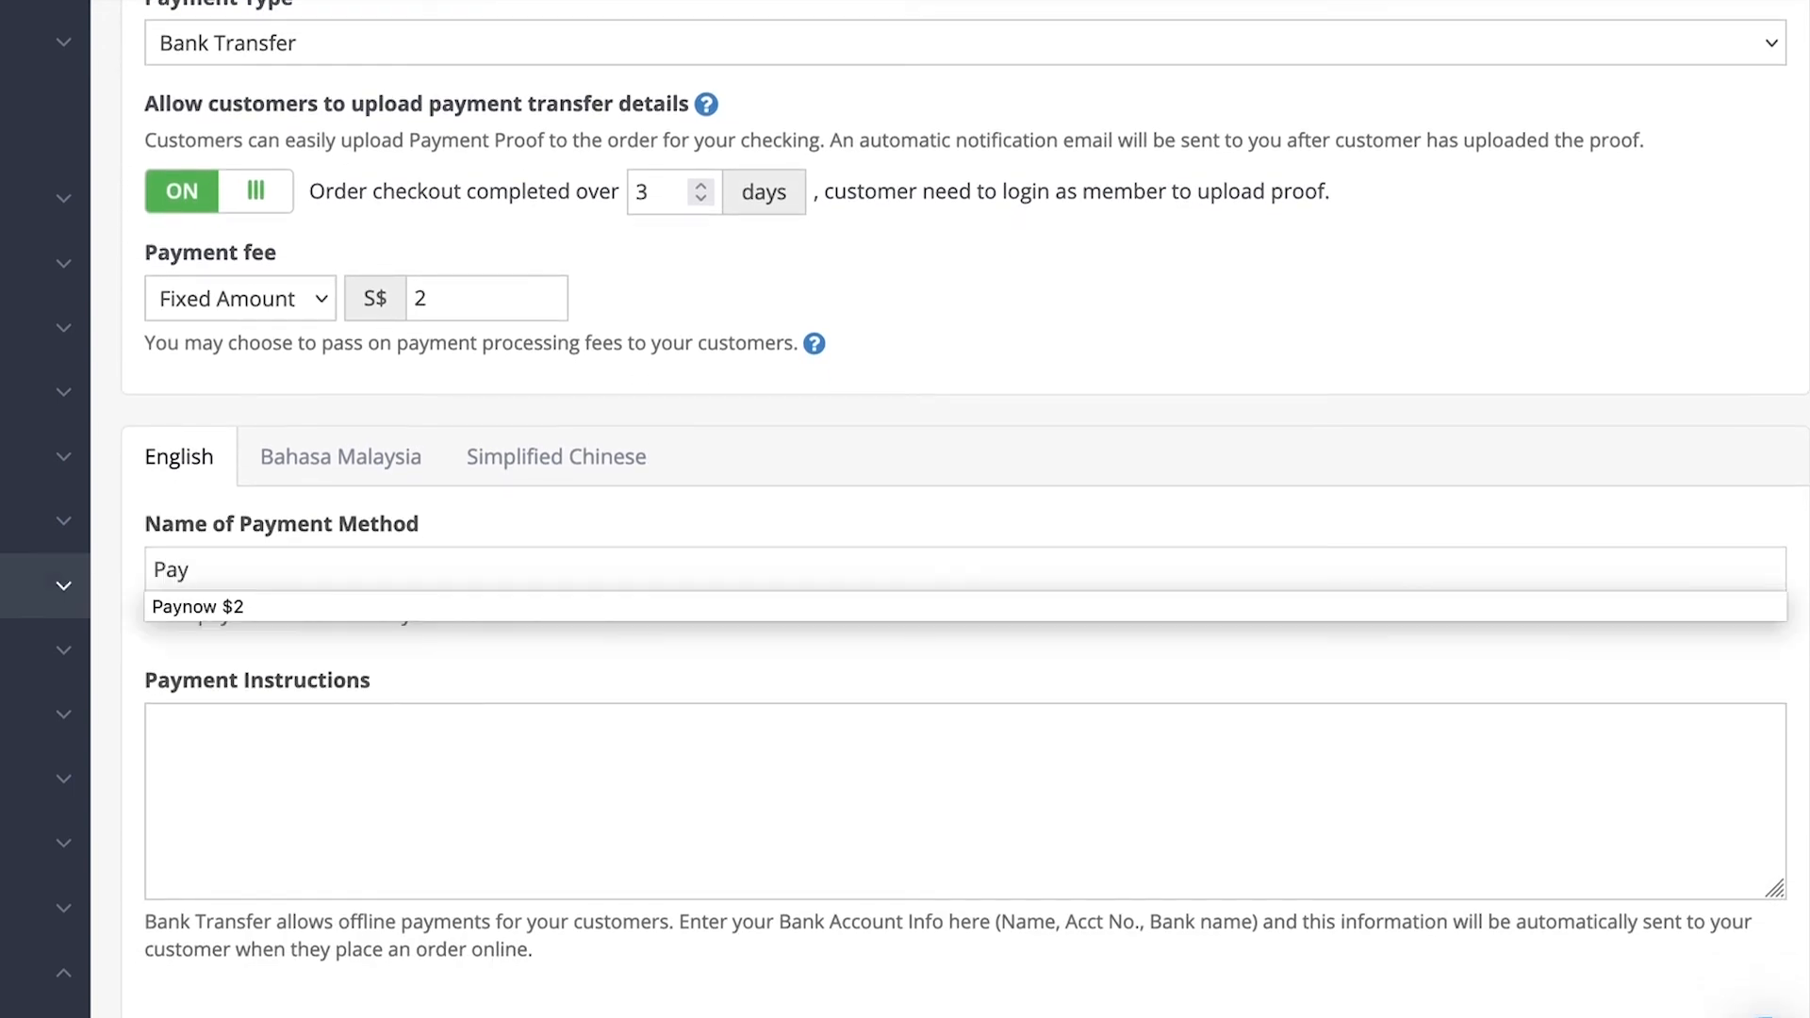
pyautogui.click(200, 607)
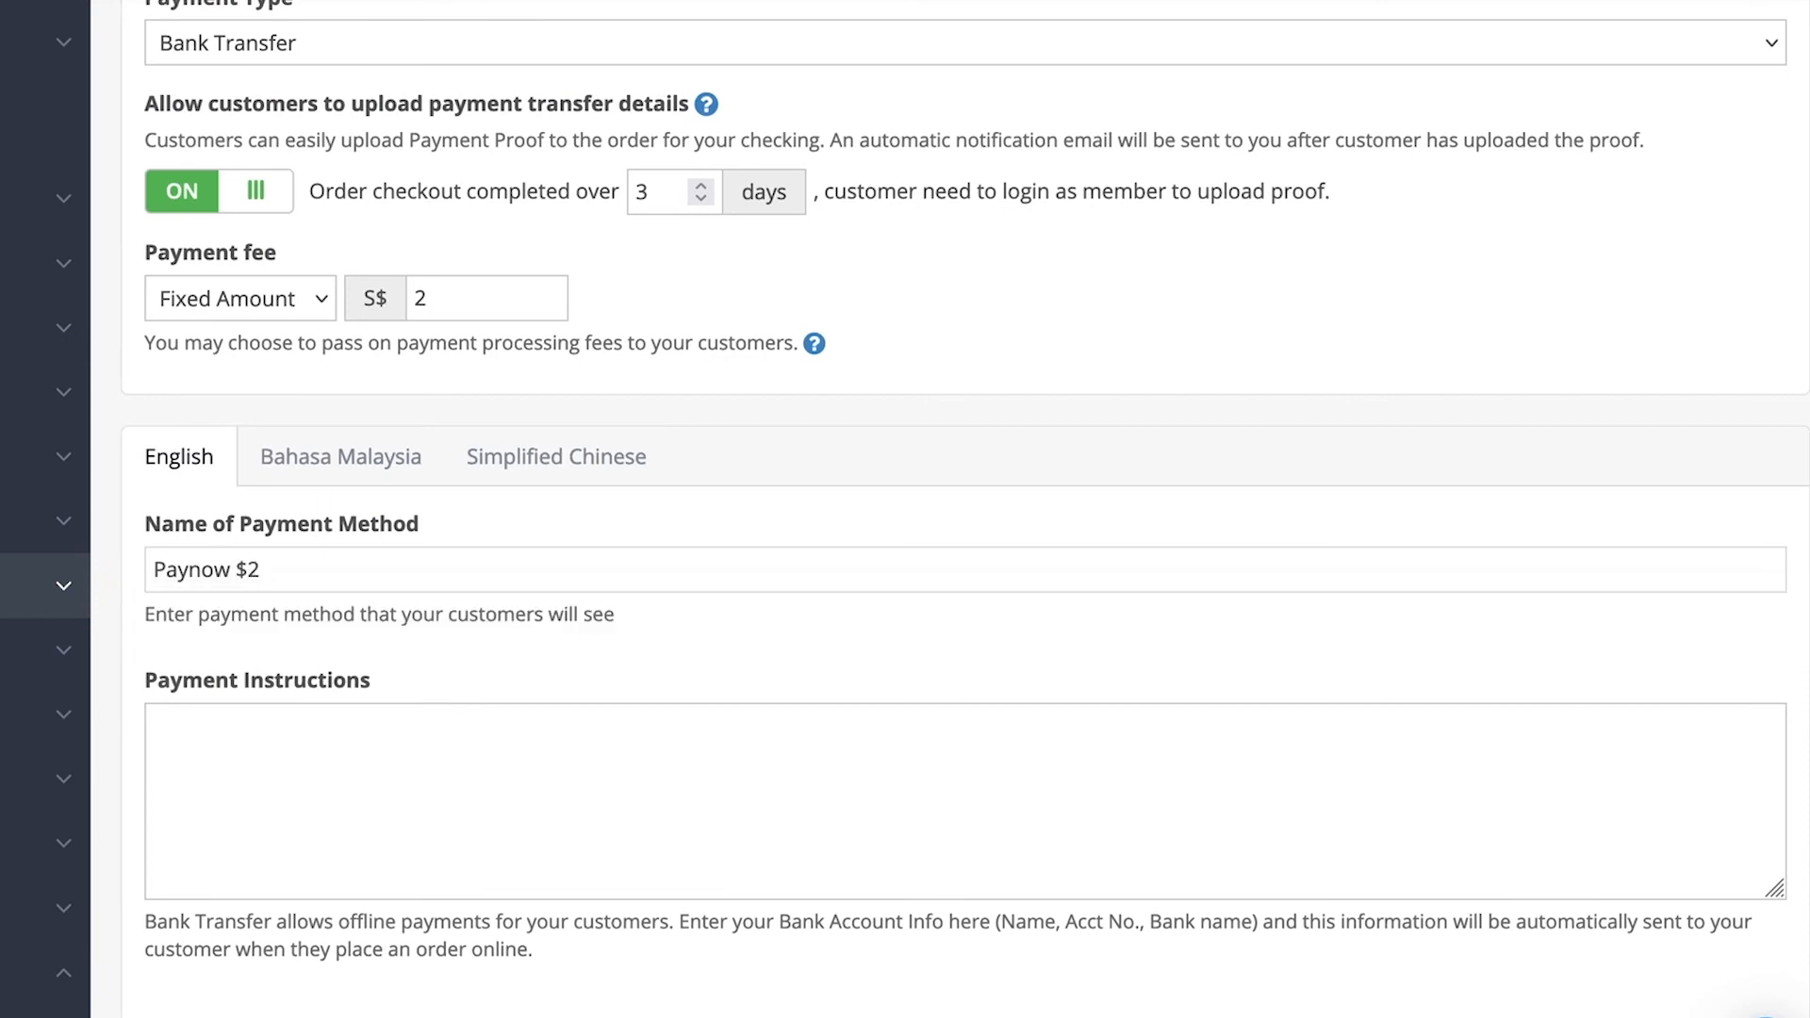
pyautogui.write('XXX')
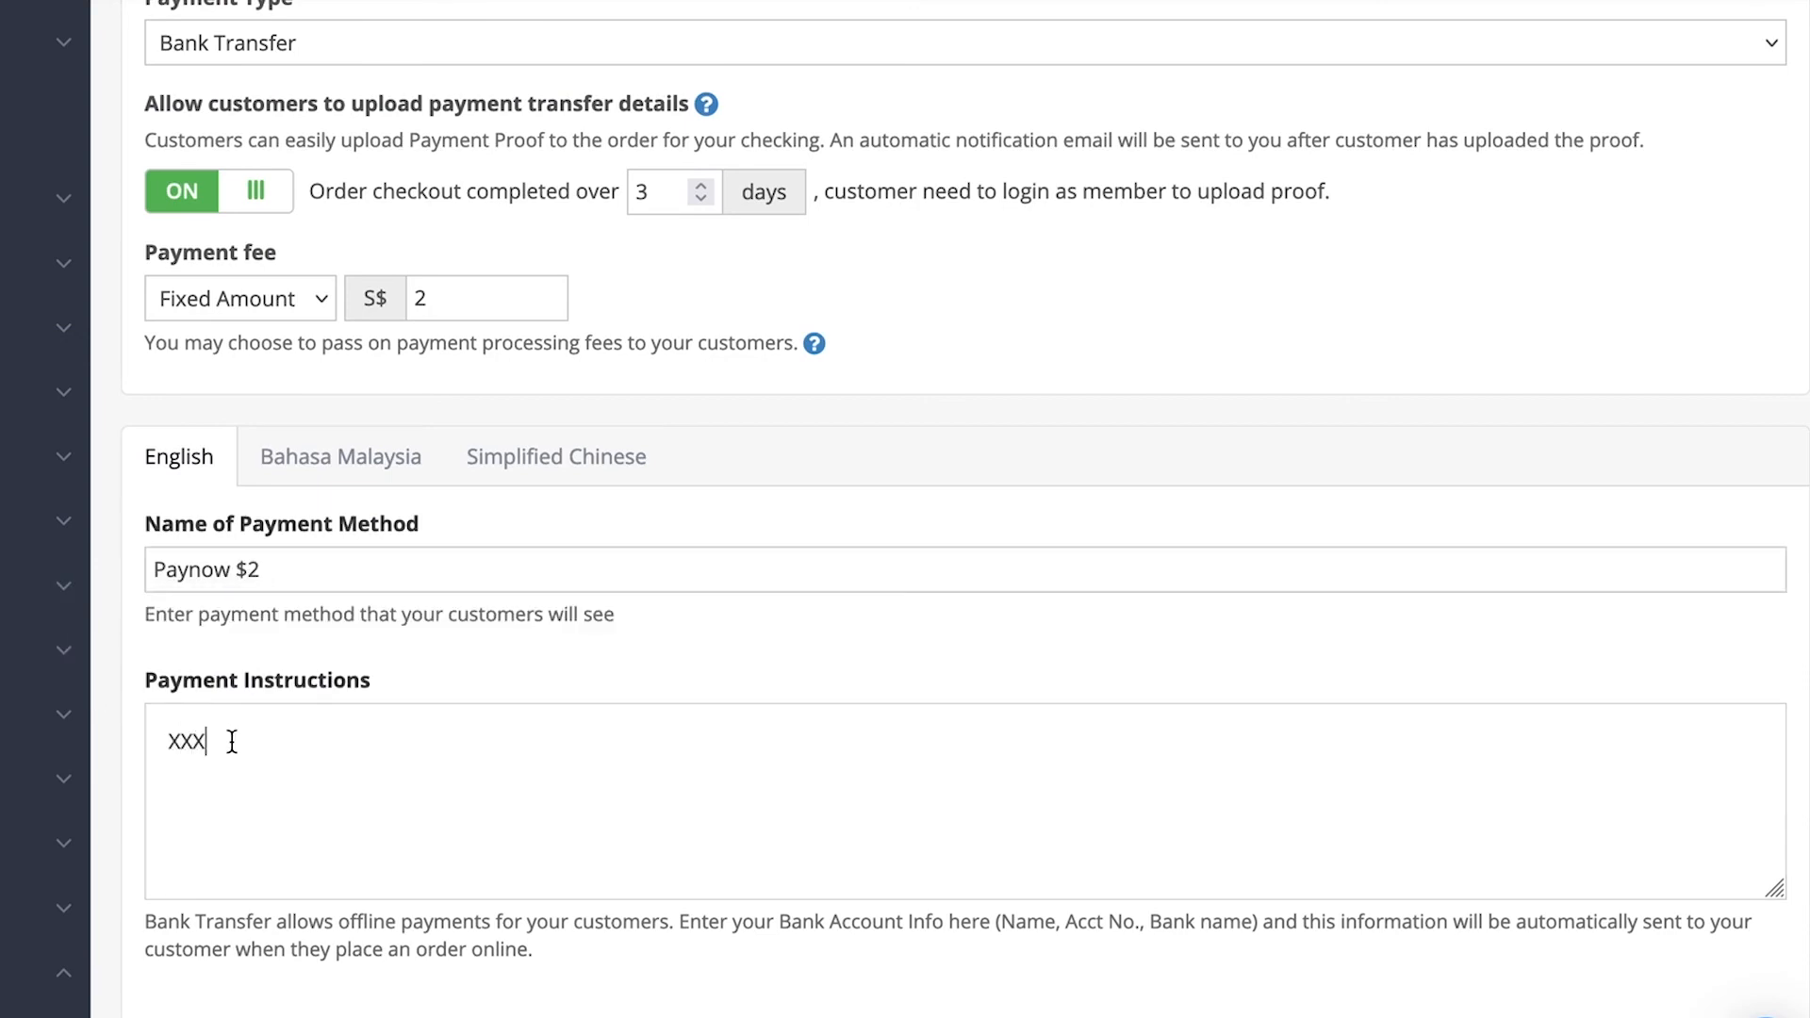
# Step: Exclude Post Delivery and Pick-up from this payment option
pyautogui.scroll(-3)
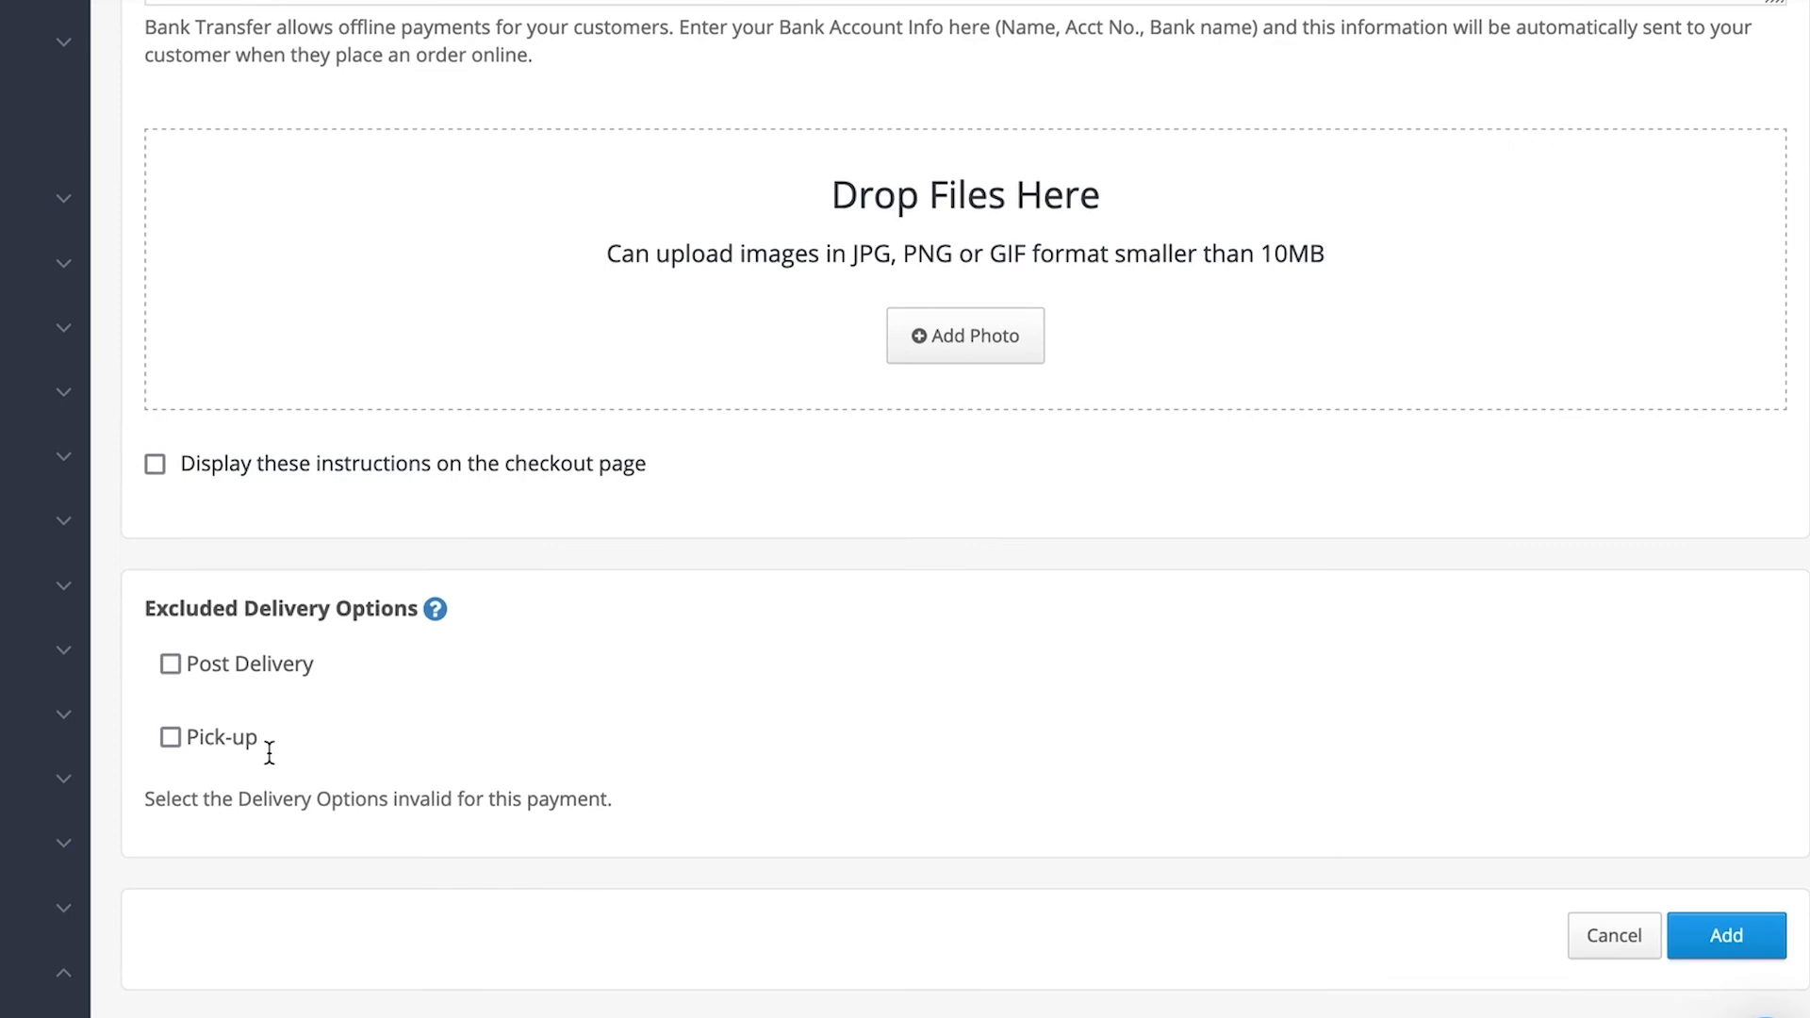
pyautogui.click(170, 664)
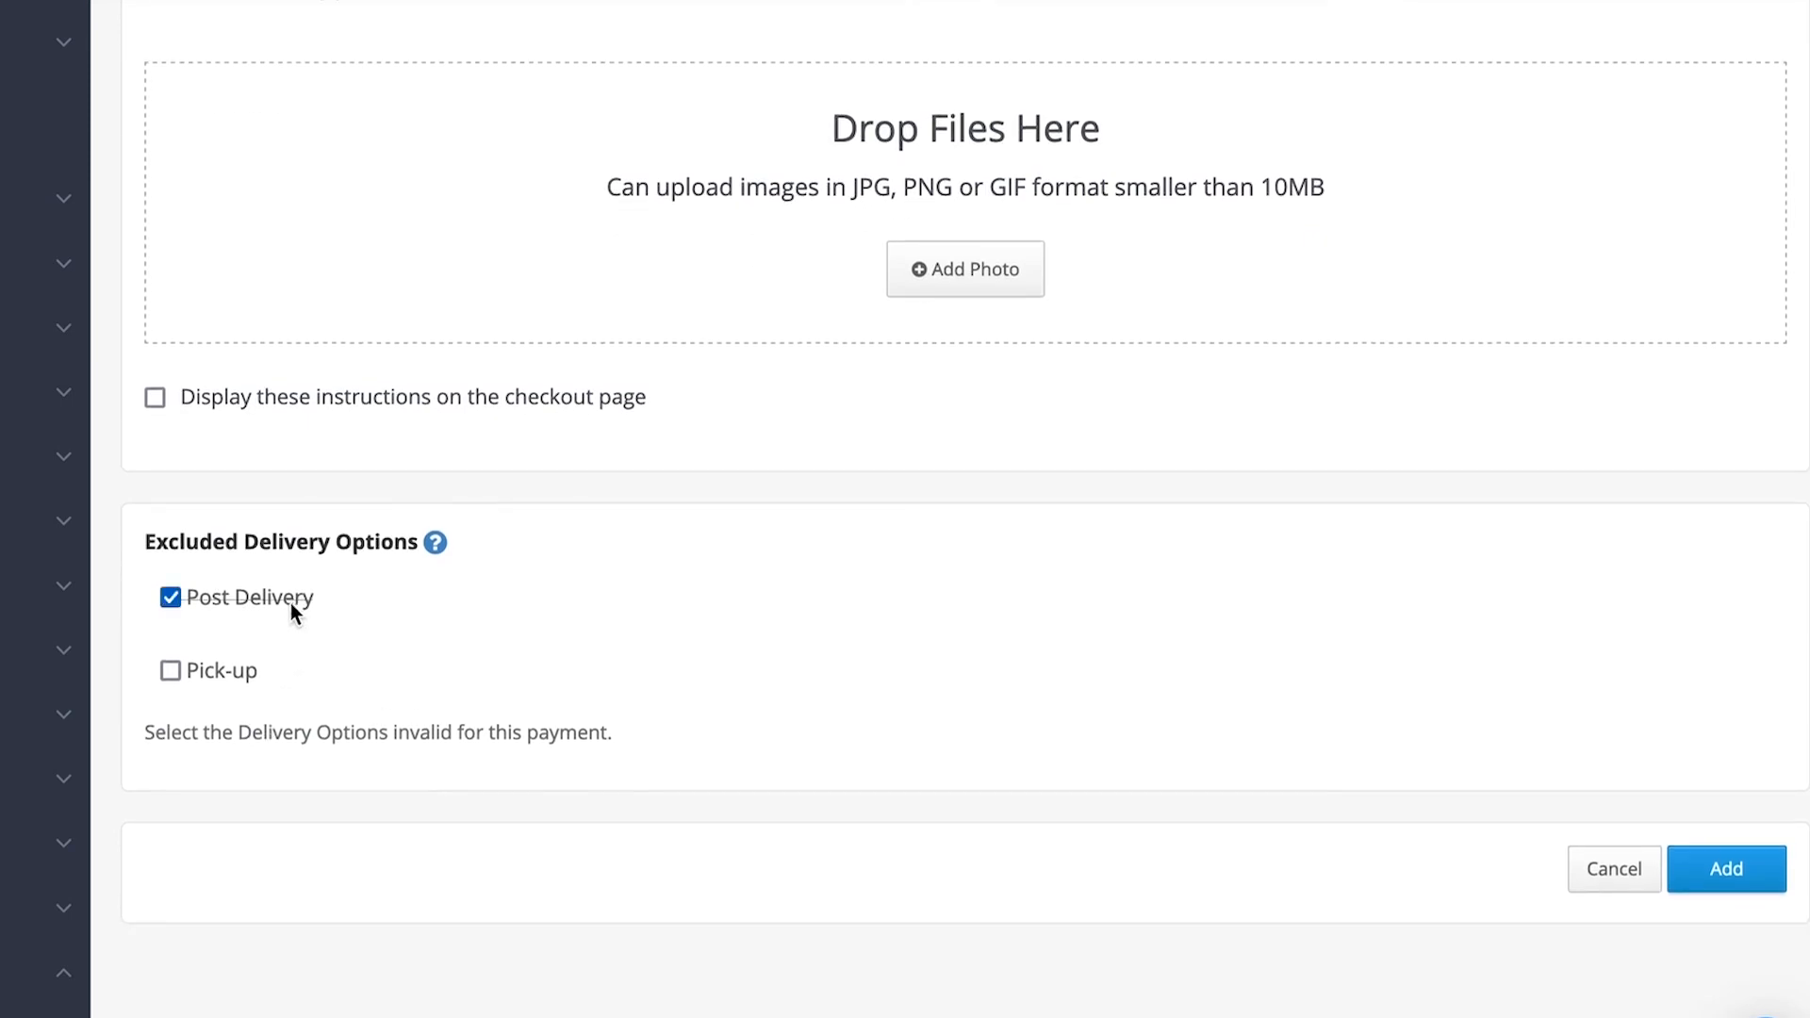
pyautogui.click(170, 671)
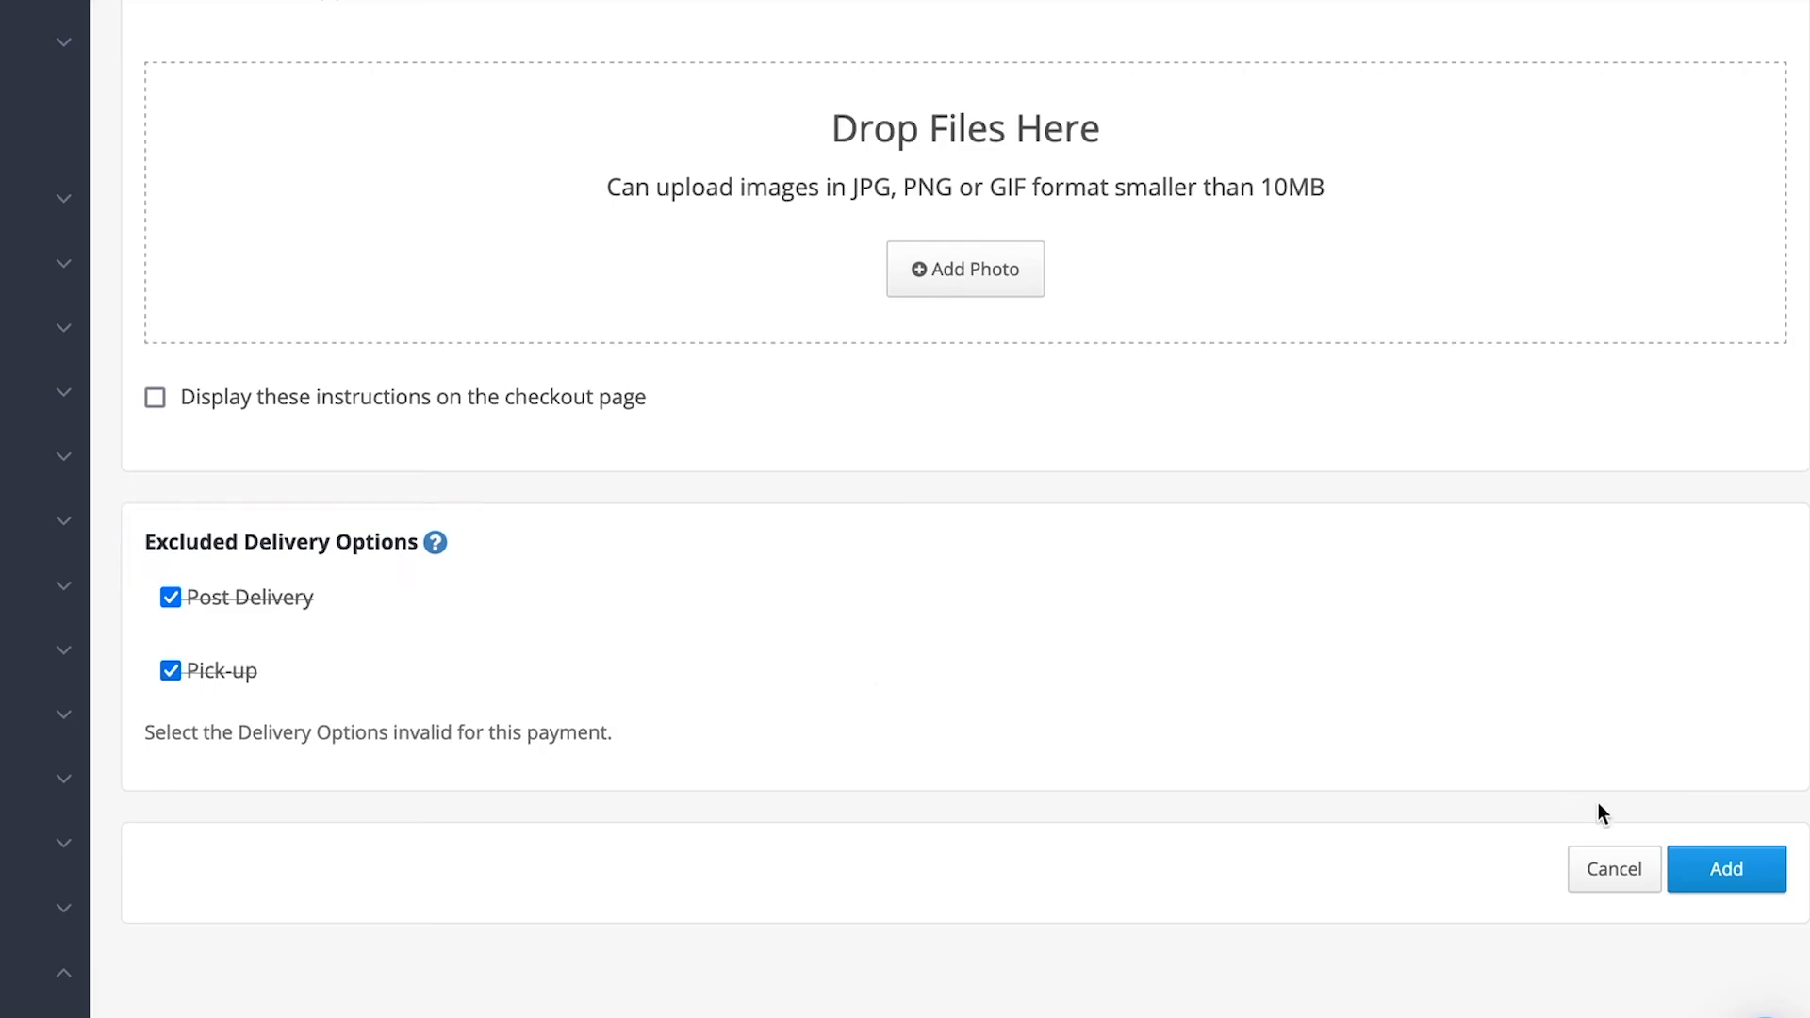
# Step: Save the bank transfer option, acknowledge the promotions note, and bring up the support chat
pyautogui.click(1726, 867)
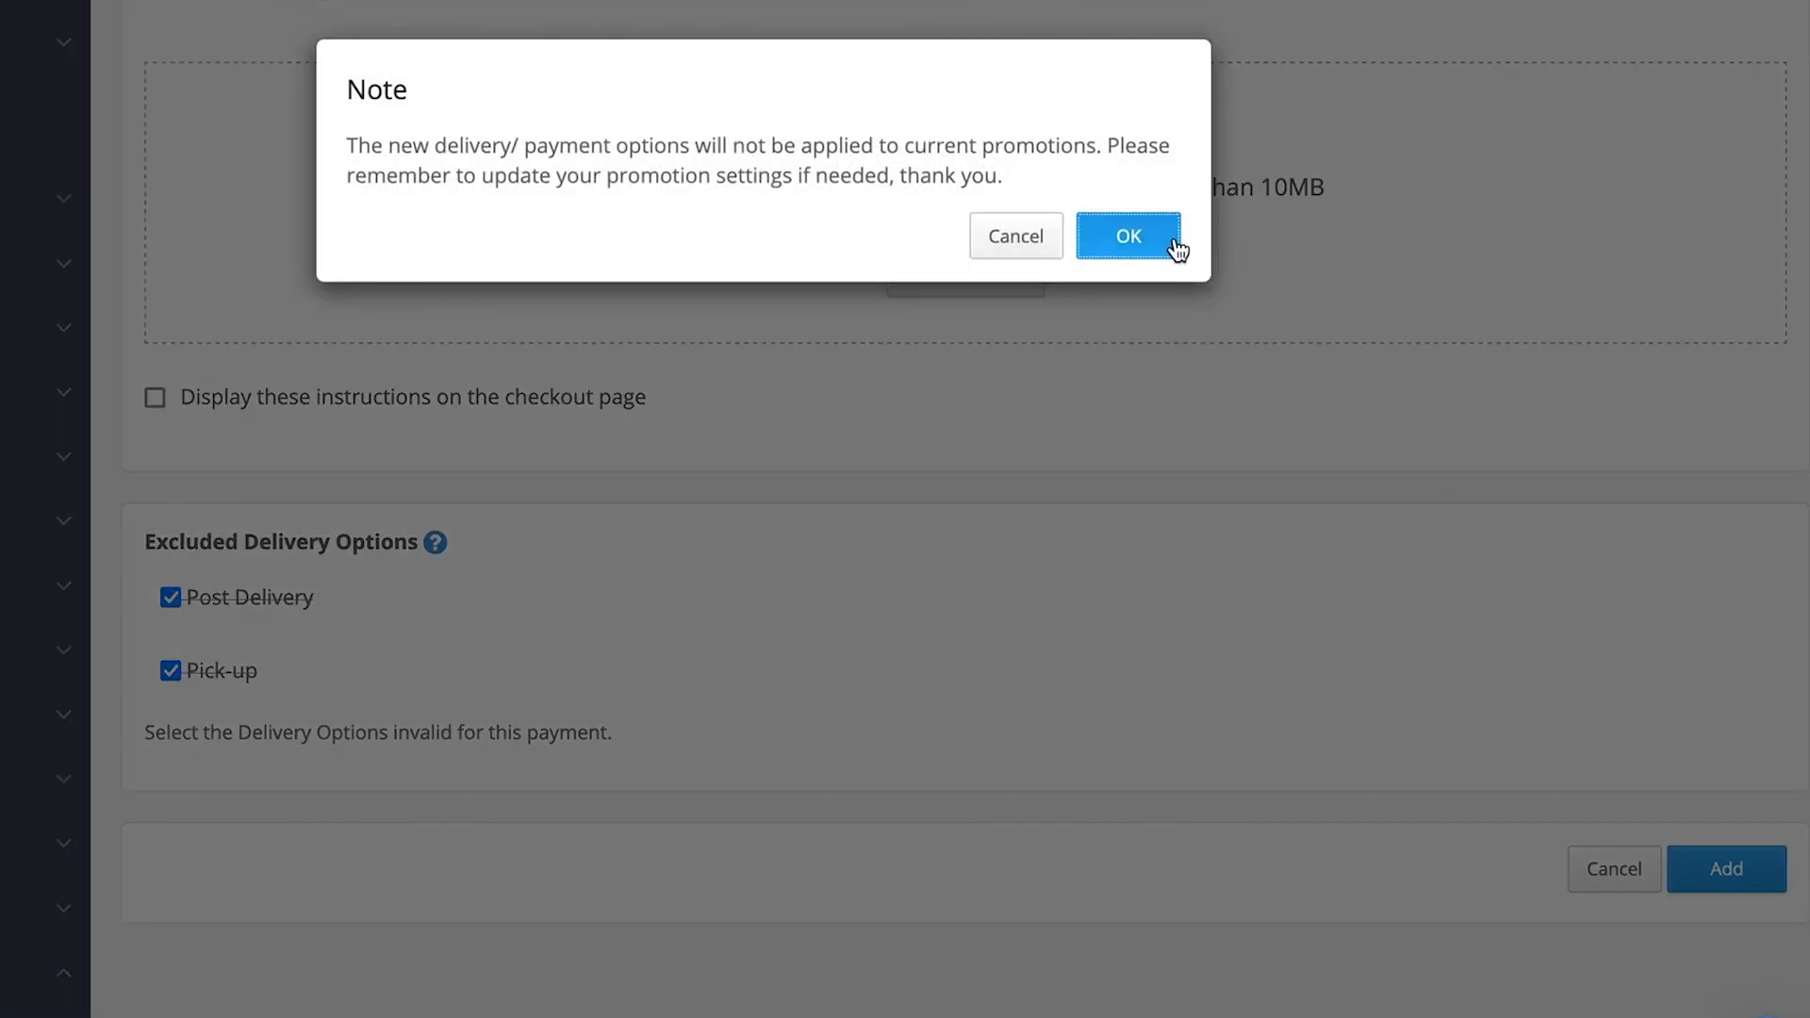
pyautogui.click(1127, 236)
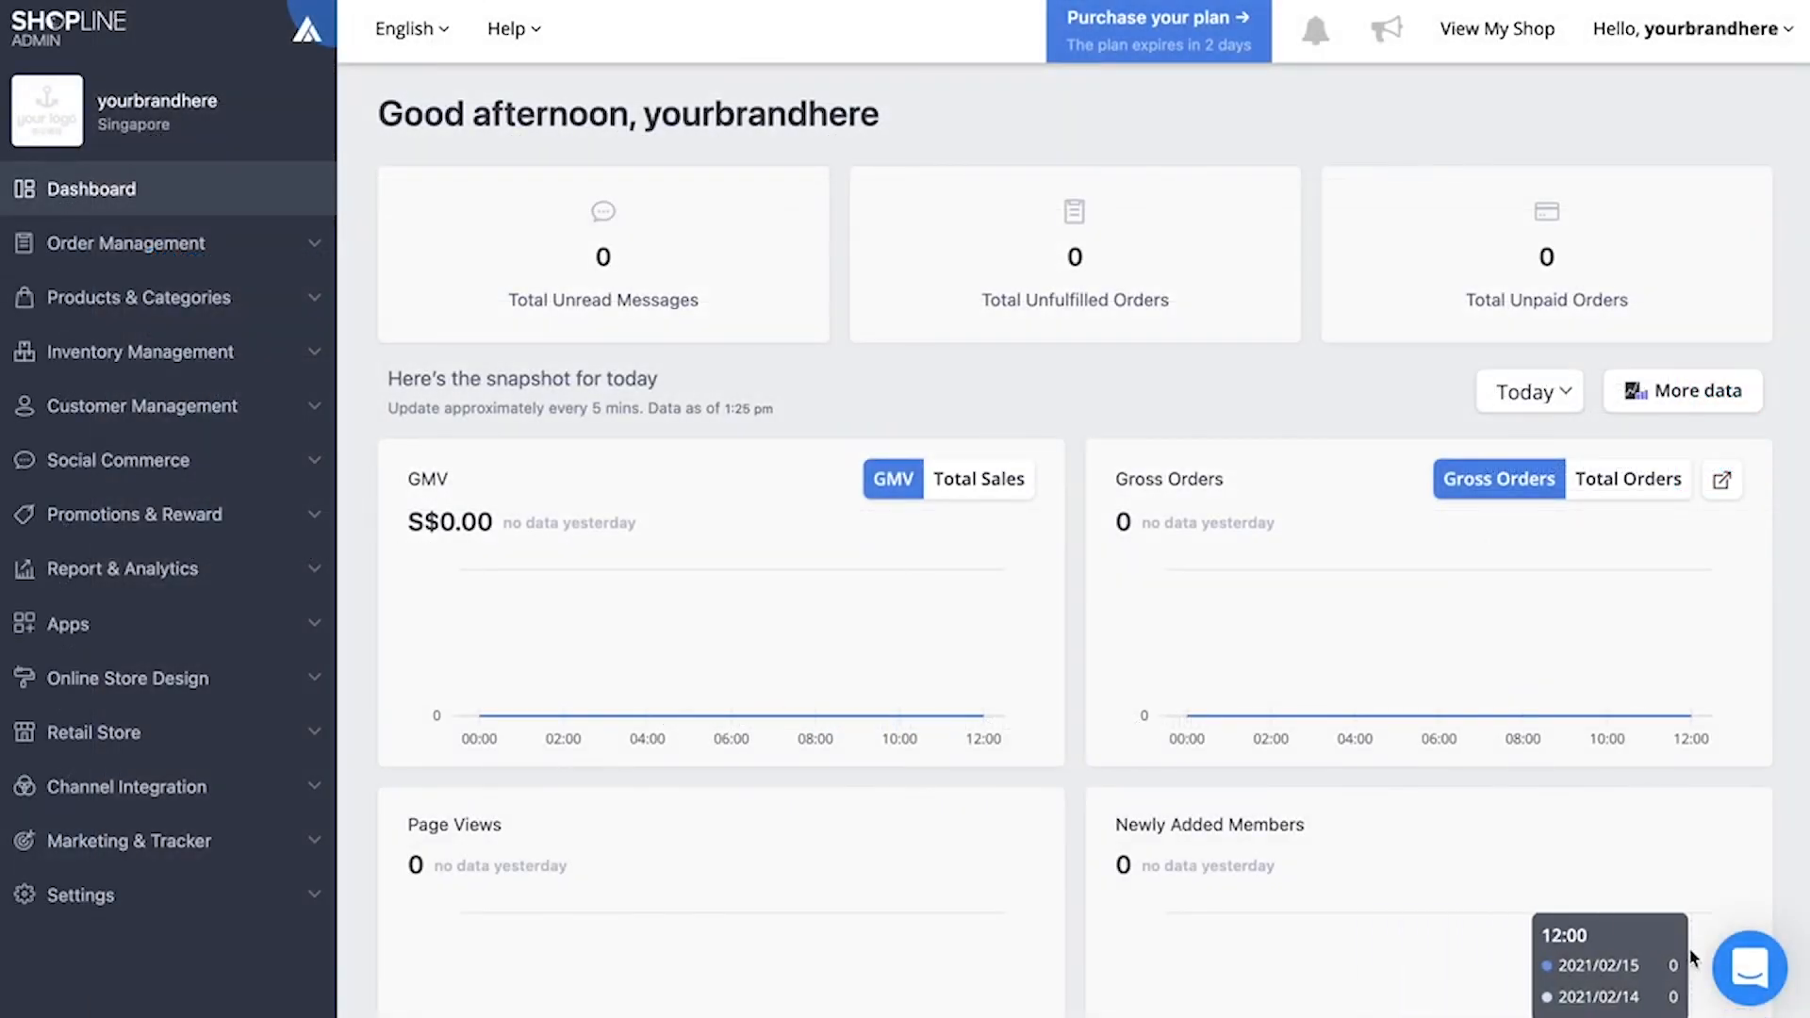
pyautogui.click(1753, 975)
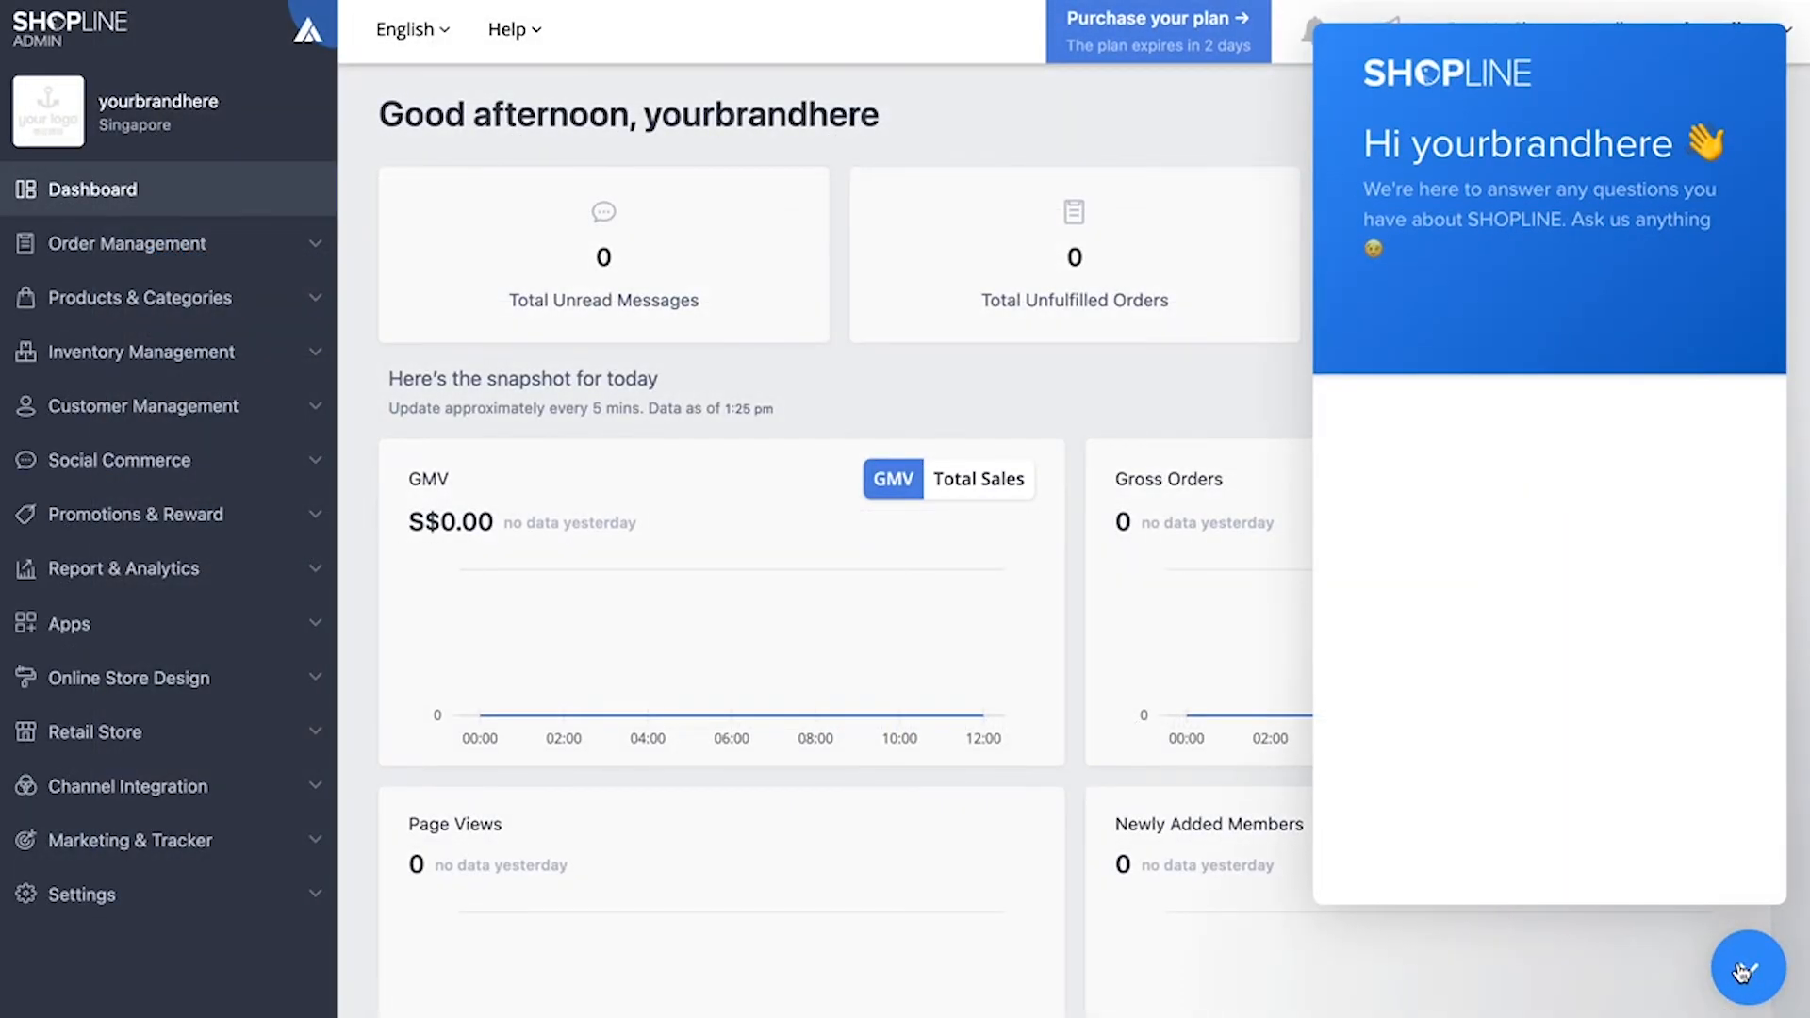